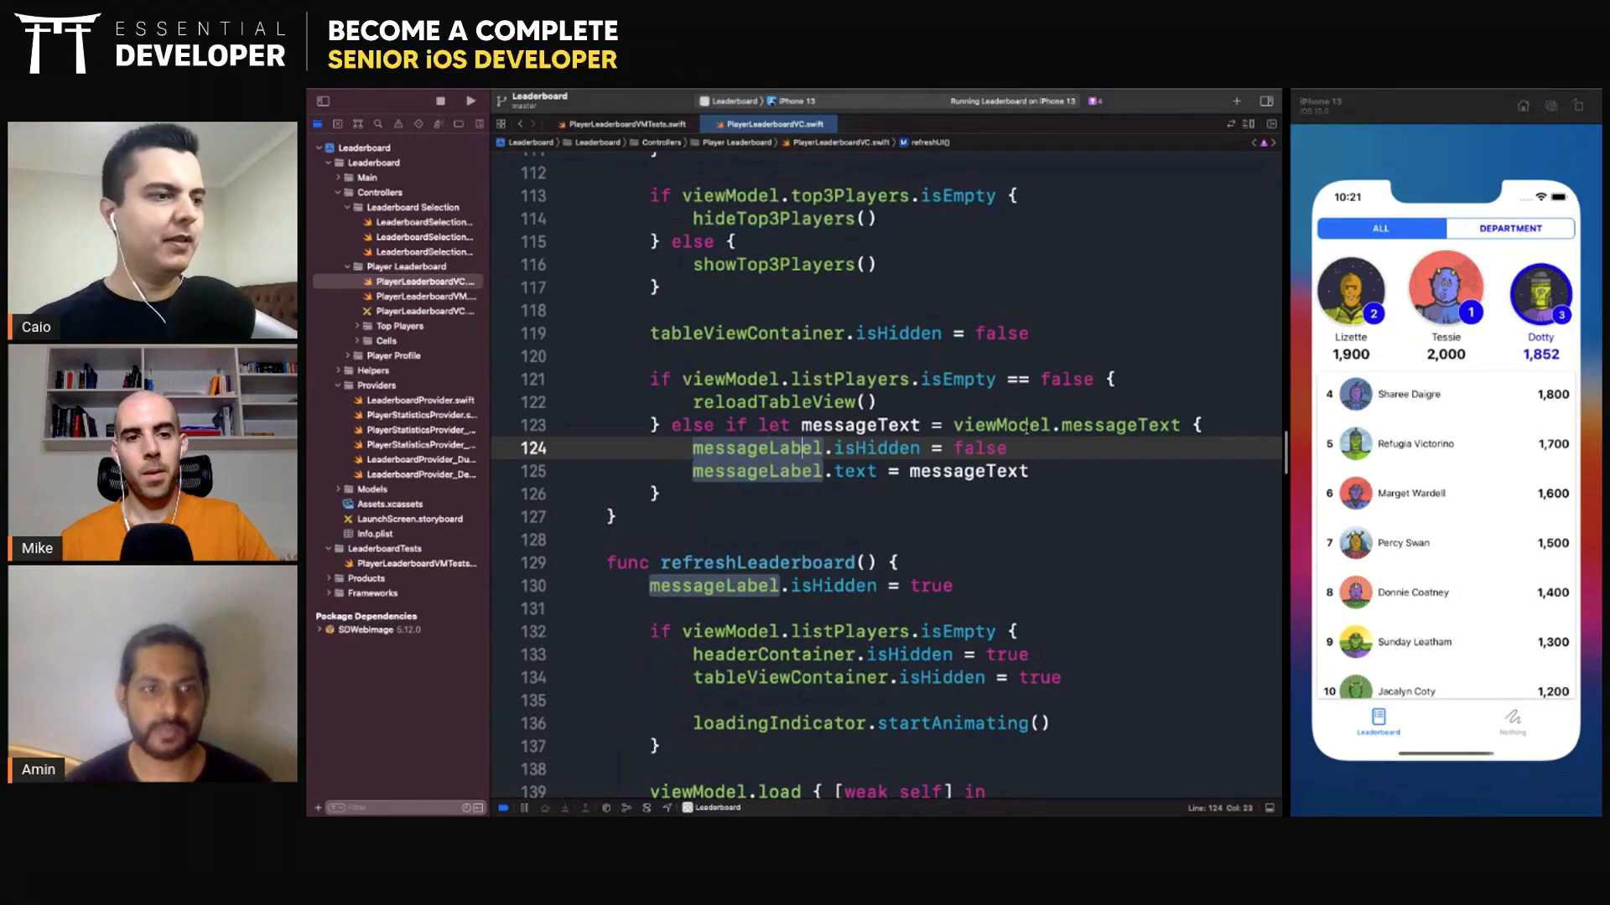
# Declare var messageChanged: ((String?) -> Void)? below messageText in PlayerLeaderboardVM
pyautogui.doubleClick(1067, 424)
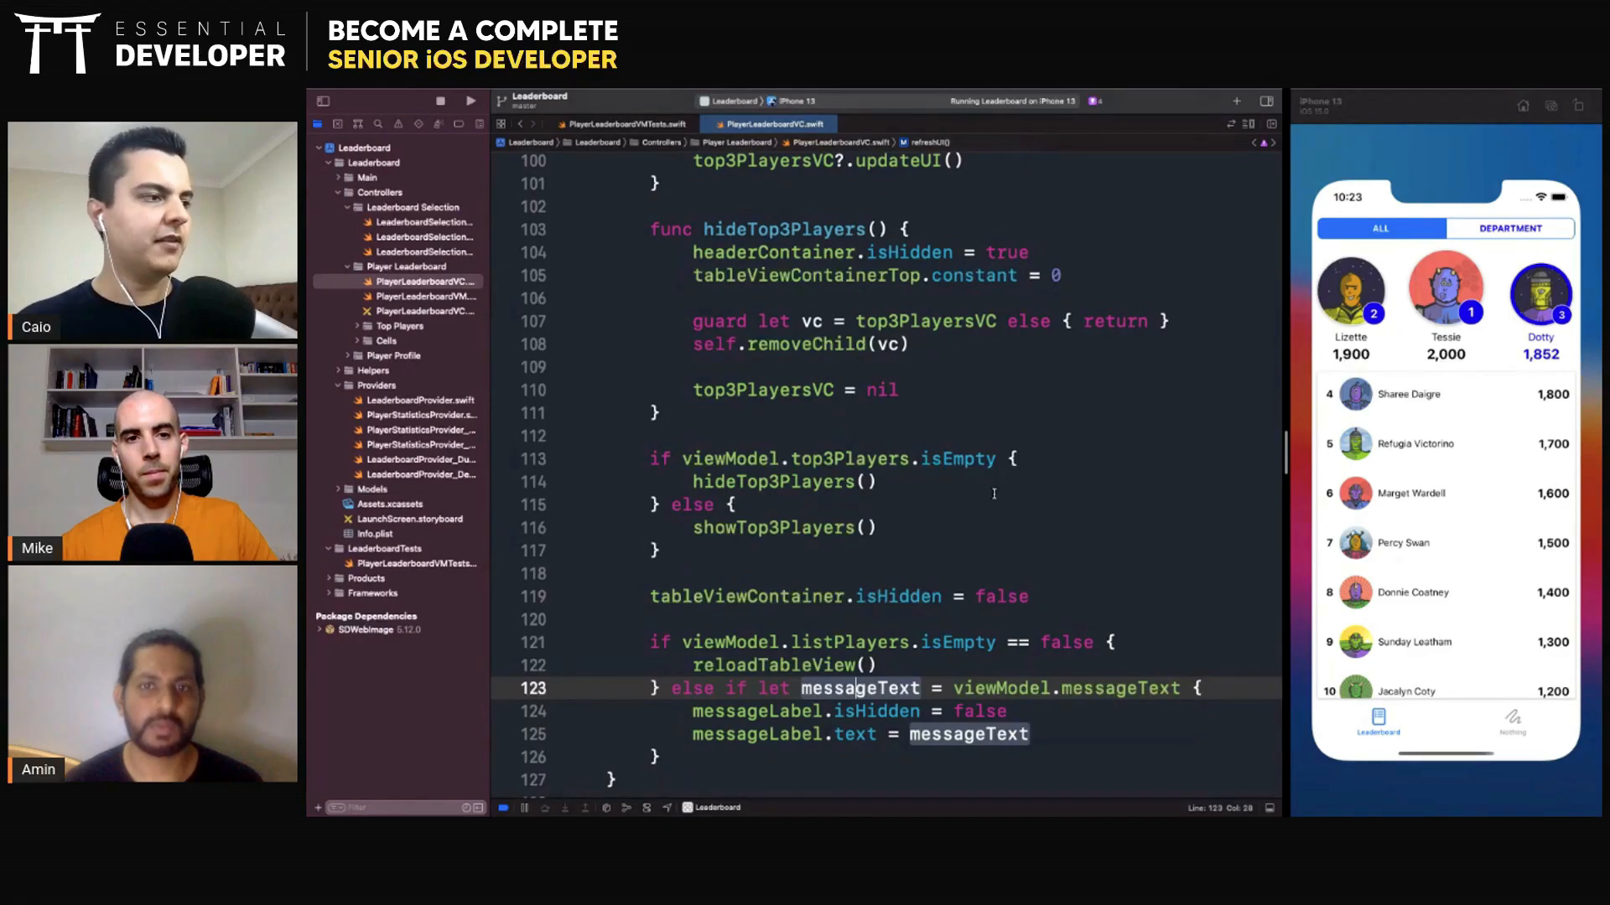
pyautogui.scroll(-3)
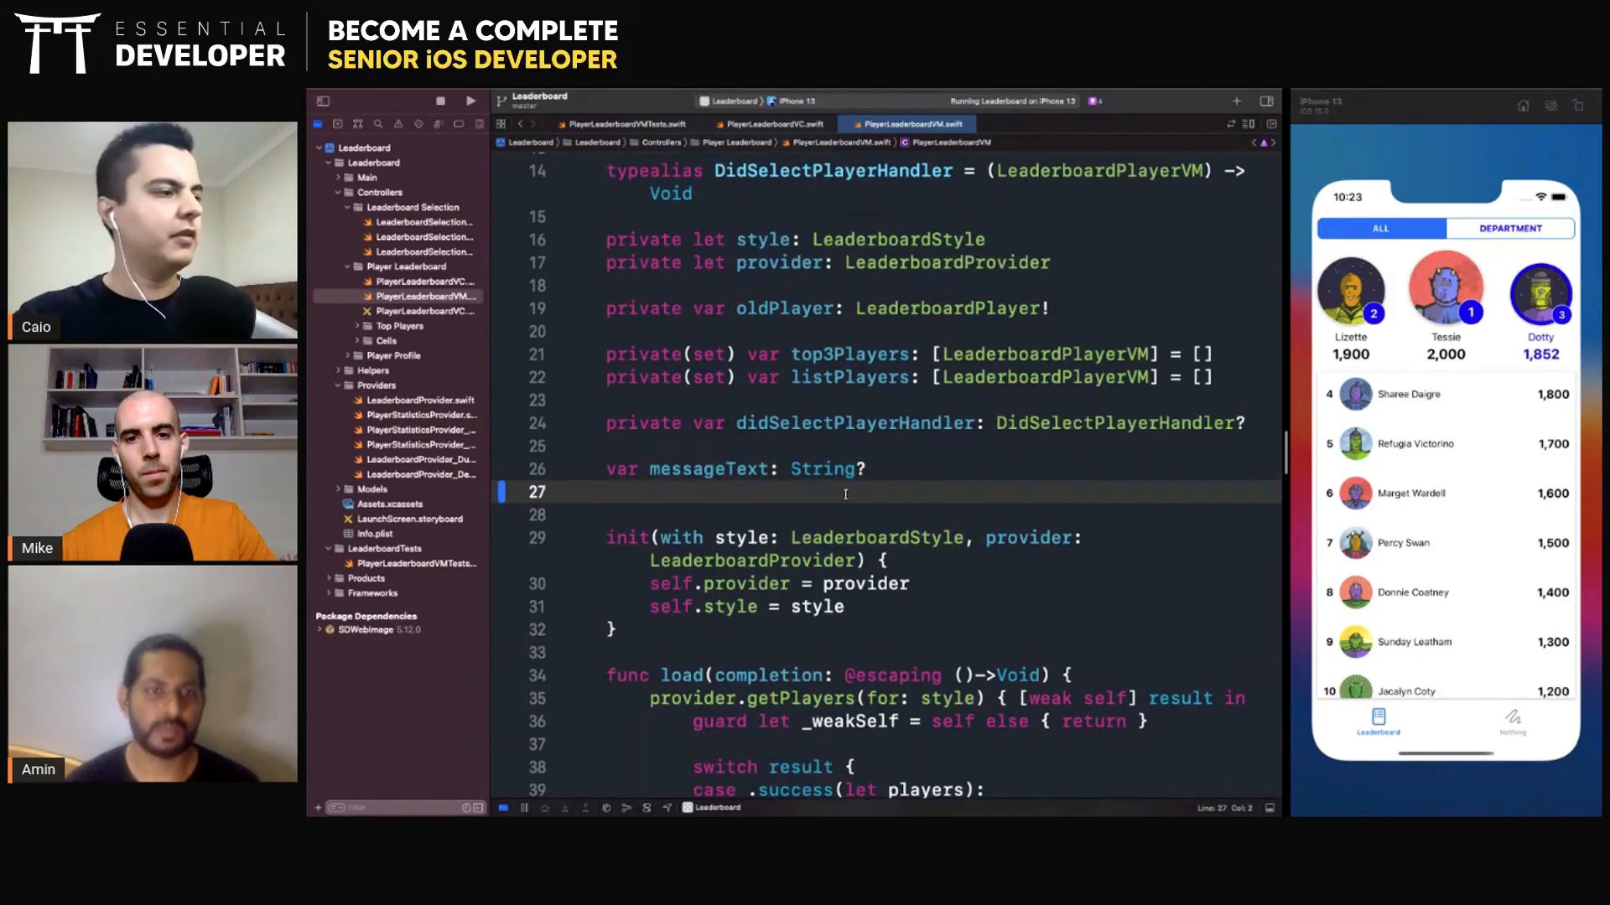
pyautogui.write('var')
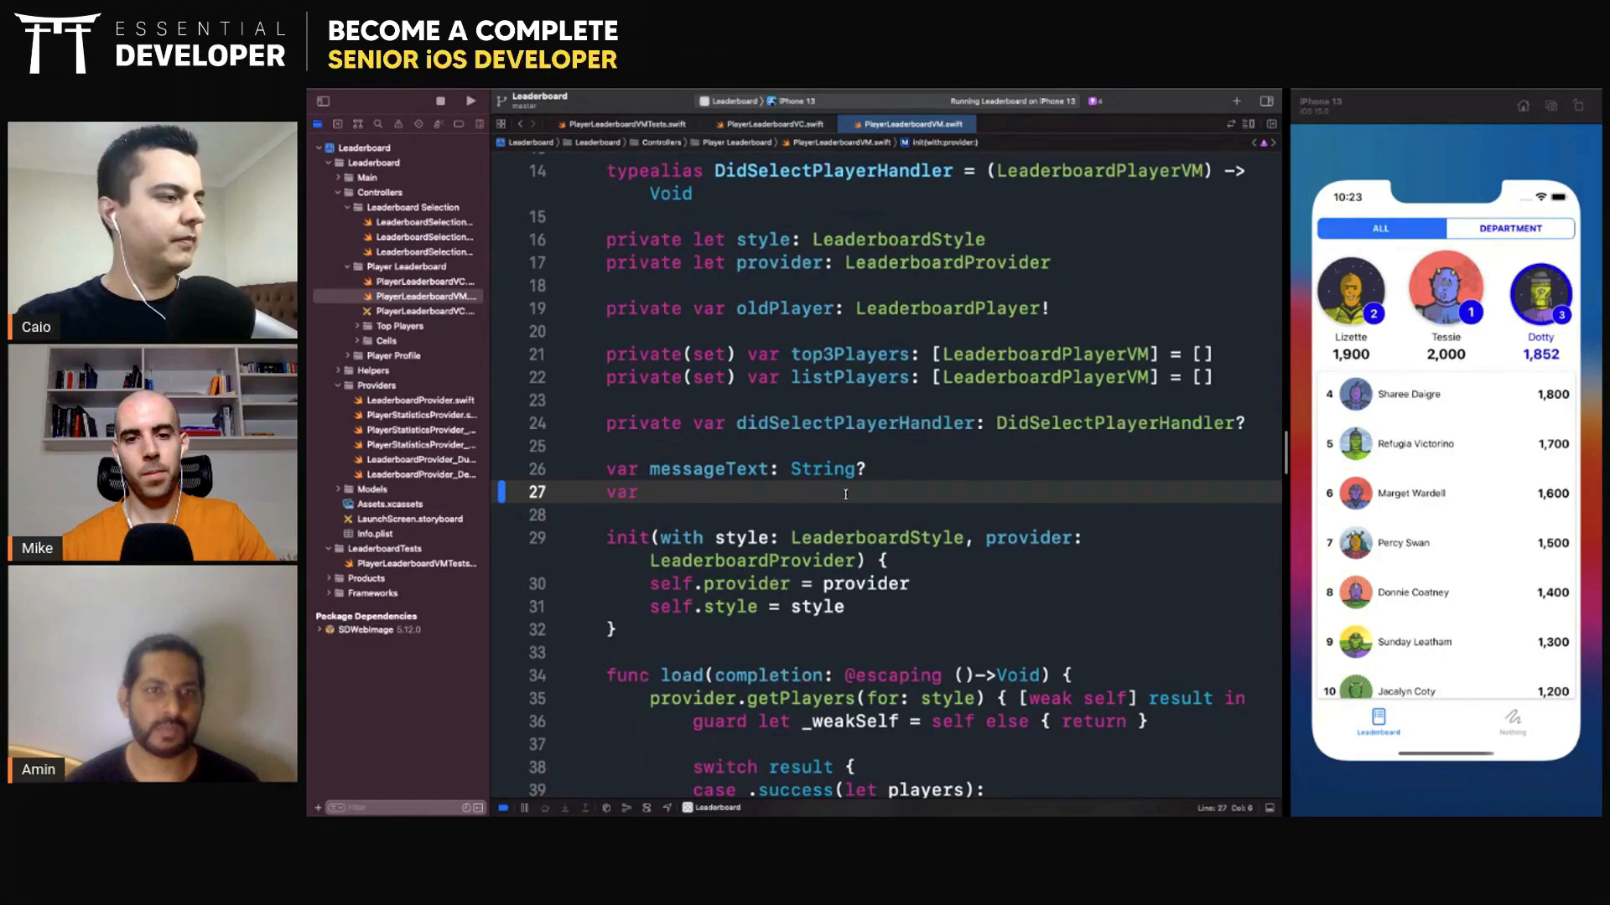
pyautogui.write('messag')
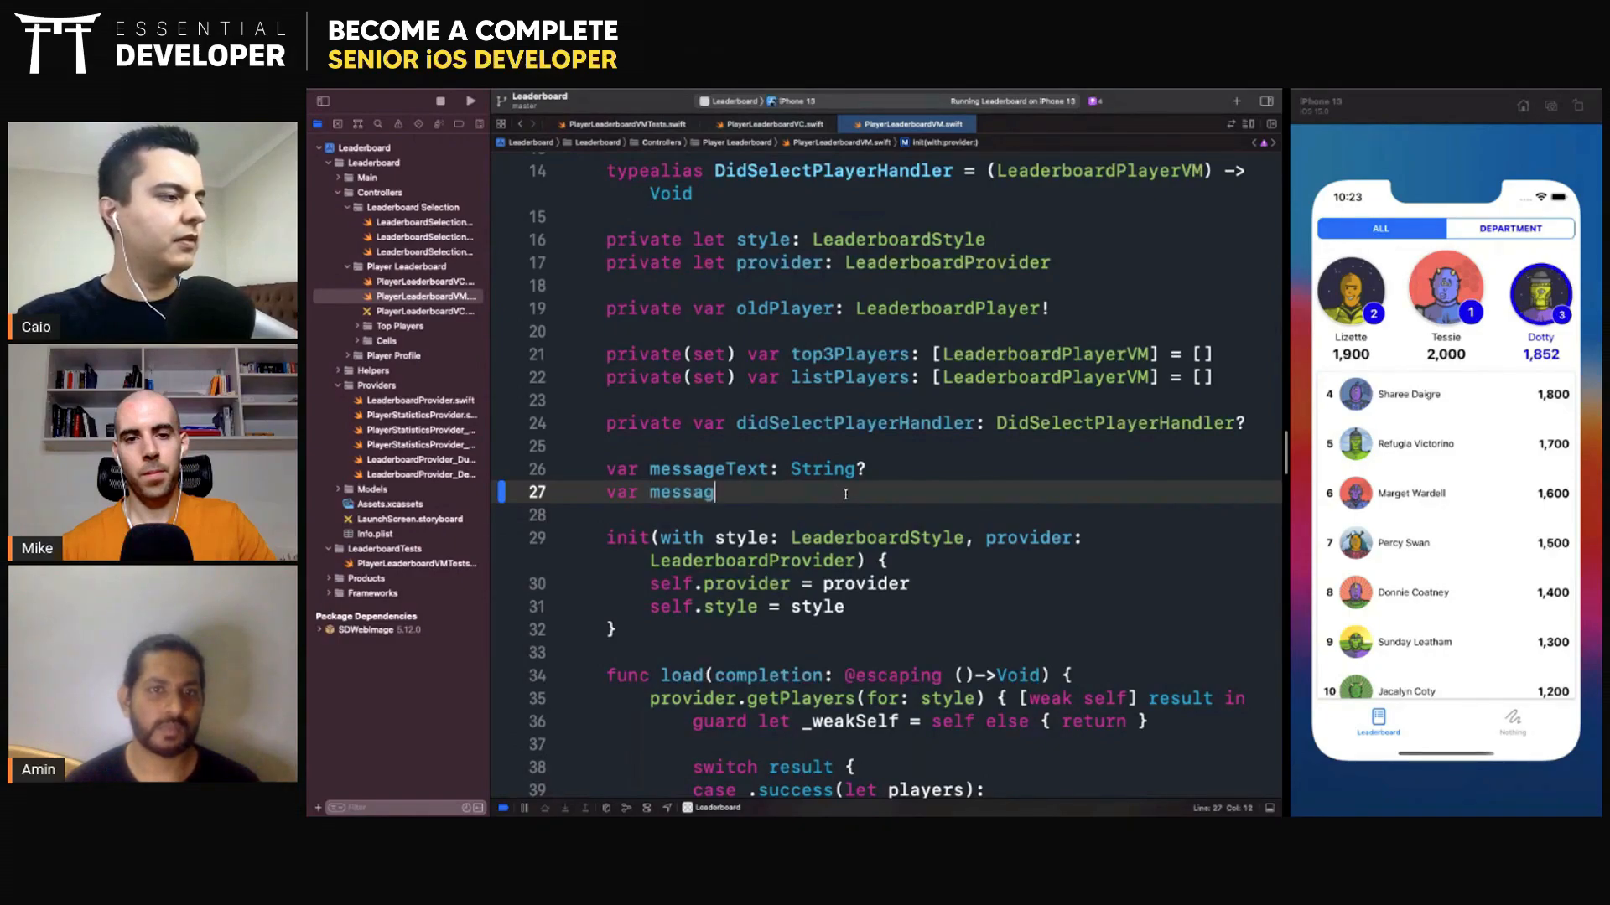
pyautogui.write('eC')
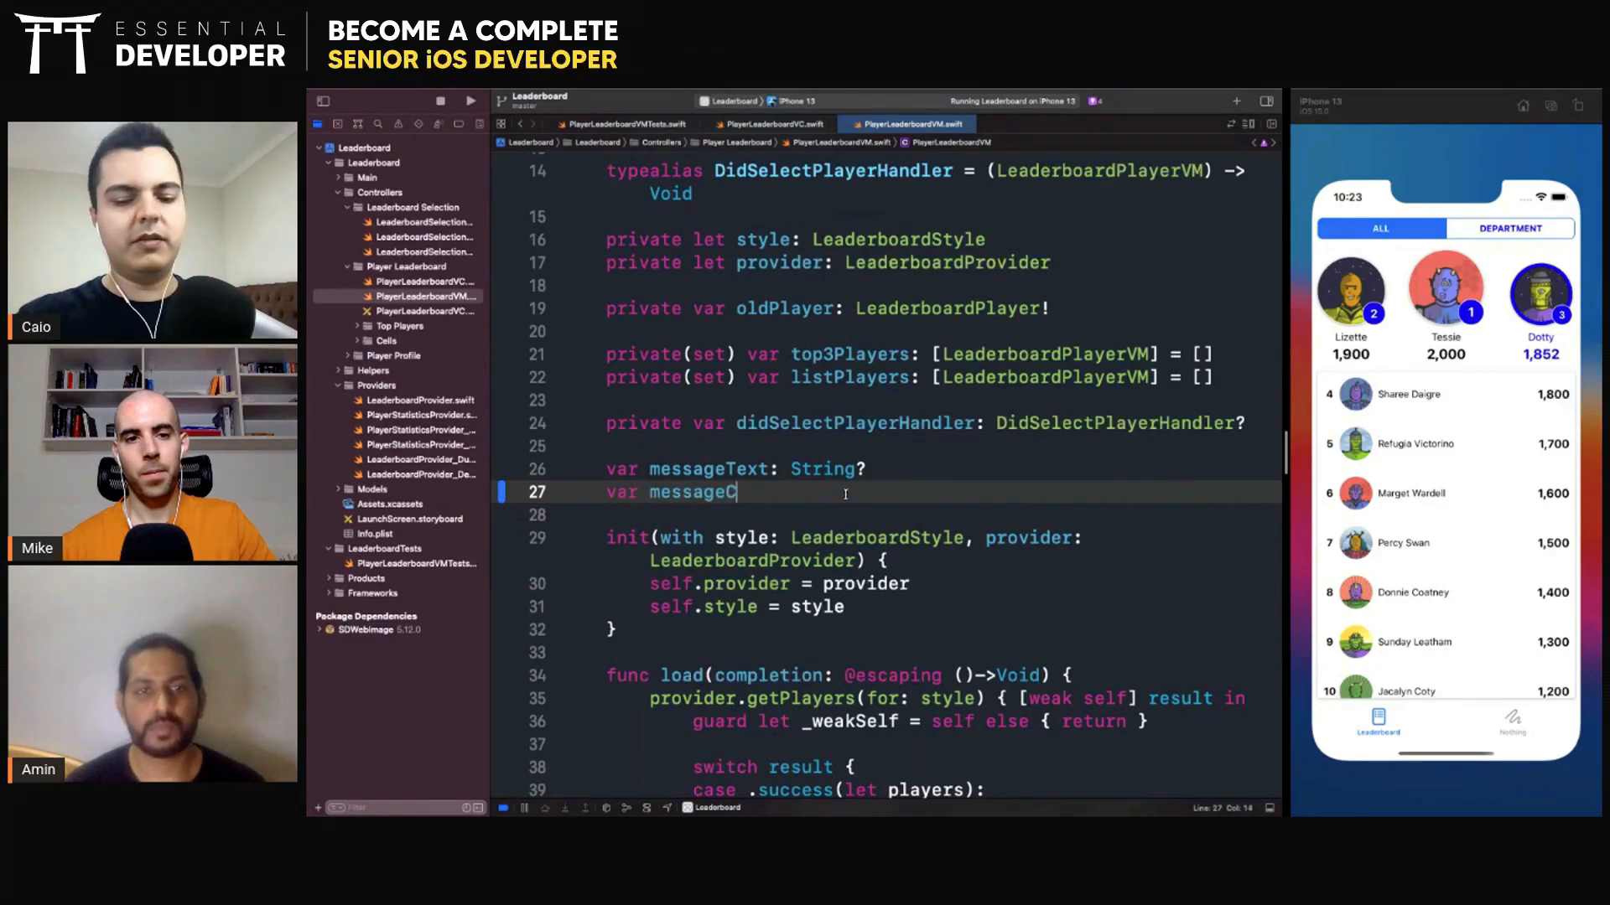
pyautogui.write('hanged:')
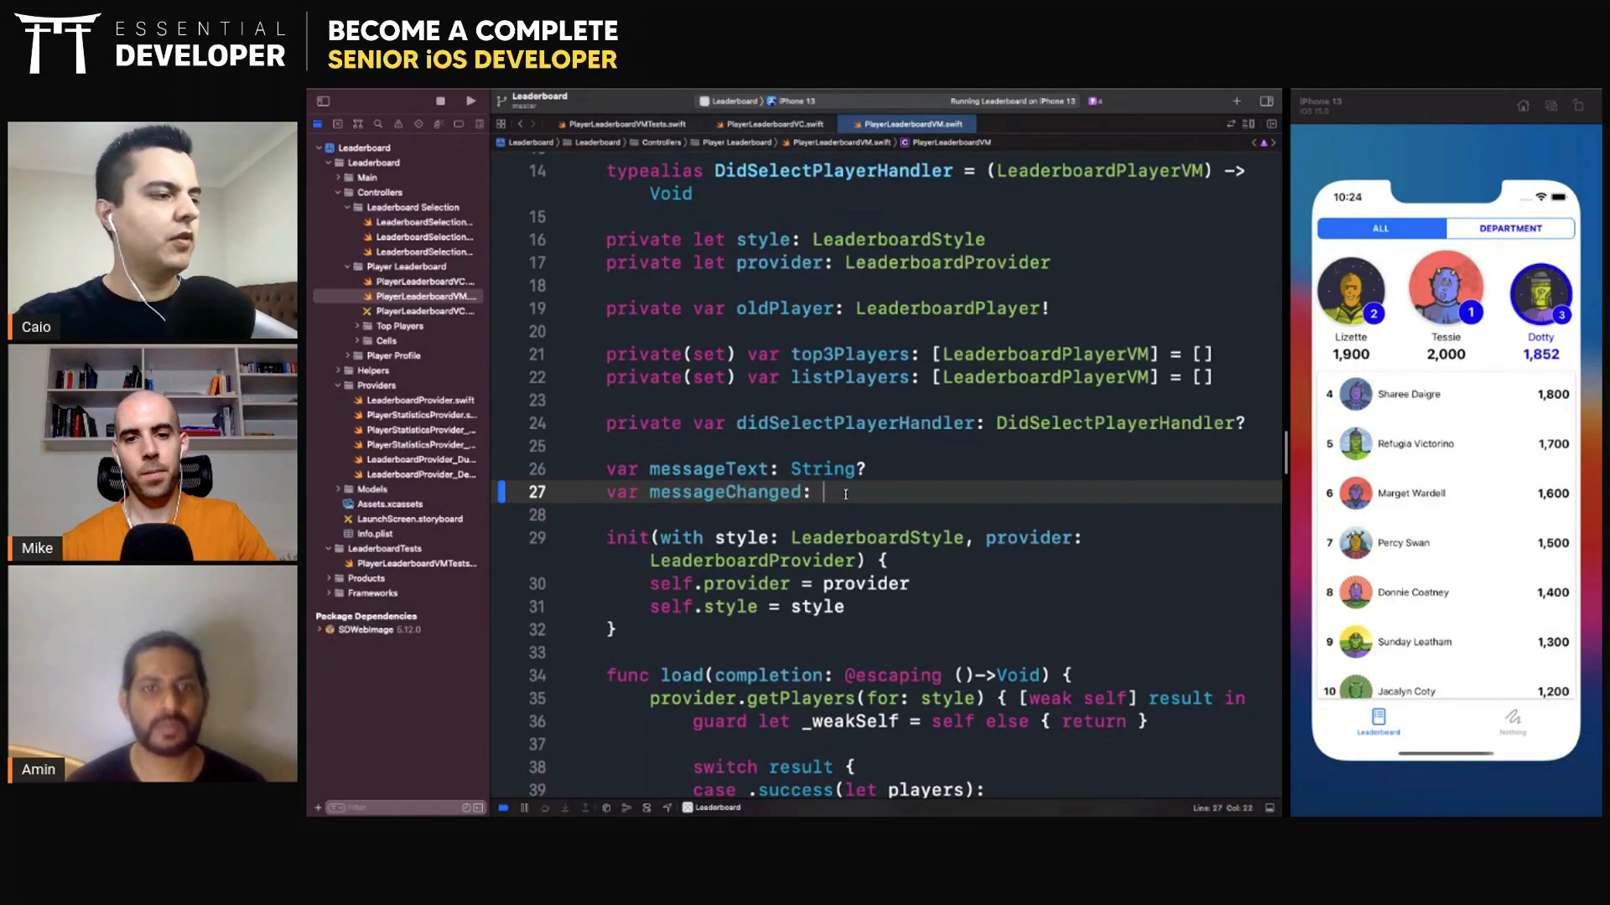
pyautogui.write('()')
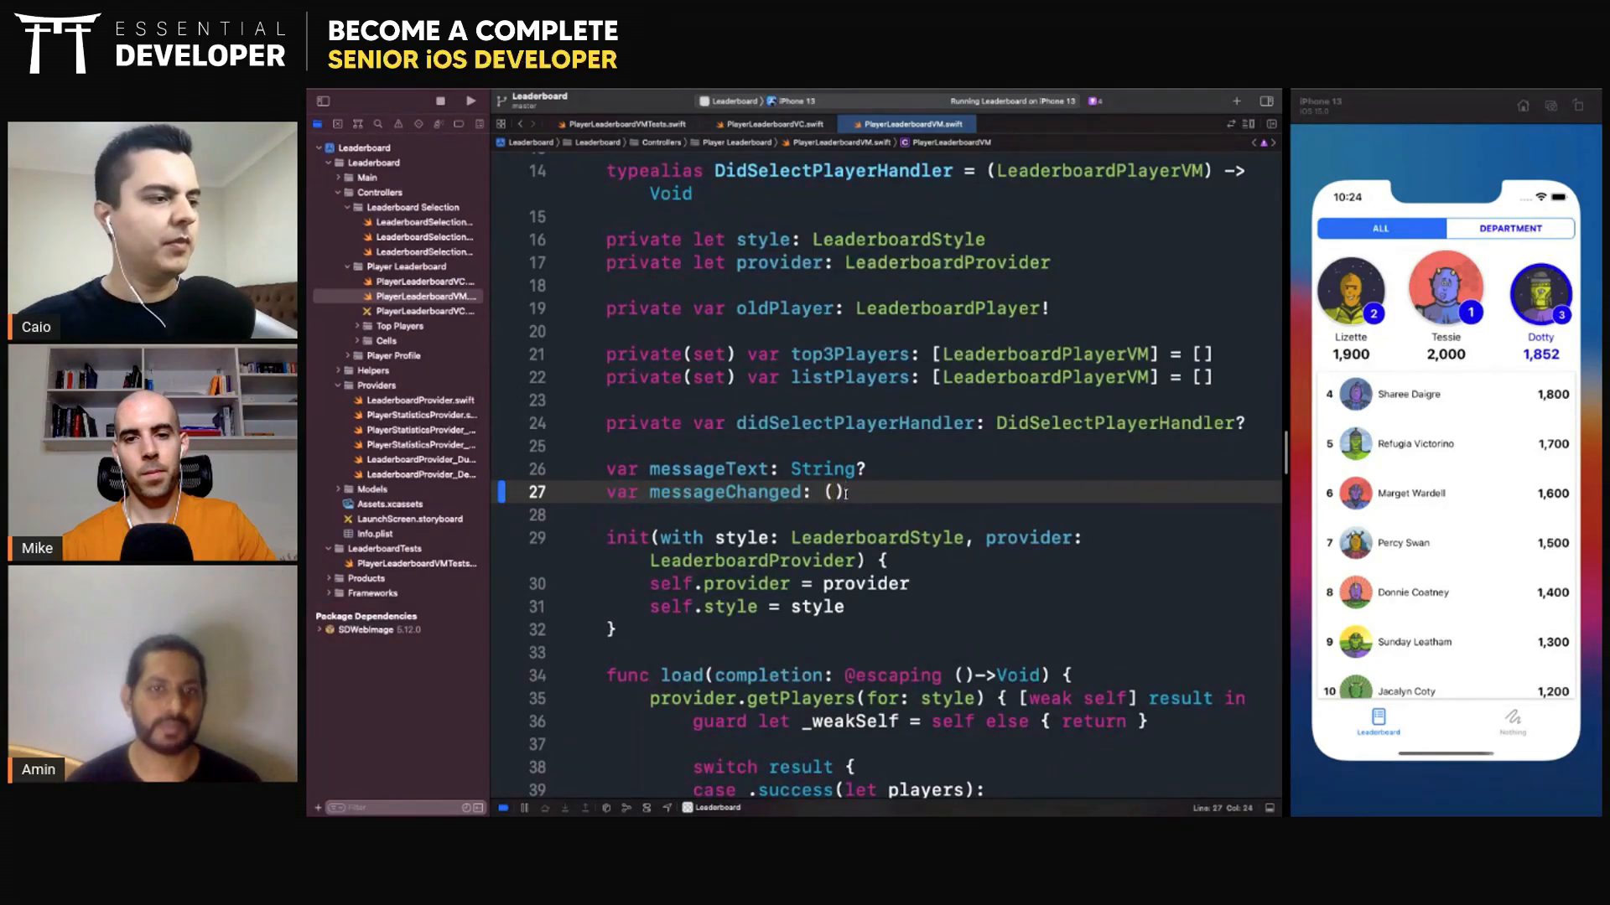
pyautogui.write('S')
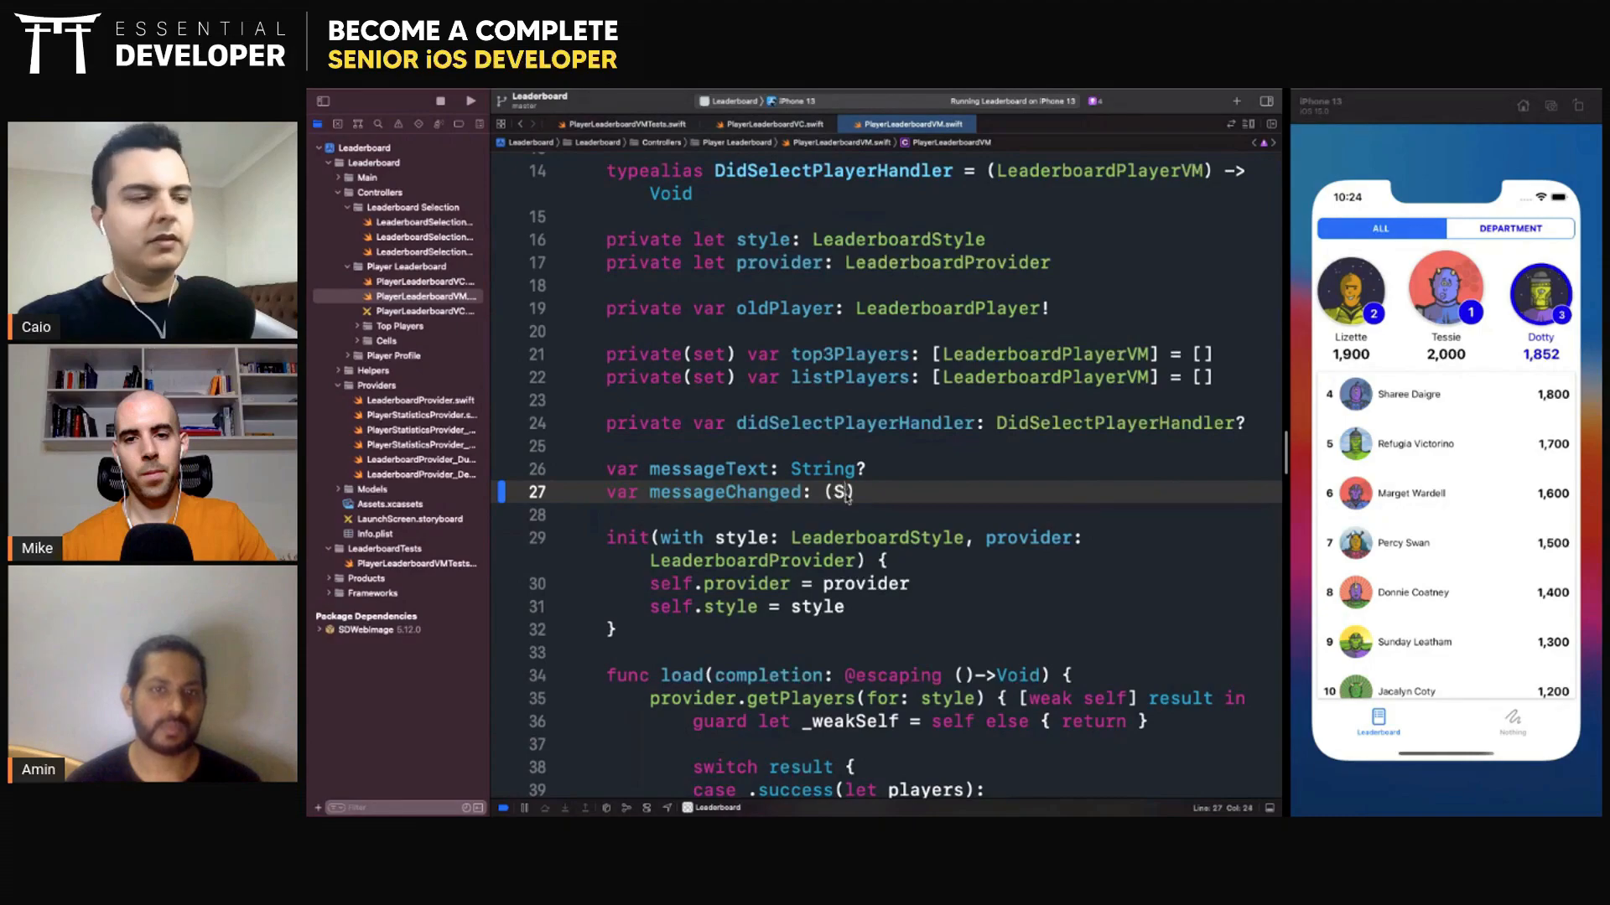
pyautogui.write('tring) -> Void')
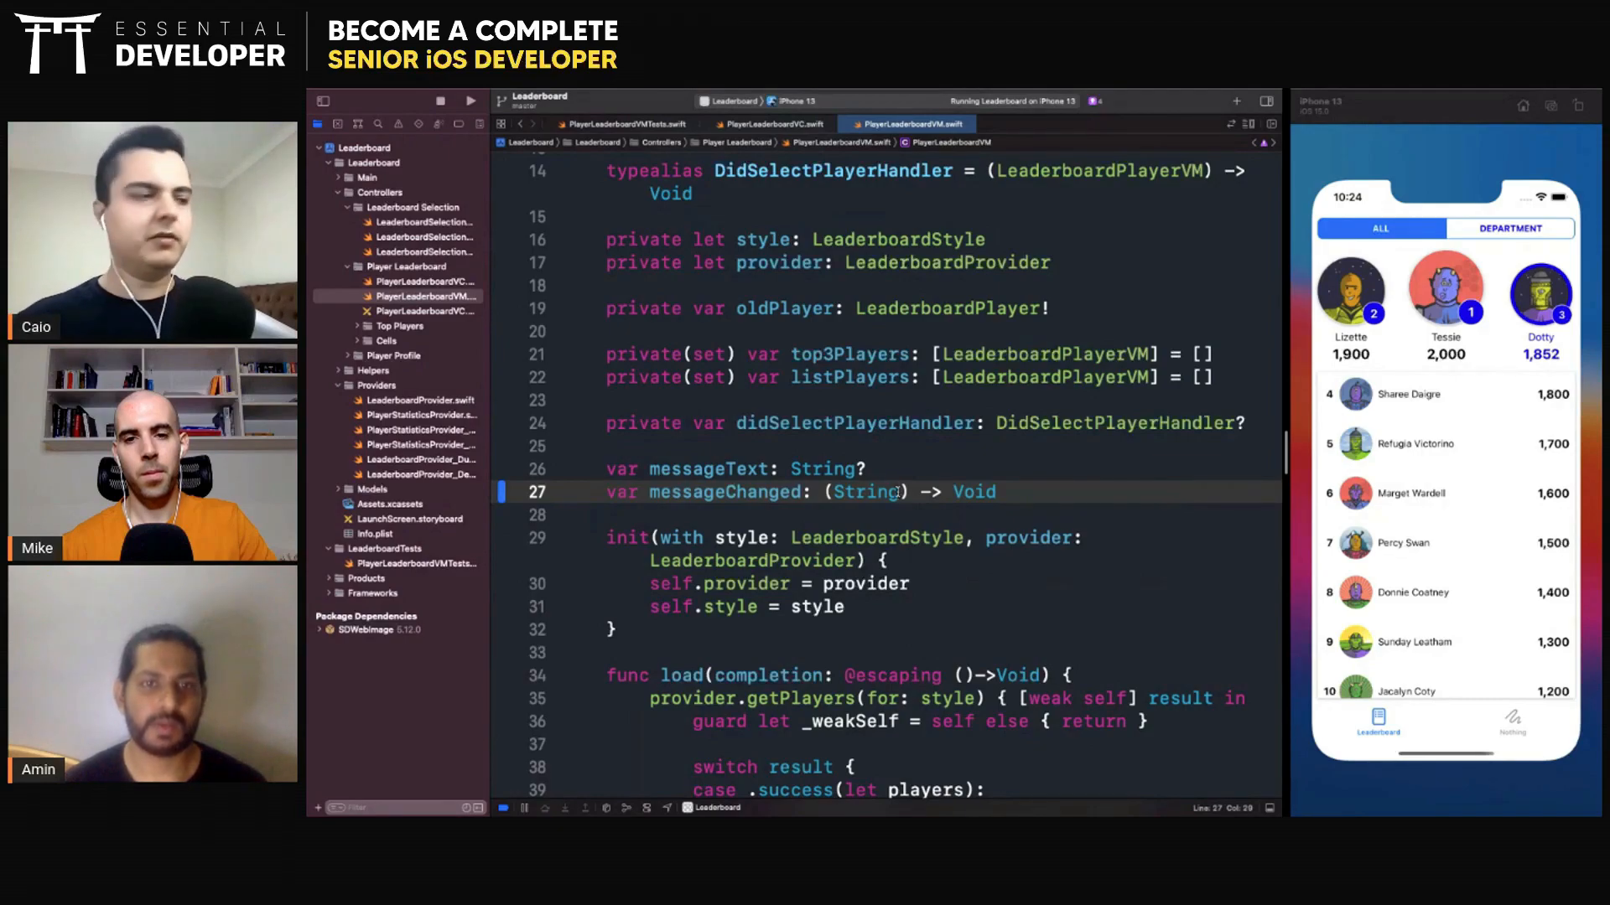
pyautogui.write('?')
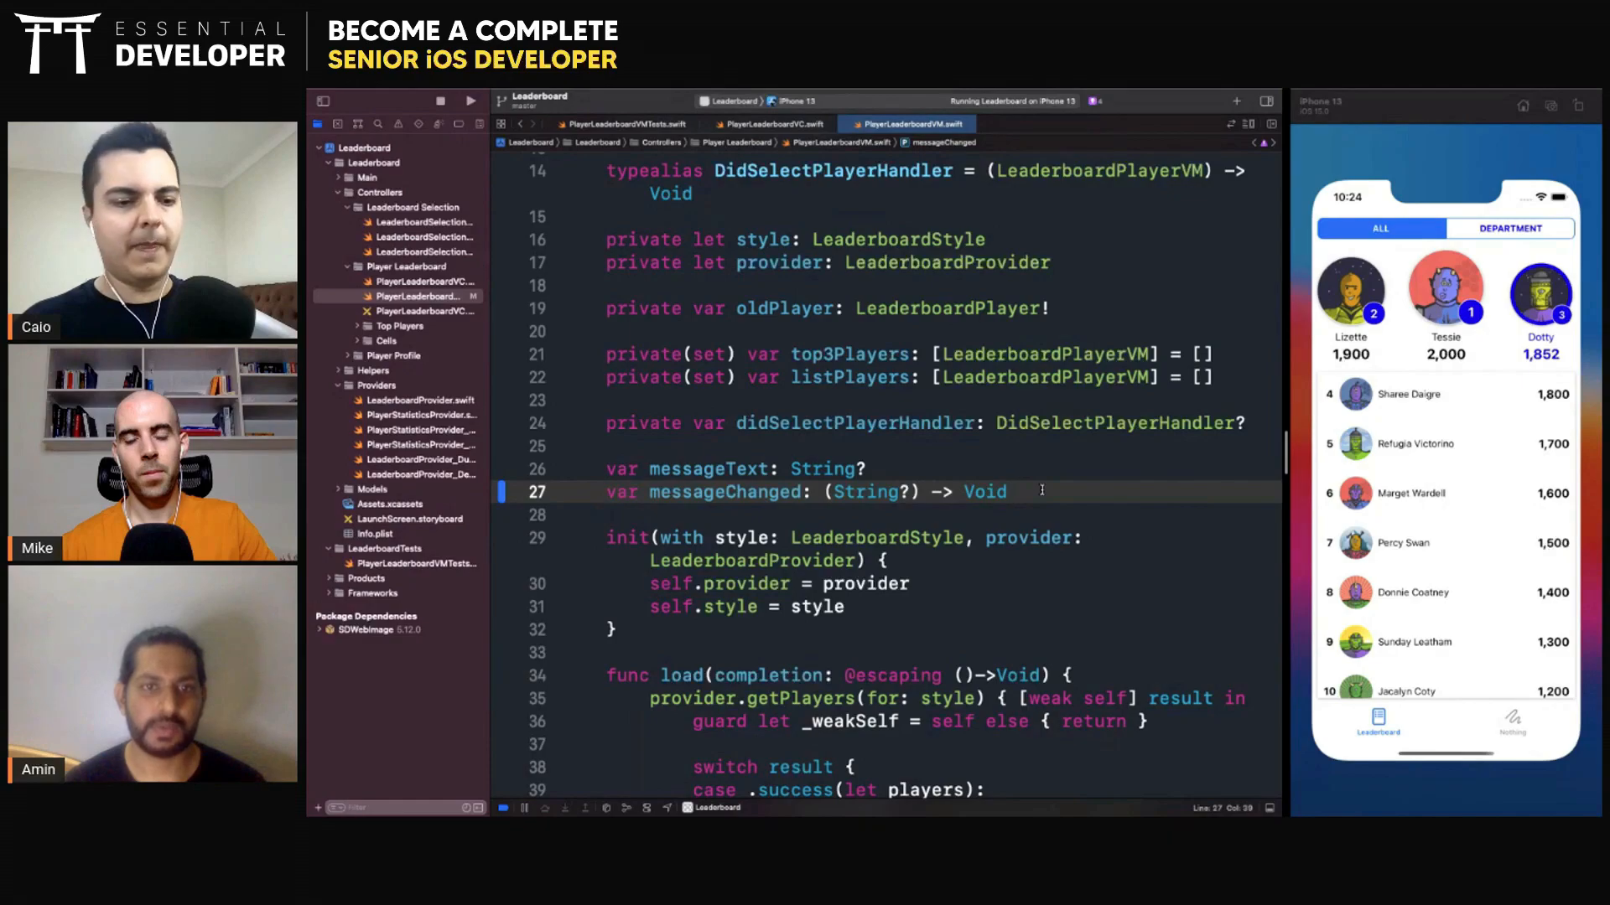
# Make the whole closure type optional and return to the messageText declaration
pyautogui.doubleClick(724, 492)
pyautogui.write('(')
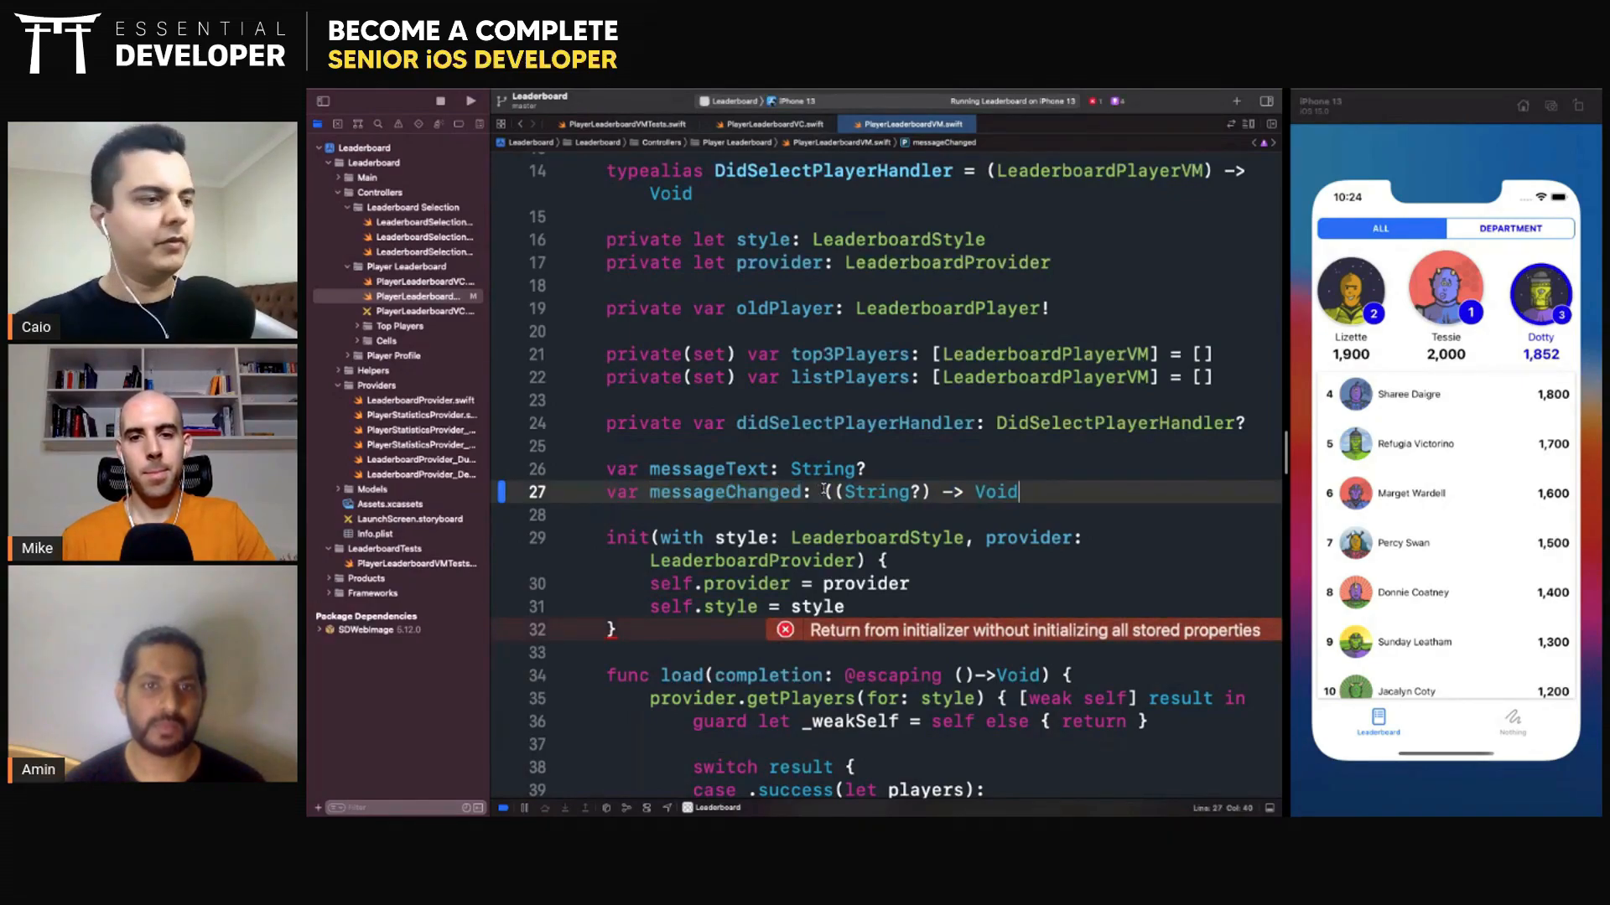
pyautogui.write('?')
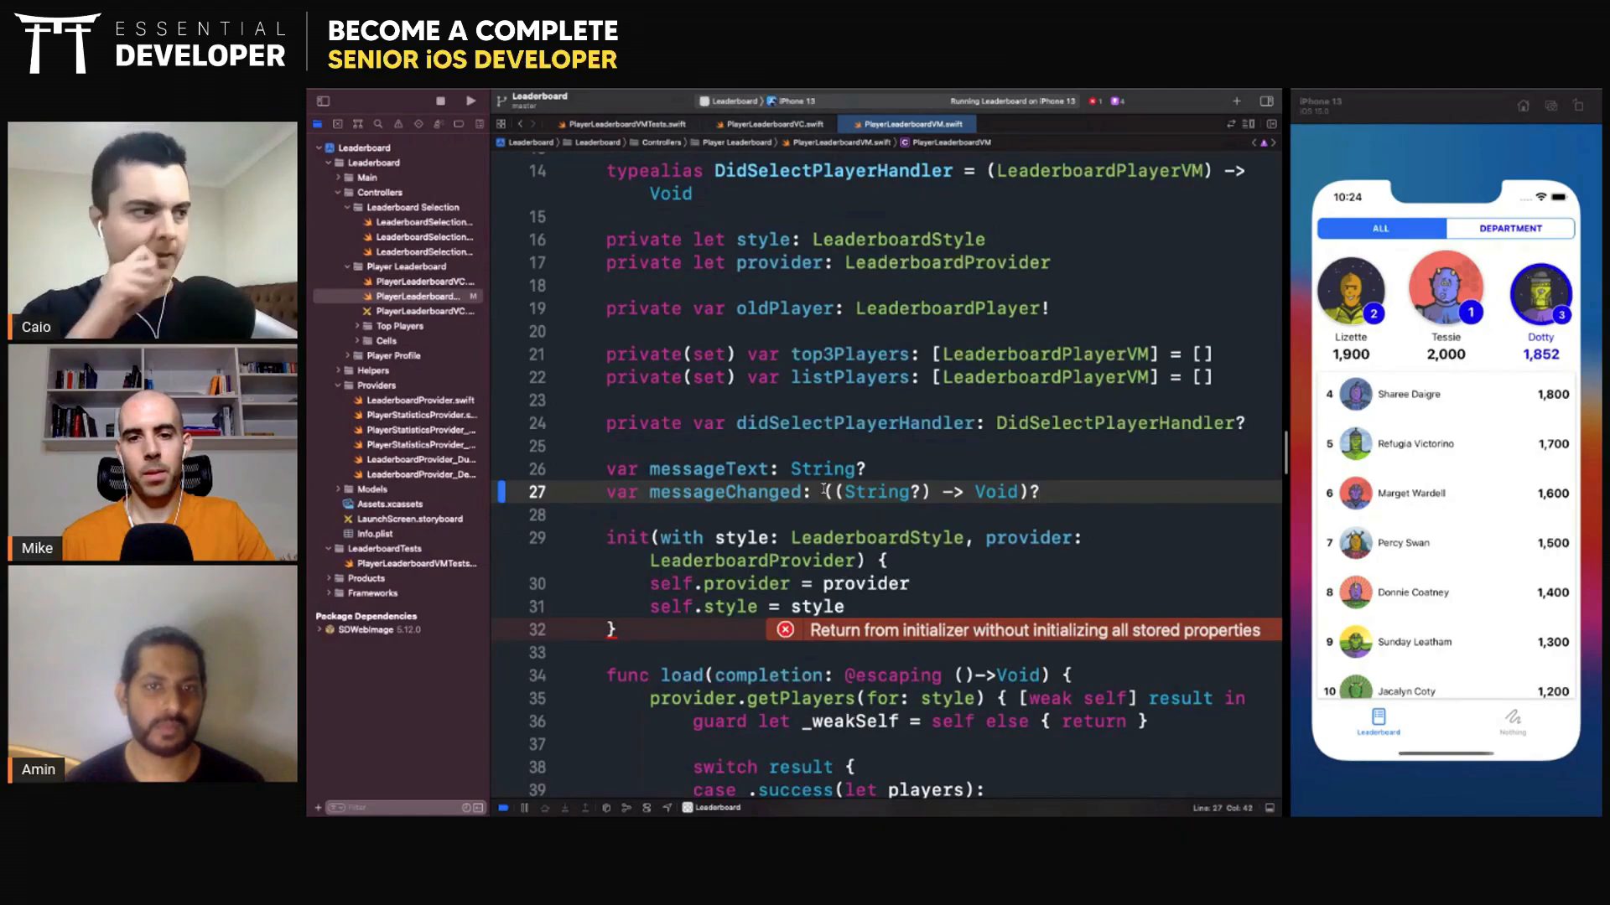
pyautogui.doubleClick(724, 491)
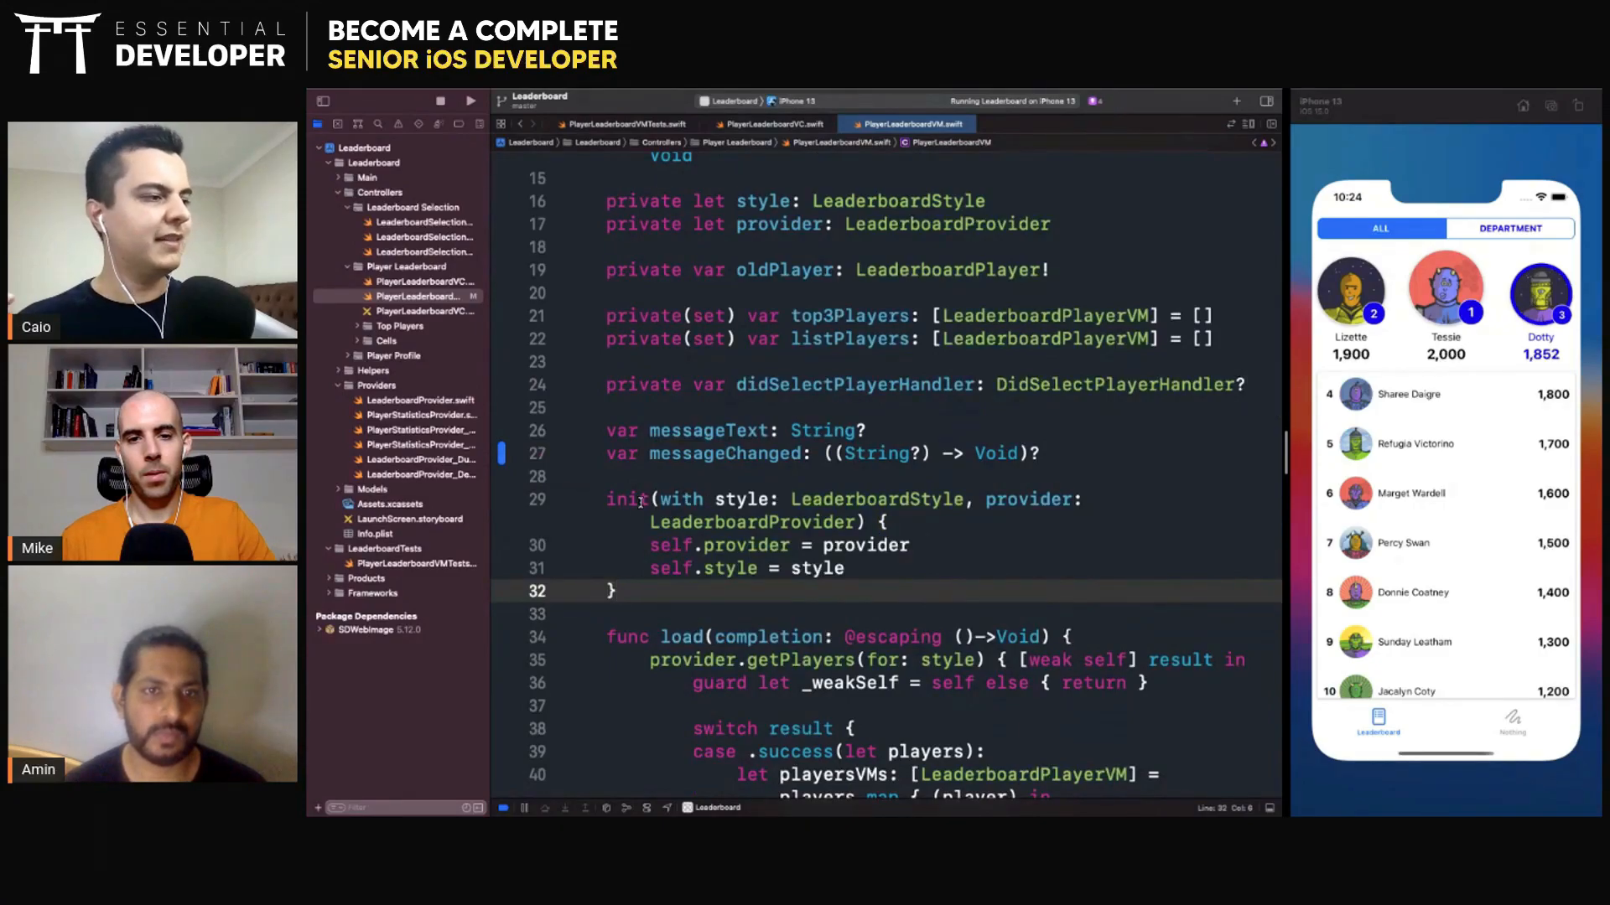
pyautogui.click(746, 454)
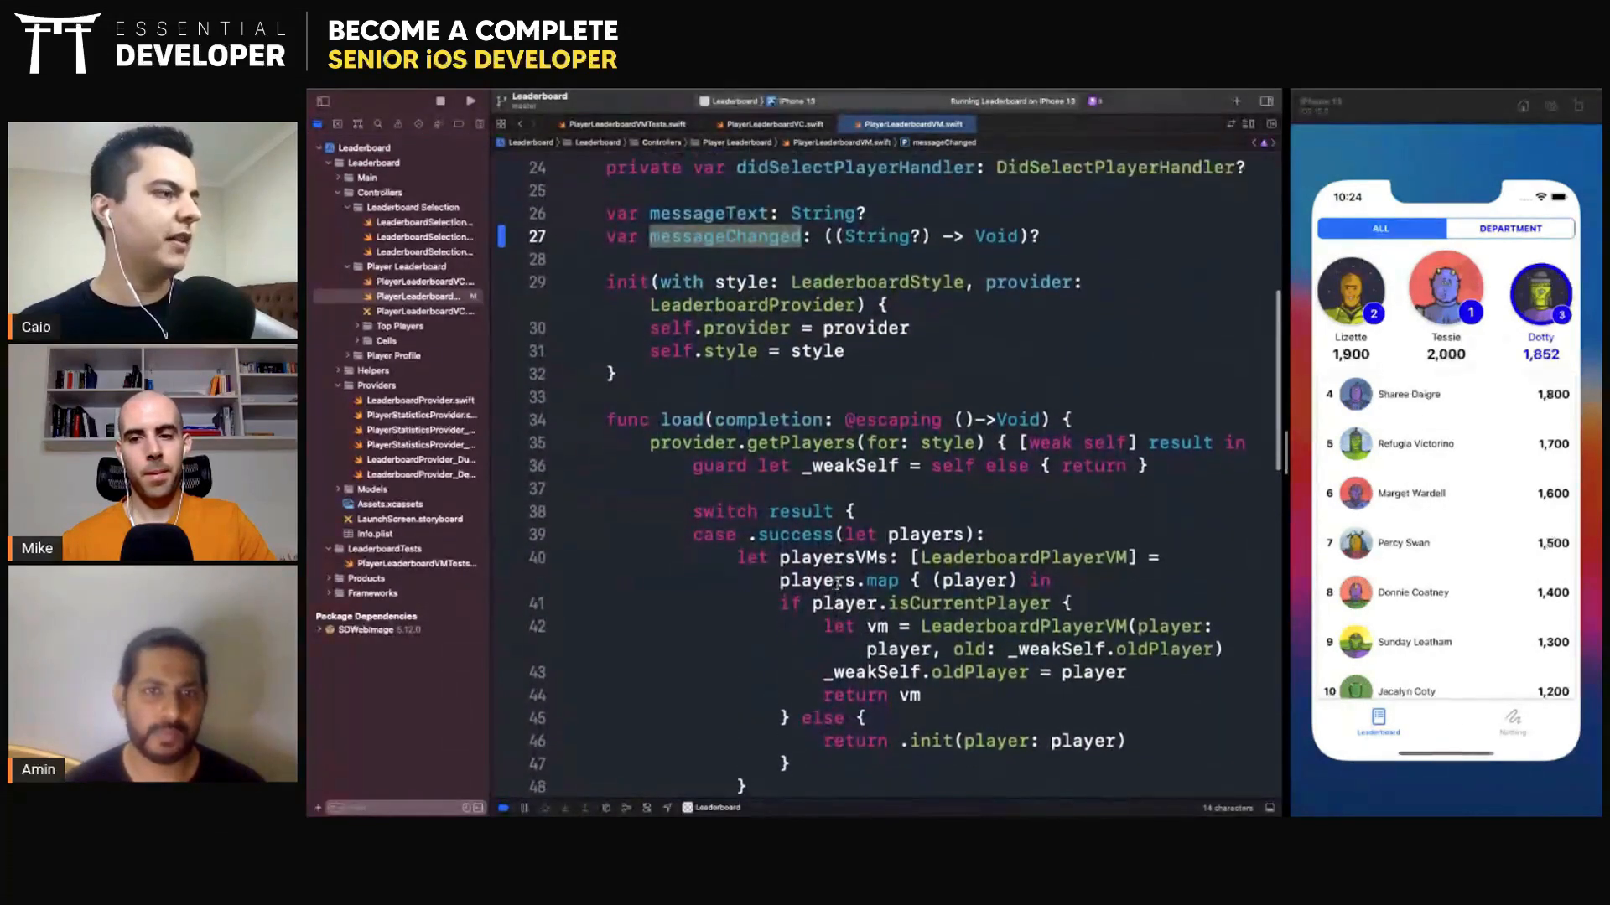
pyautogui.scroll(-3)
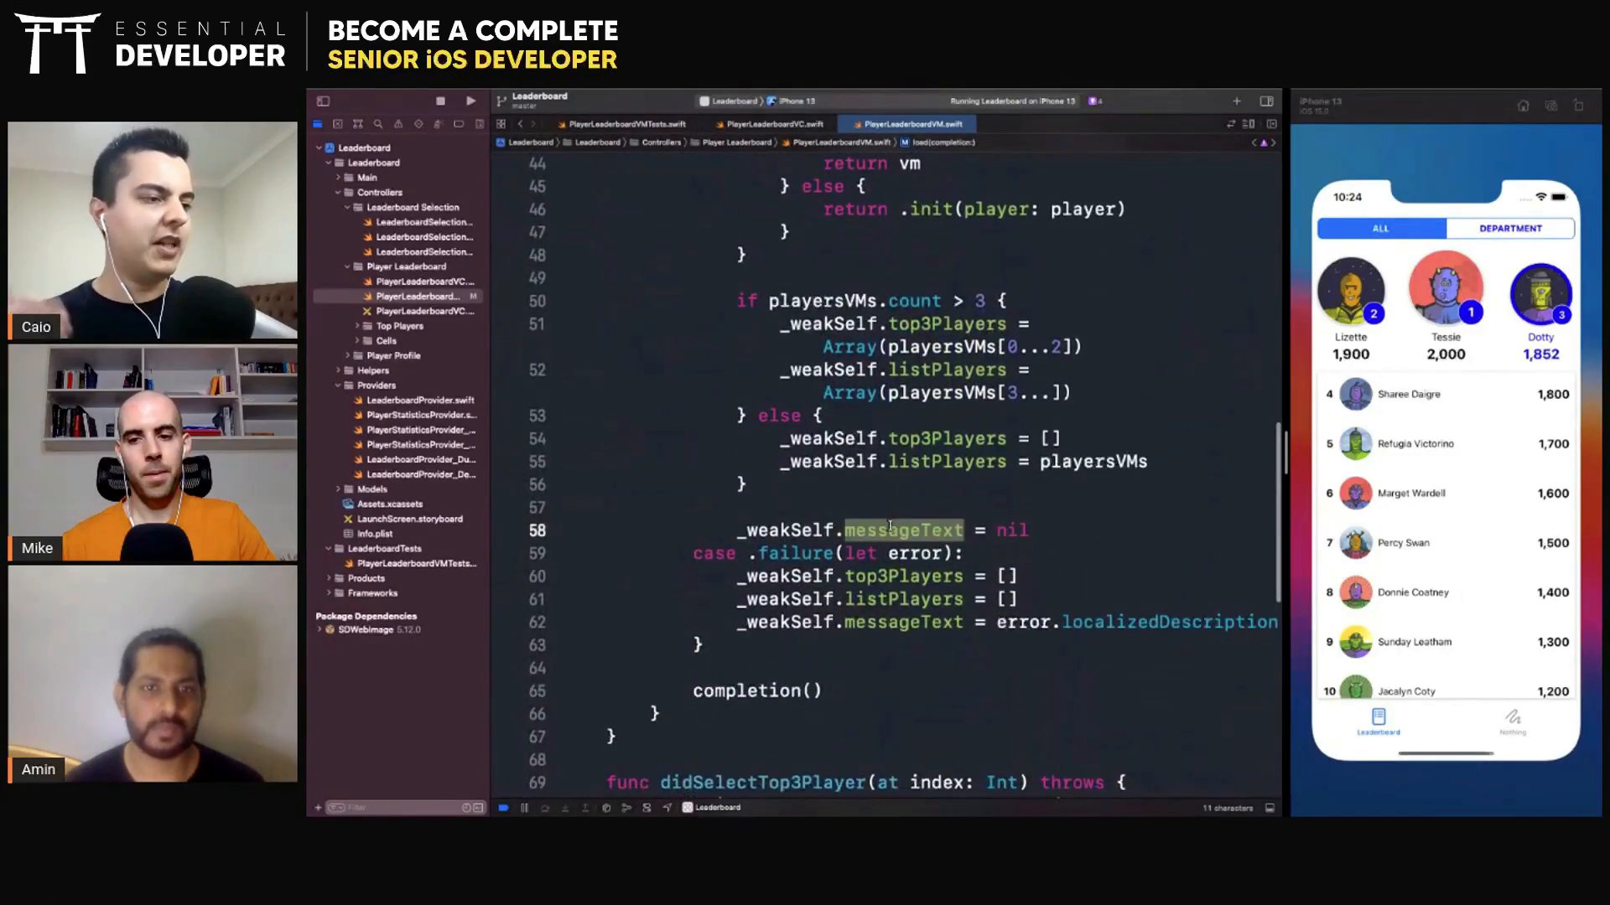
pyautogui.click(929, 530)
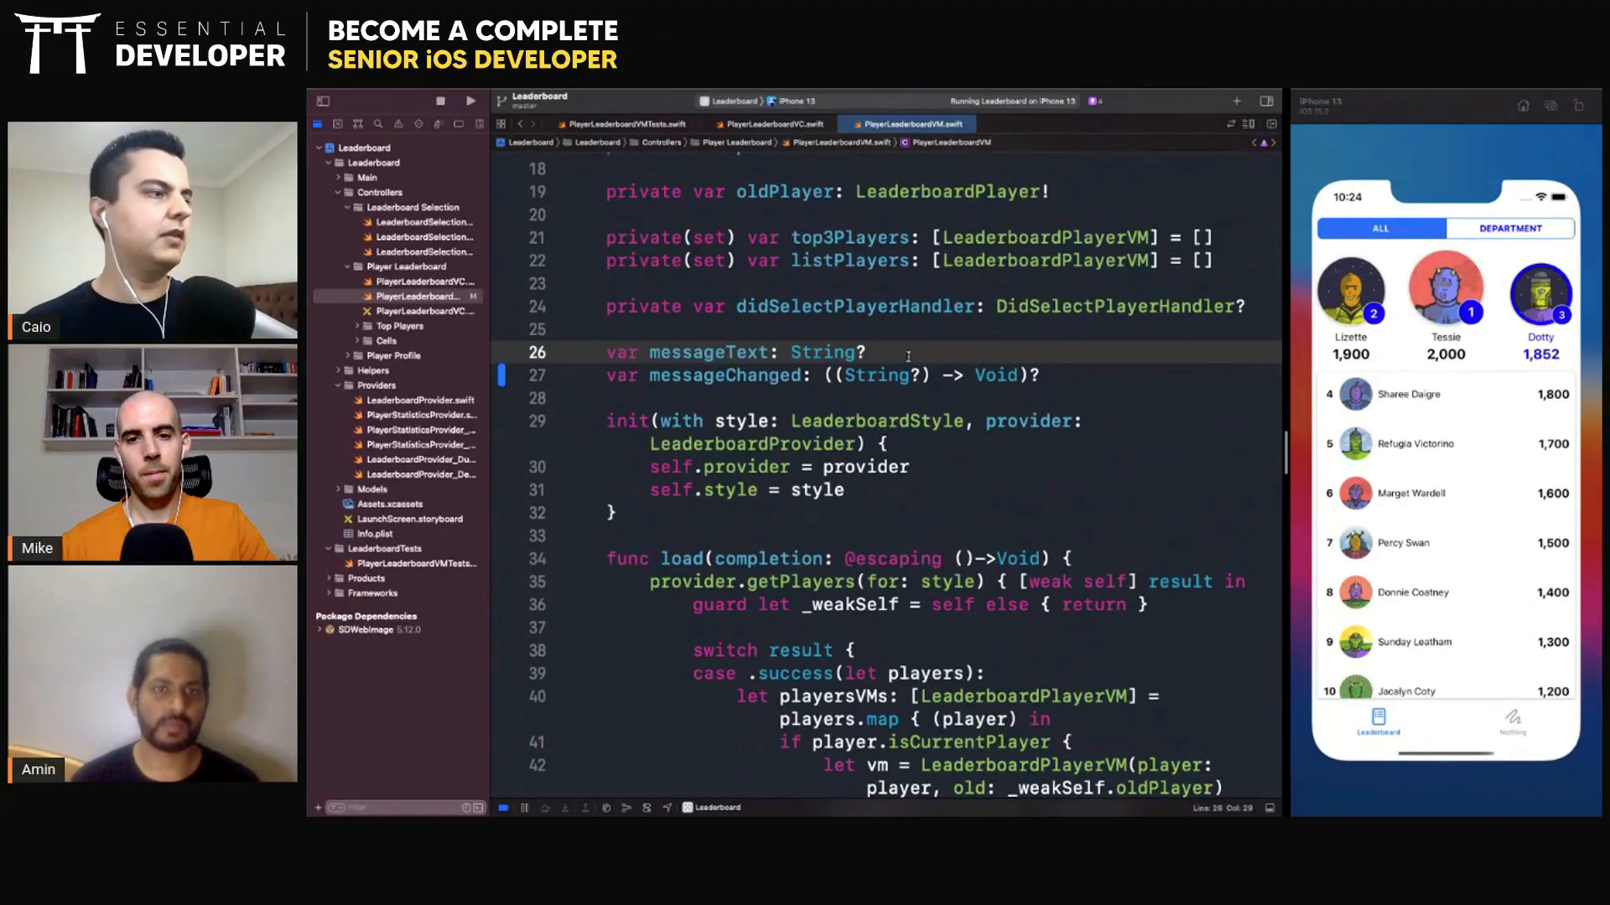
# Give messageText a didSet observer that calls messageChanged?(messageText)
pyautogui.write('{}')
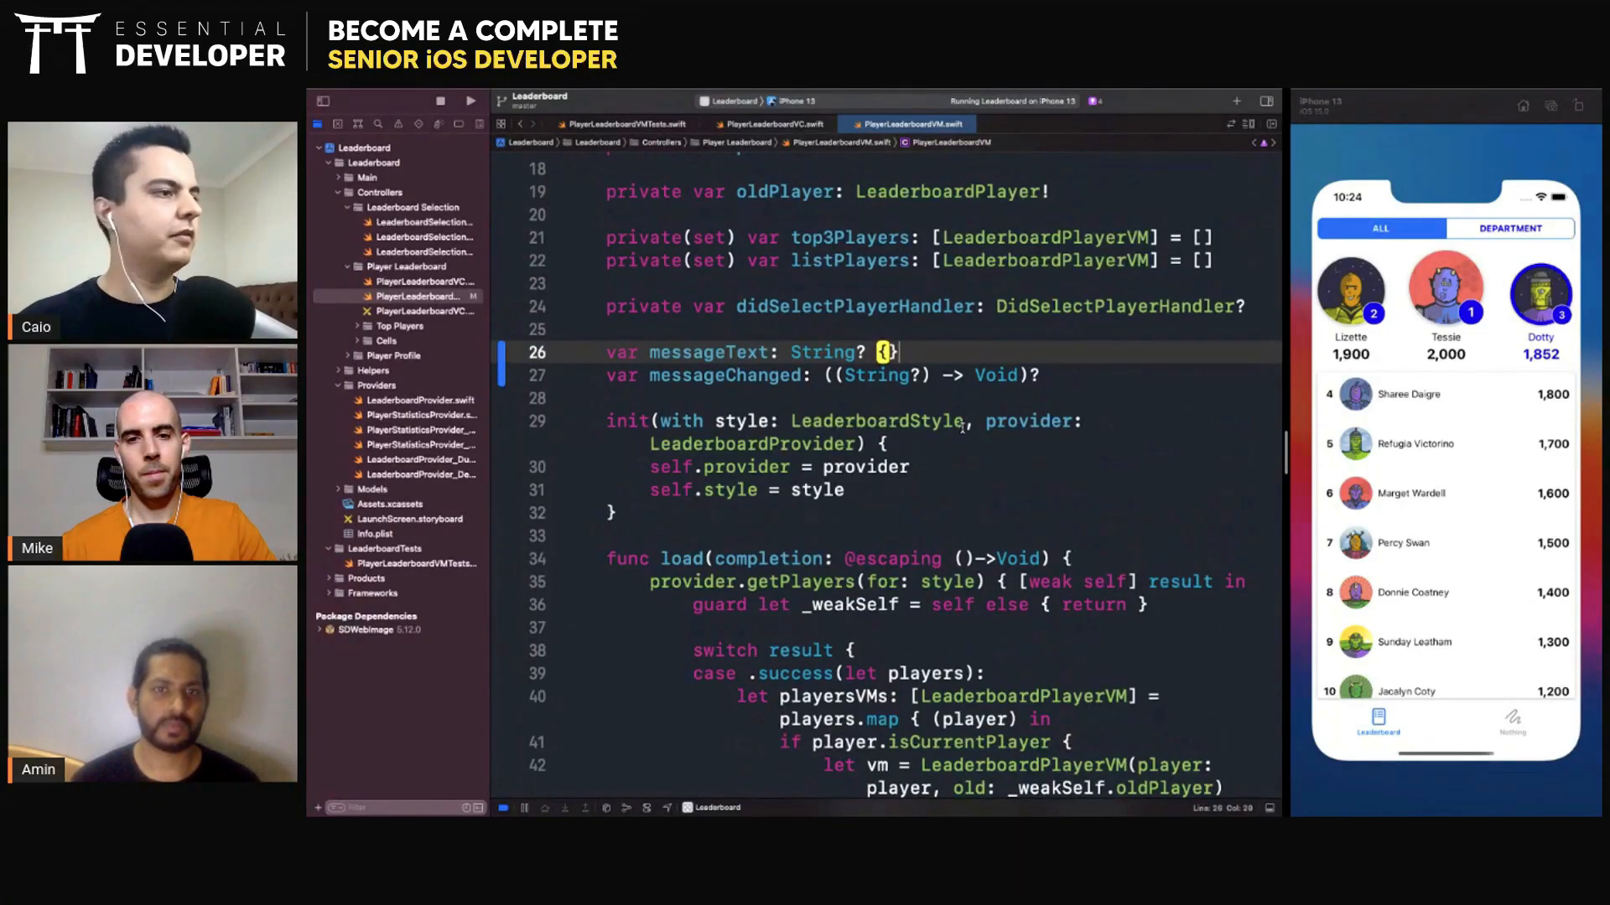
pyautogui.write('dids')
pyautogui.write('messageChanged')
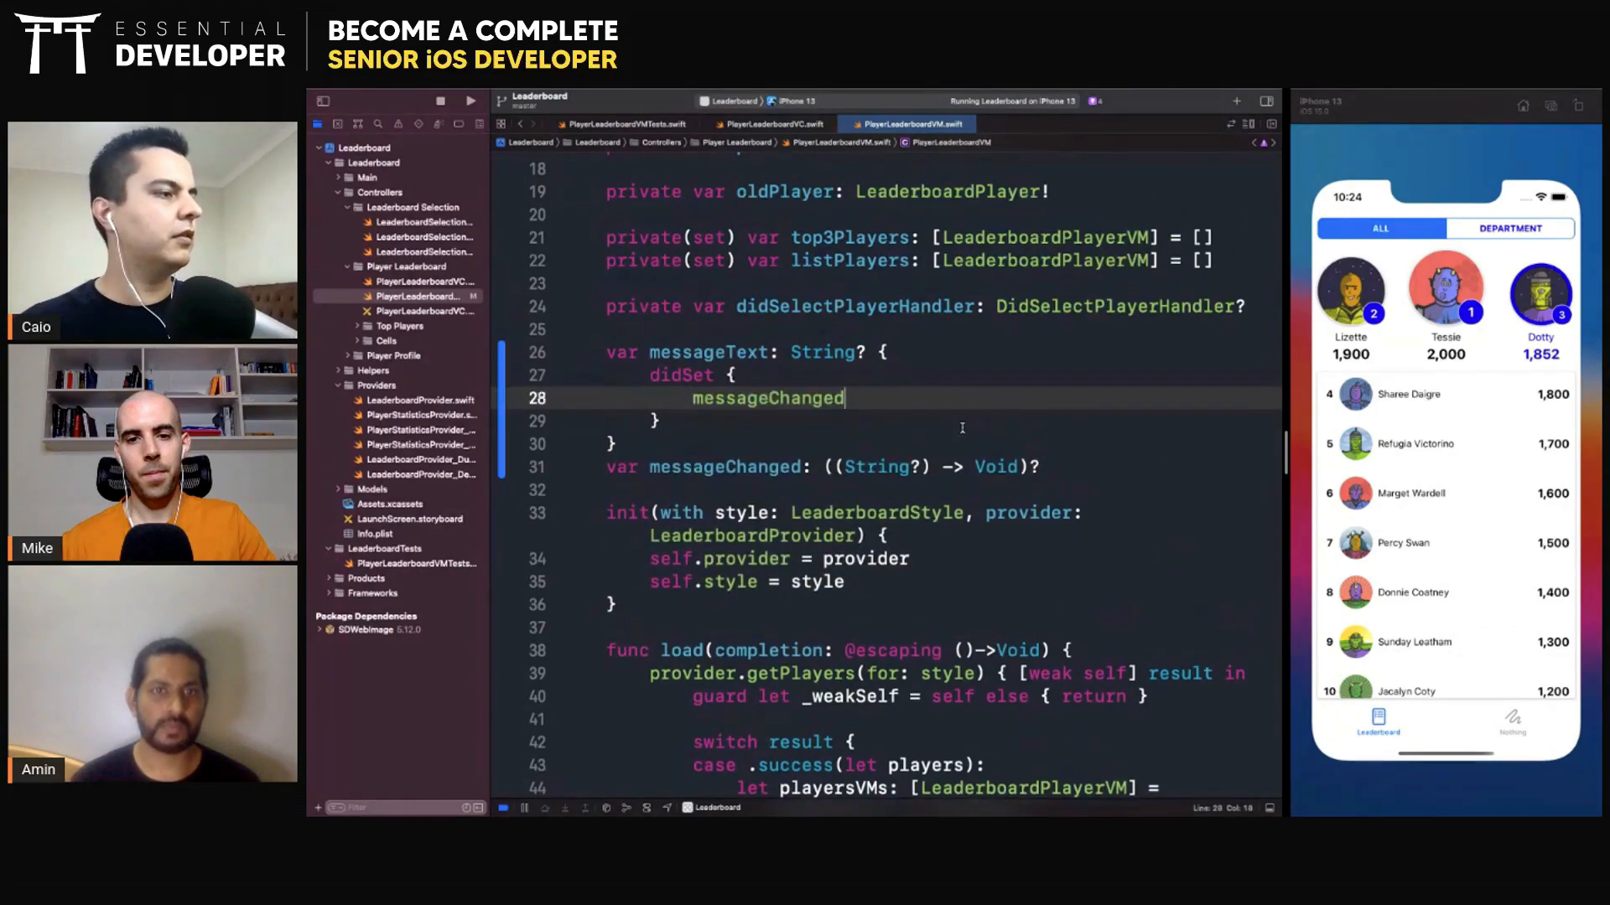
pyautogui.write('?(ne')
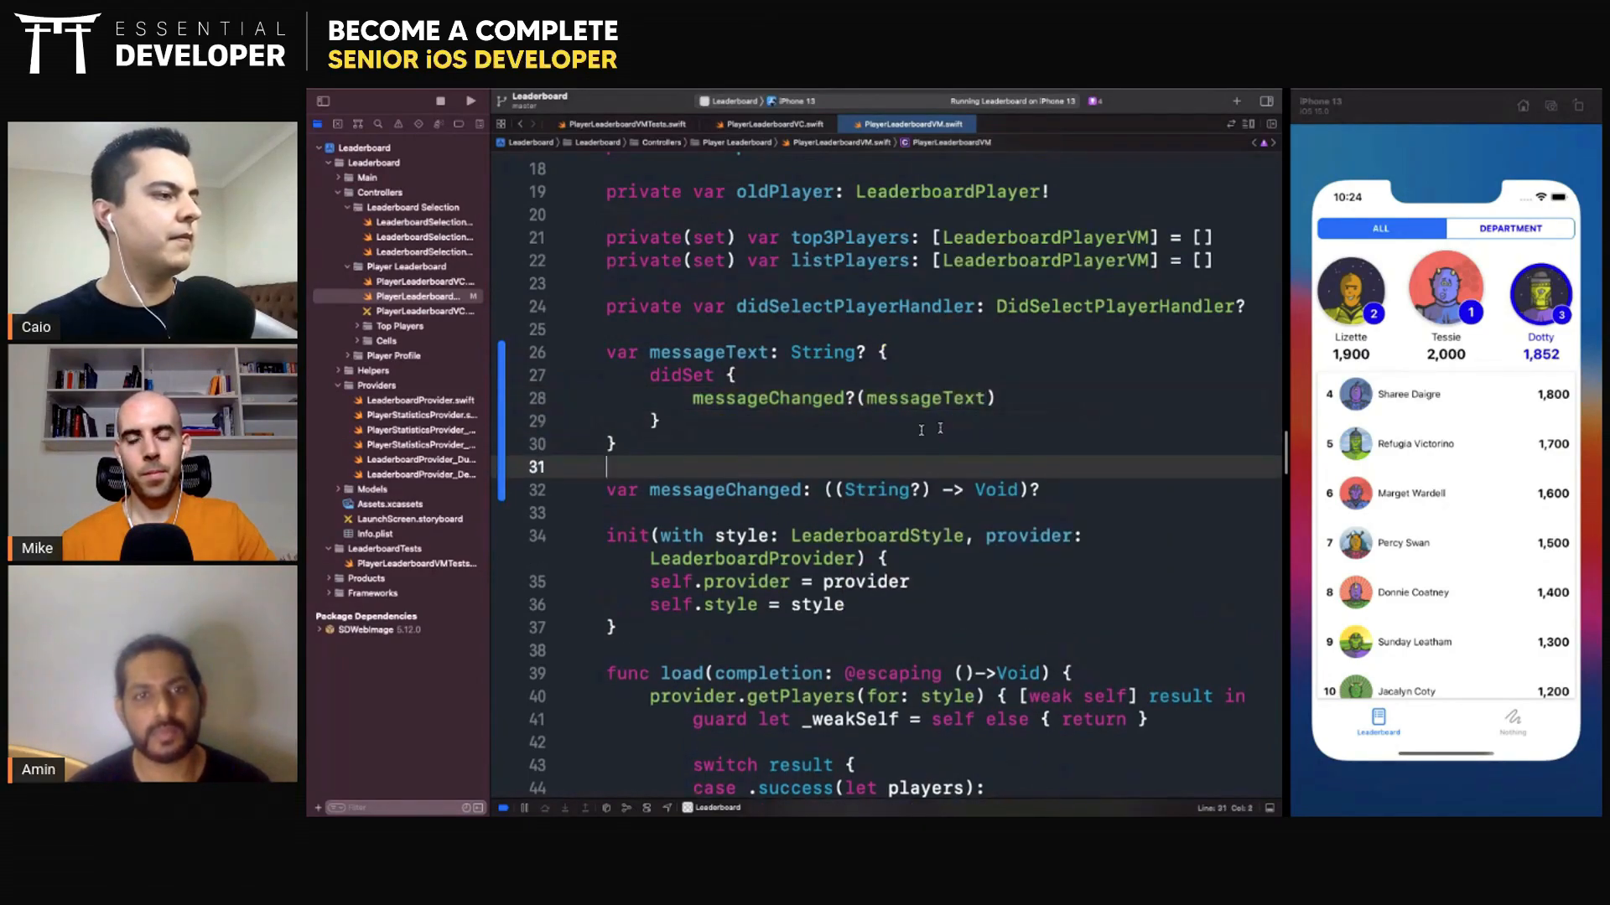
pyautogui.doubleClick(707, 352)
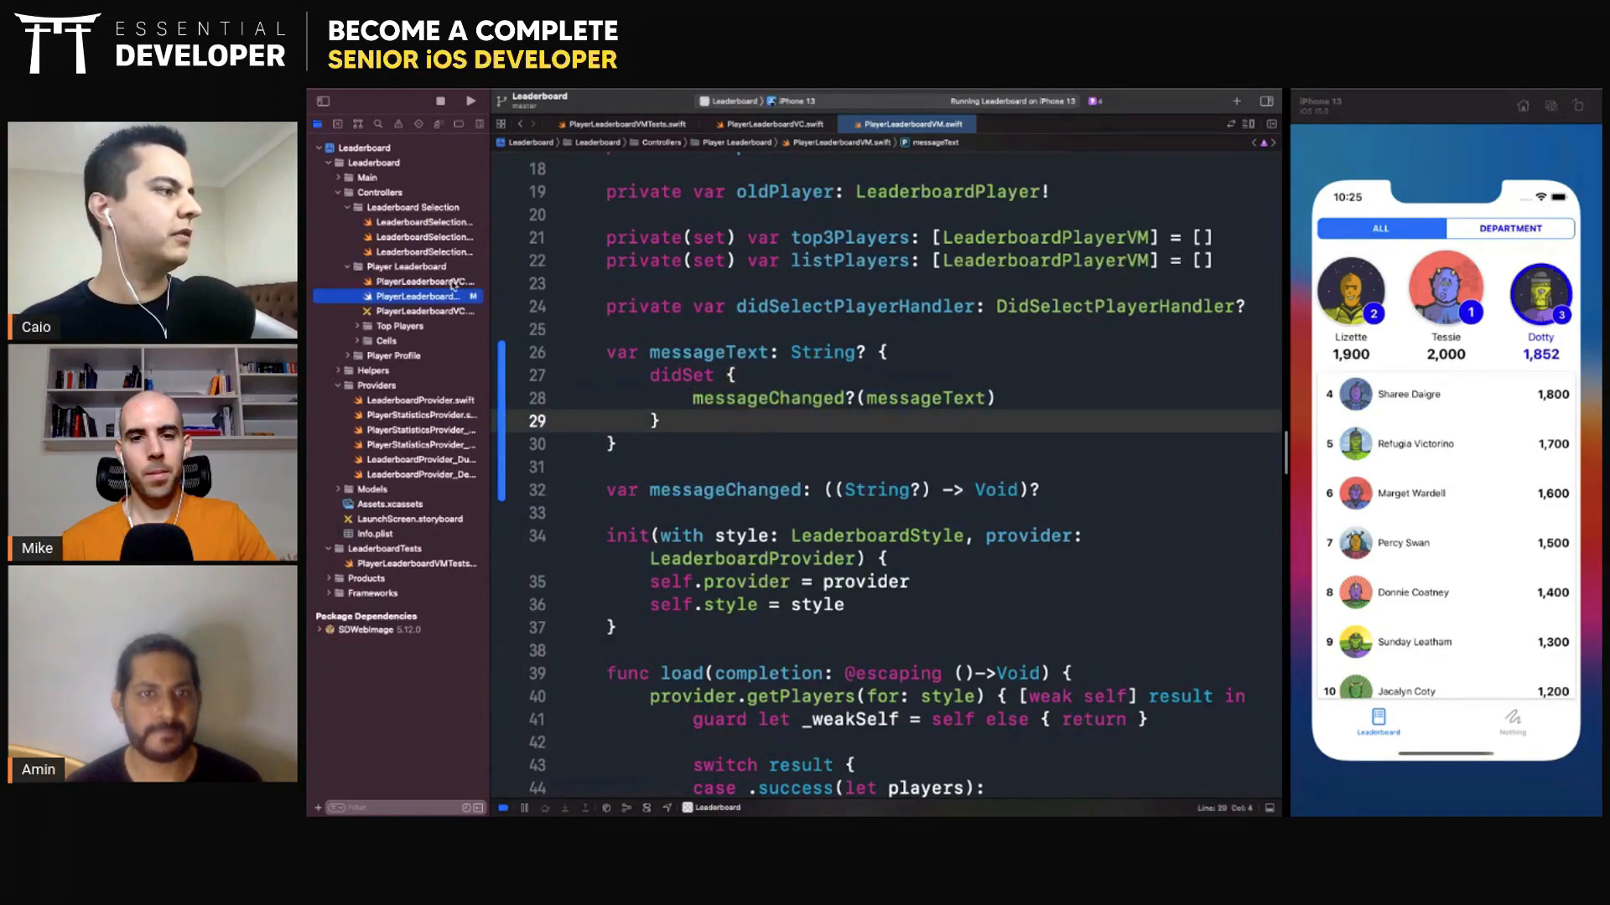
# In PlayerLeaderboardVC, call setupBindings() from viewDidLoad and declare a private setupBindings method
pyautogui.click(771, 122)
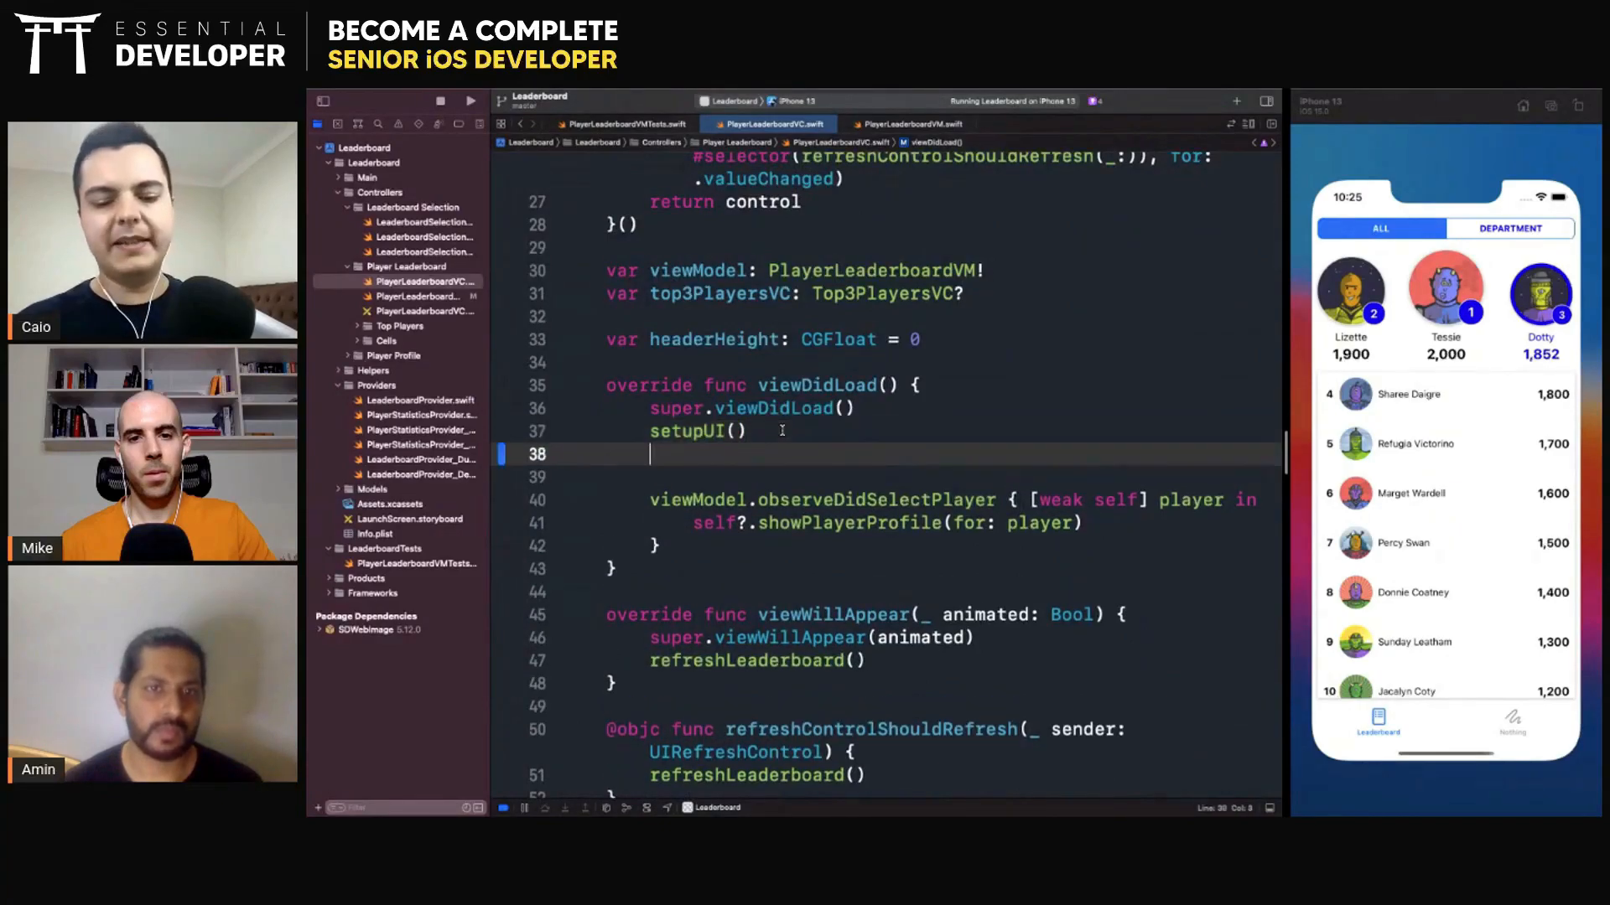
pyautogui.write('setupBinding()')
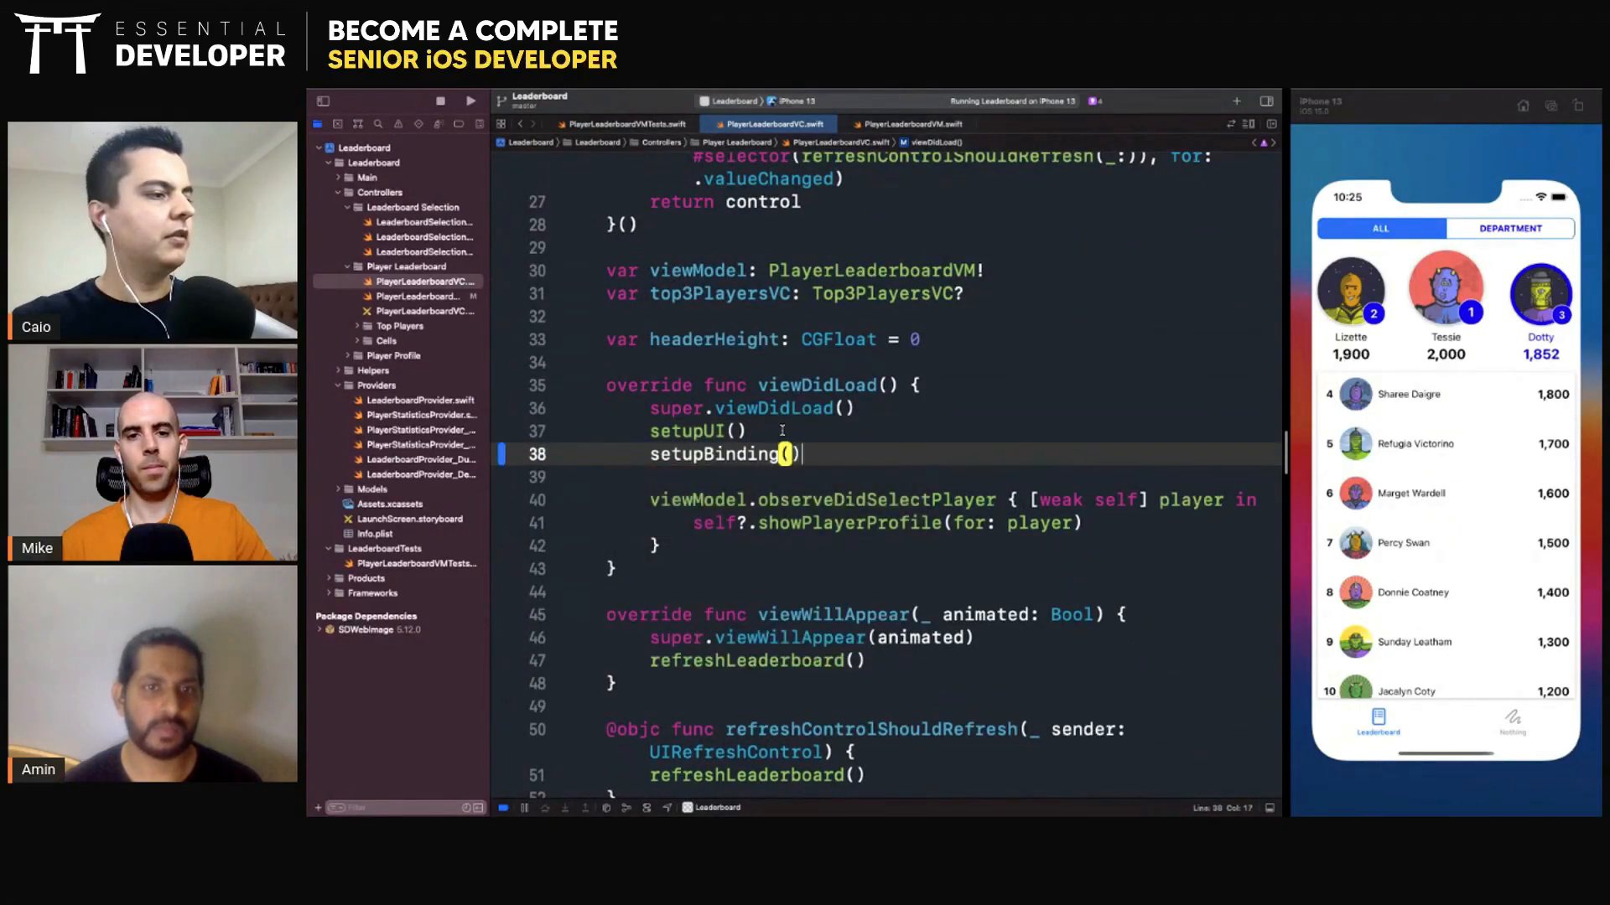
pyautogui.write('s')
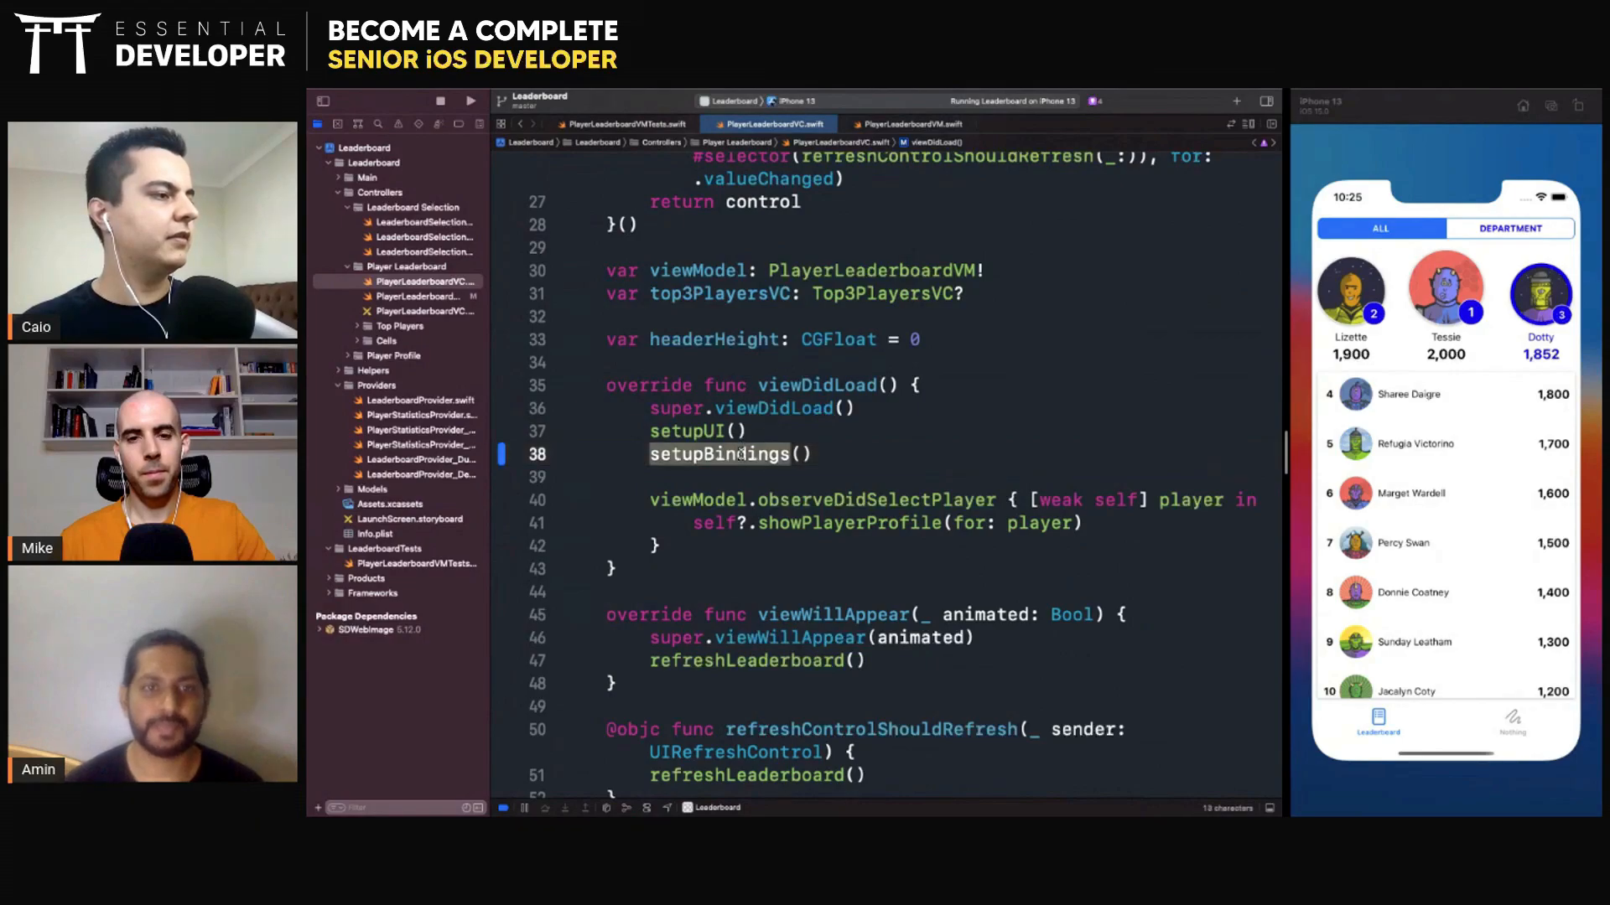
pyautogui.write('private func setupBindings() {')
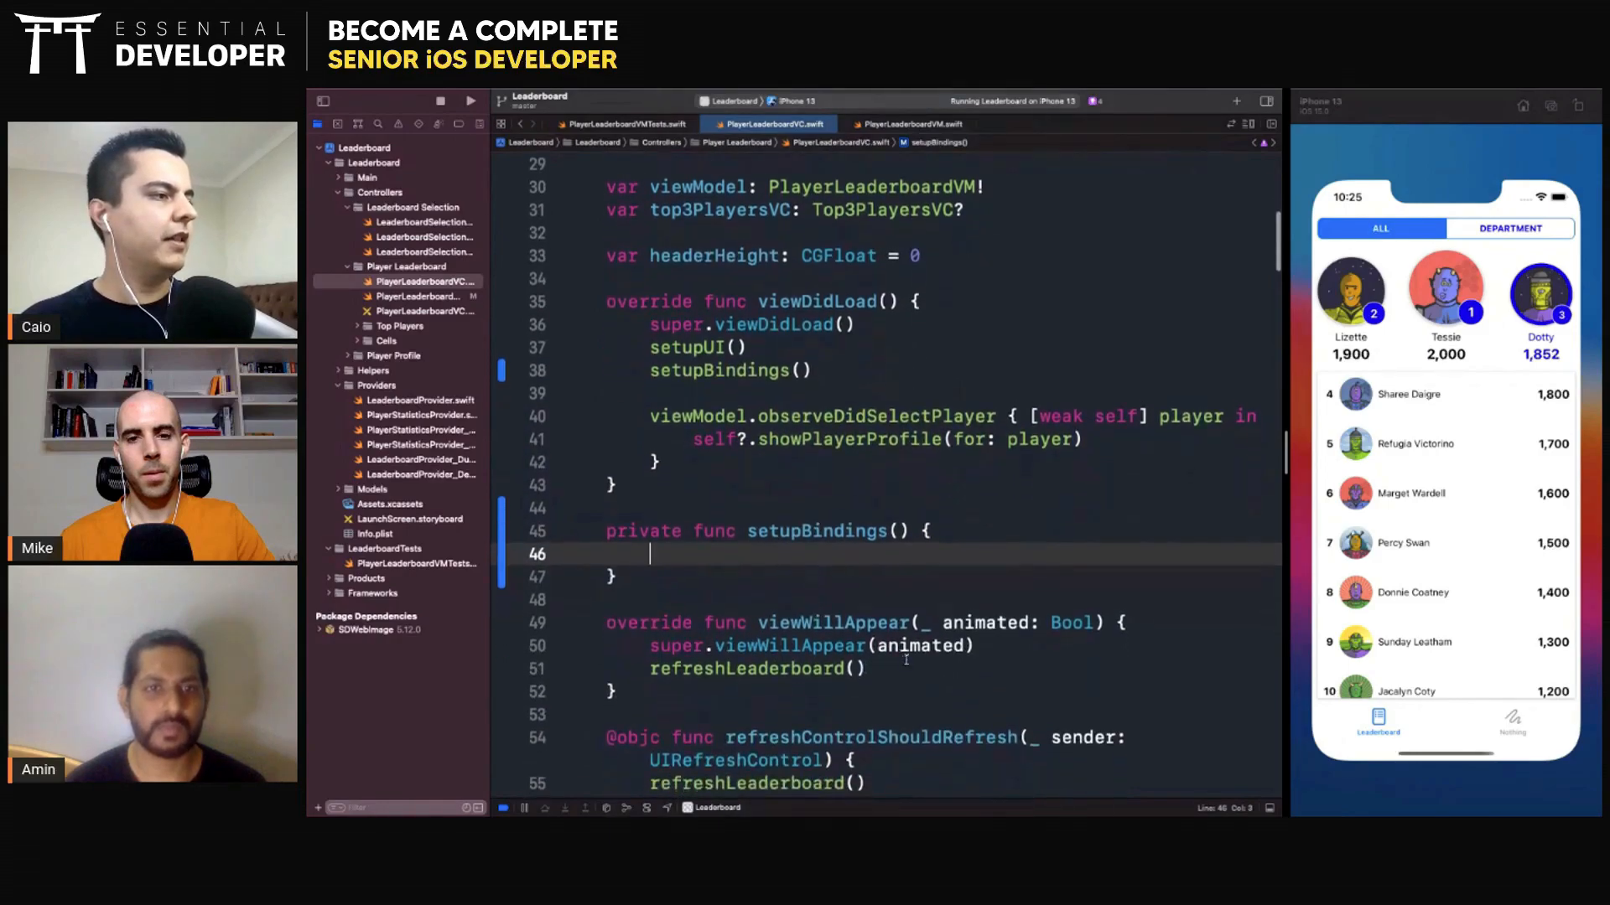
pyautogui.write('viewModel.messageChanged = {')
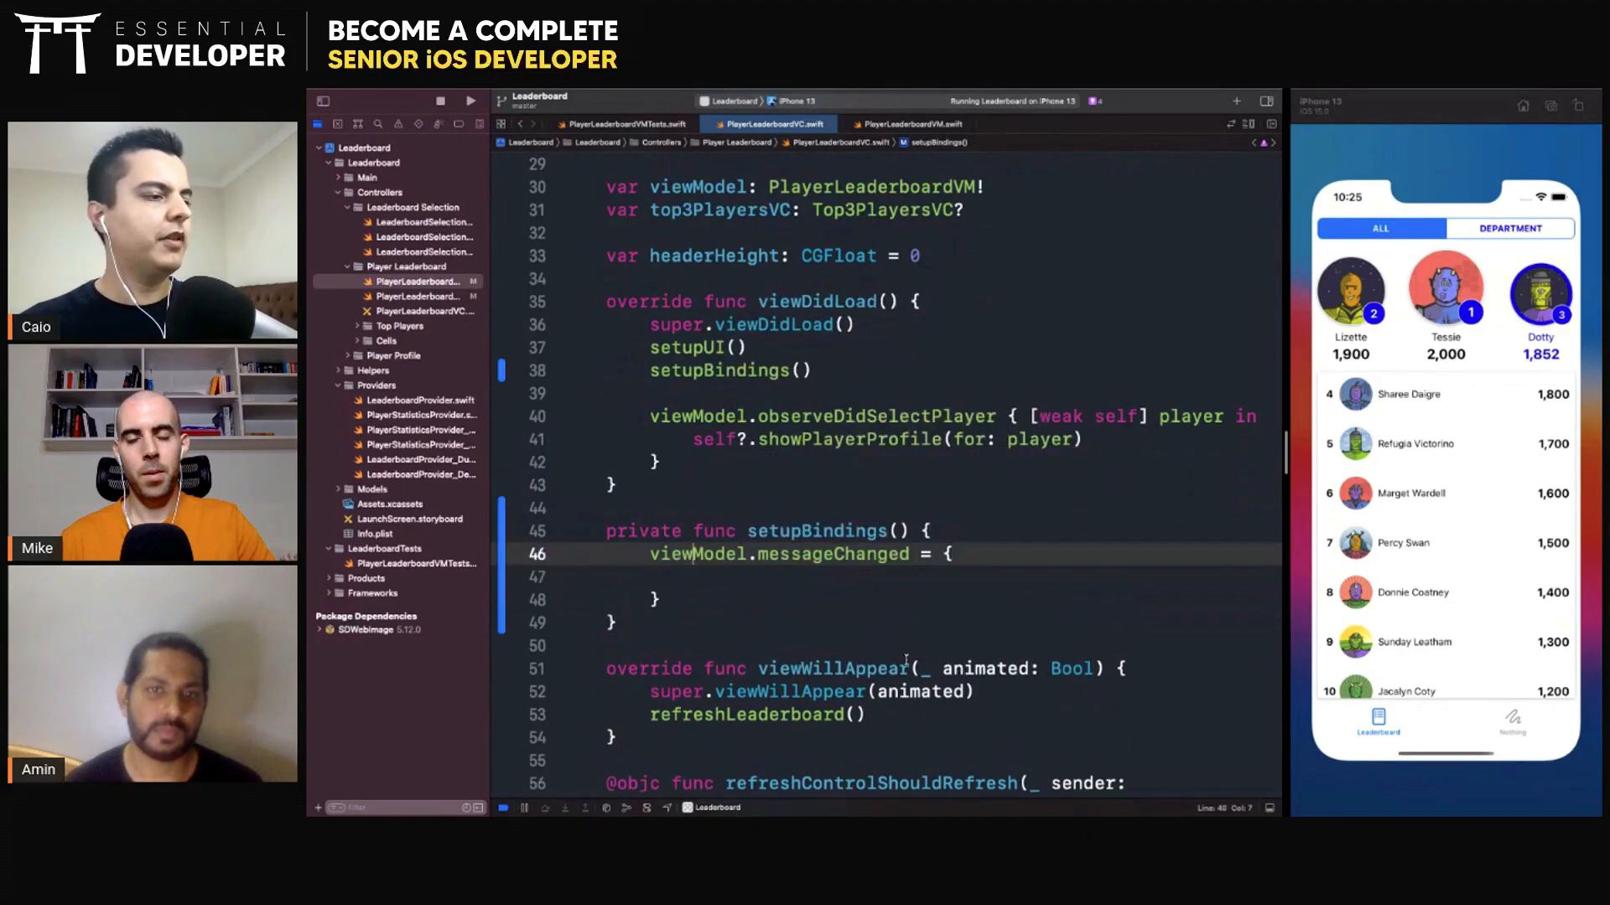
# Assign viewModel.messageChanged a closure setting messageLabel.text = newMessage, with a self-reference error flagged
pyautogui.write('newMessage in')
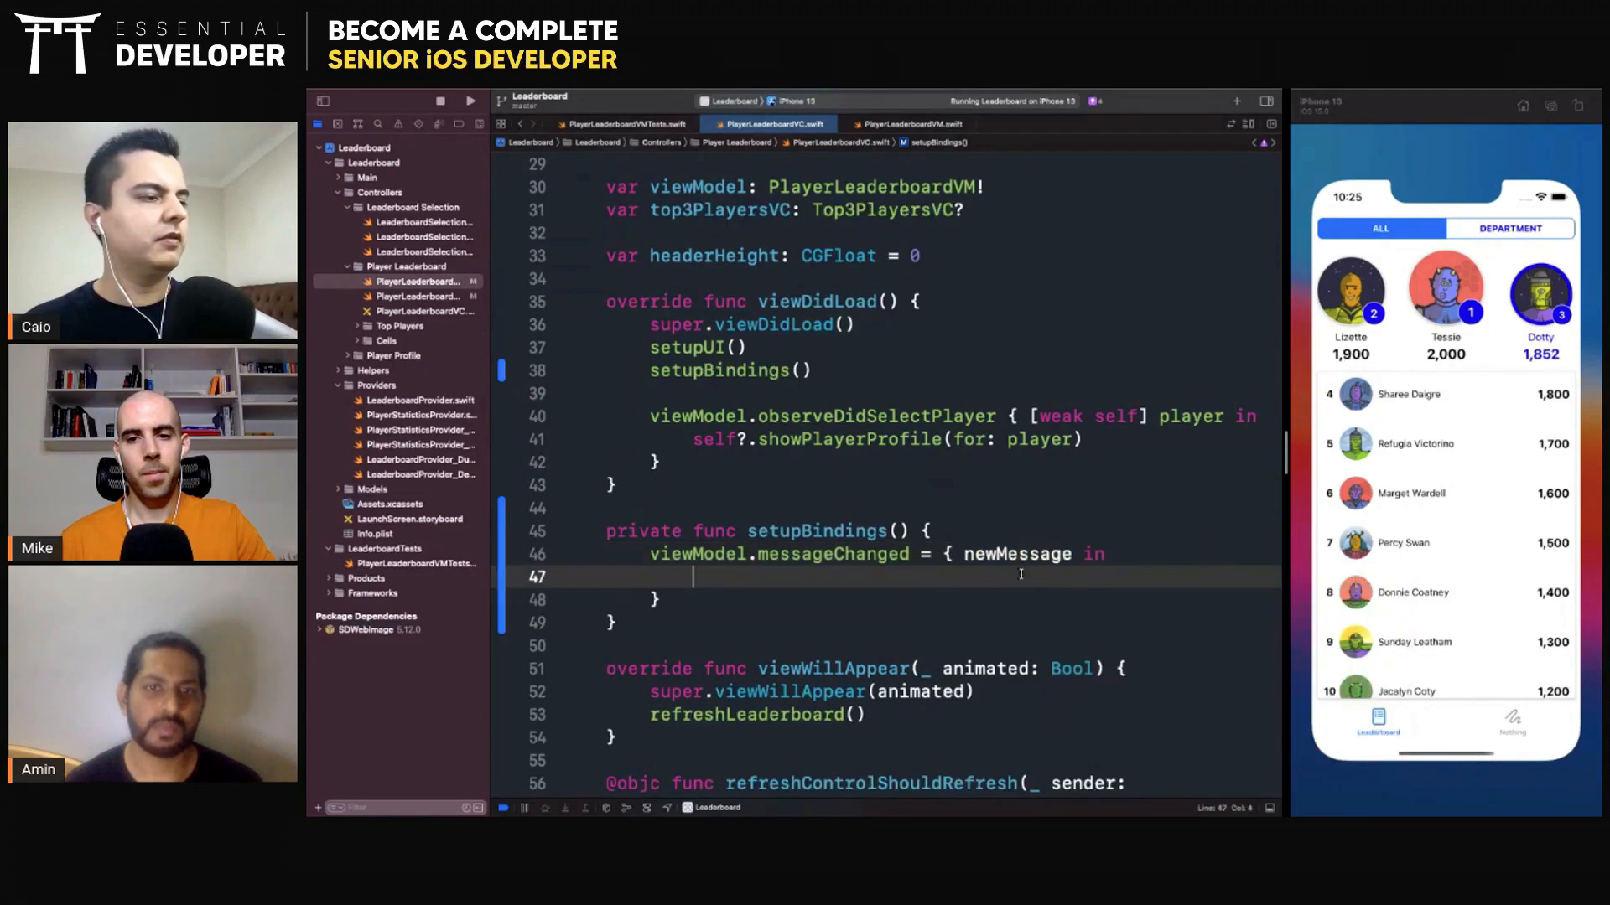
pyautogui.write('if')
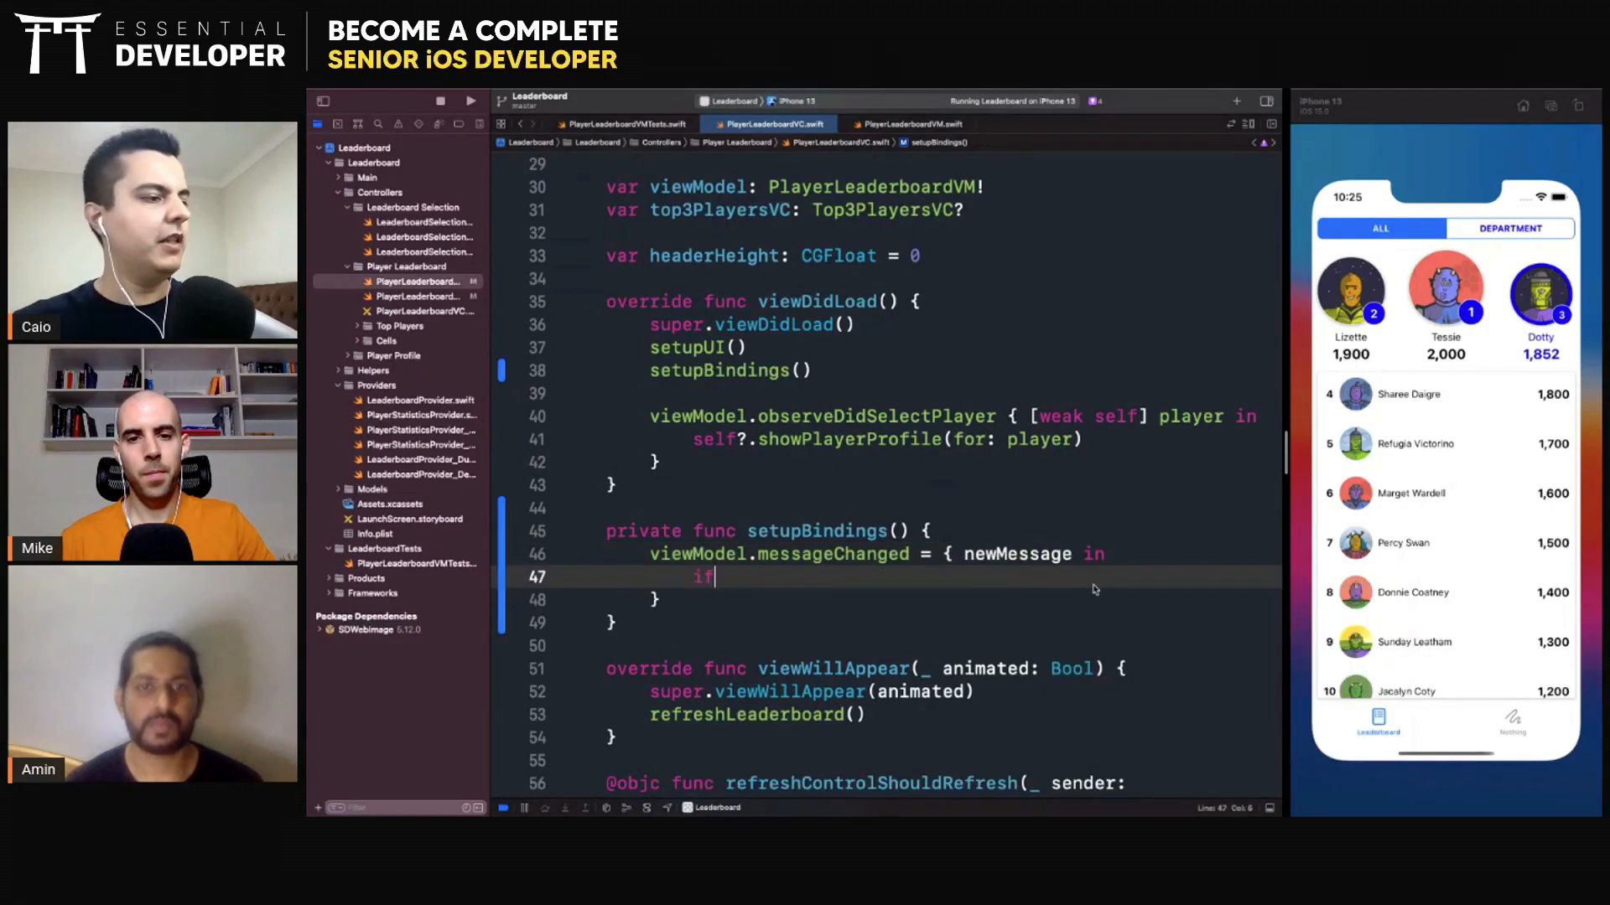
pyautogui.write('newMessage {')
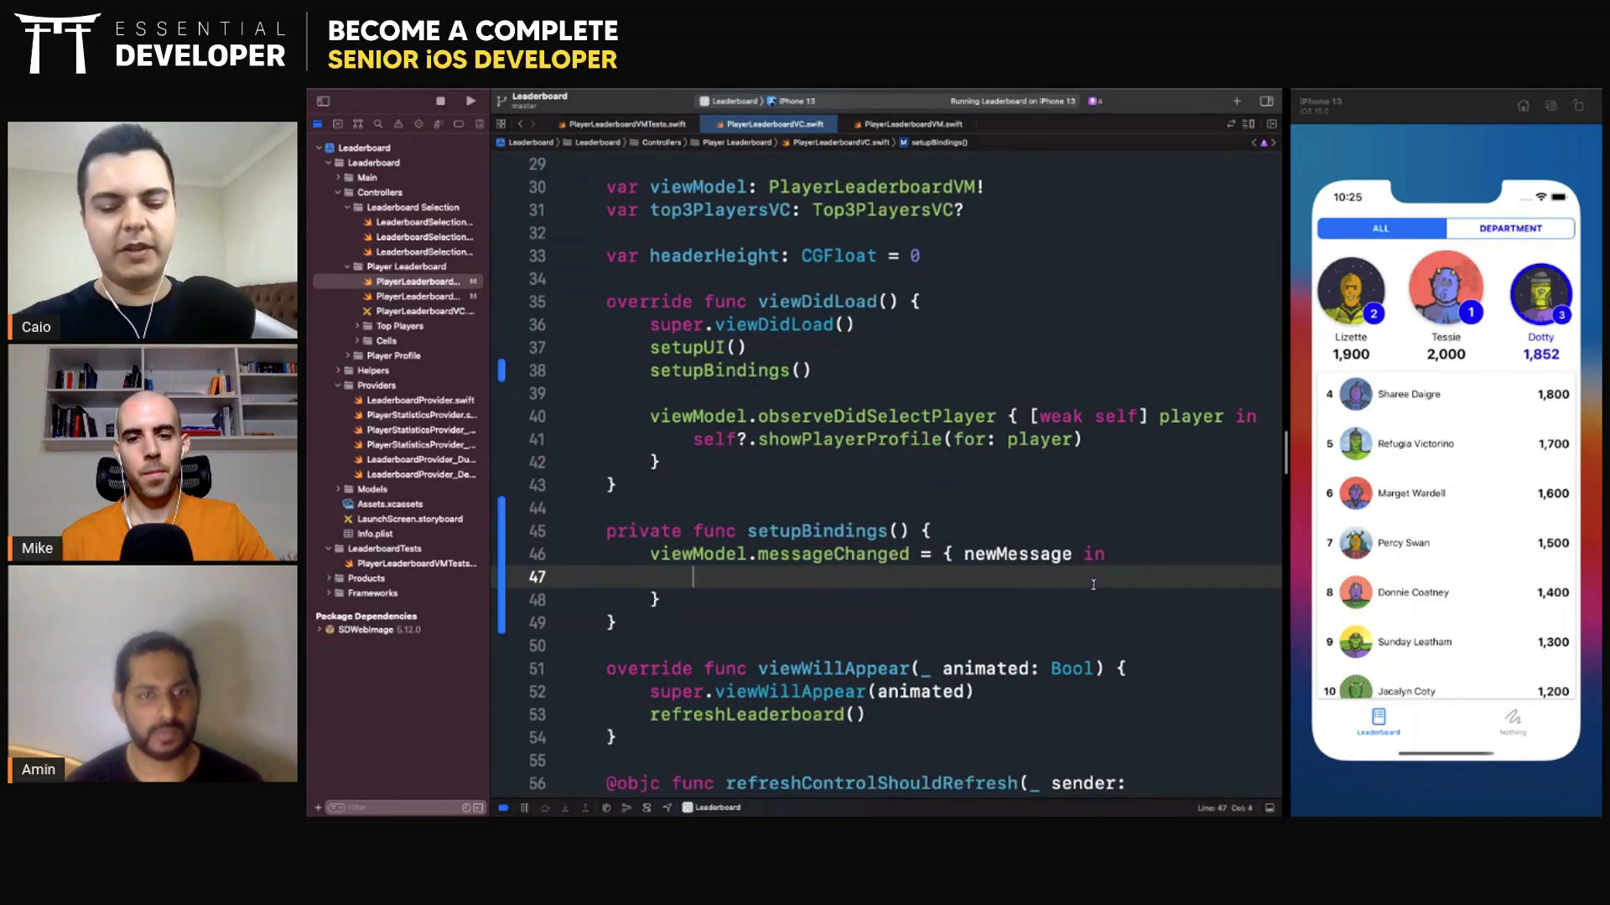
pyautogui.write('messageLabel')
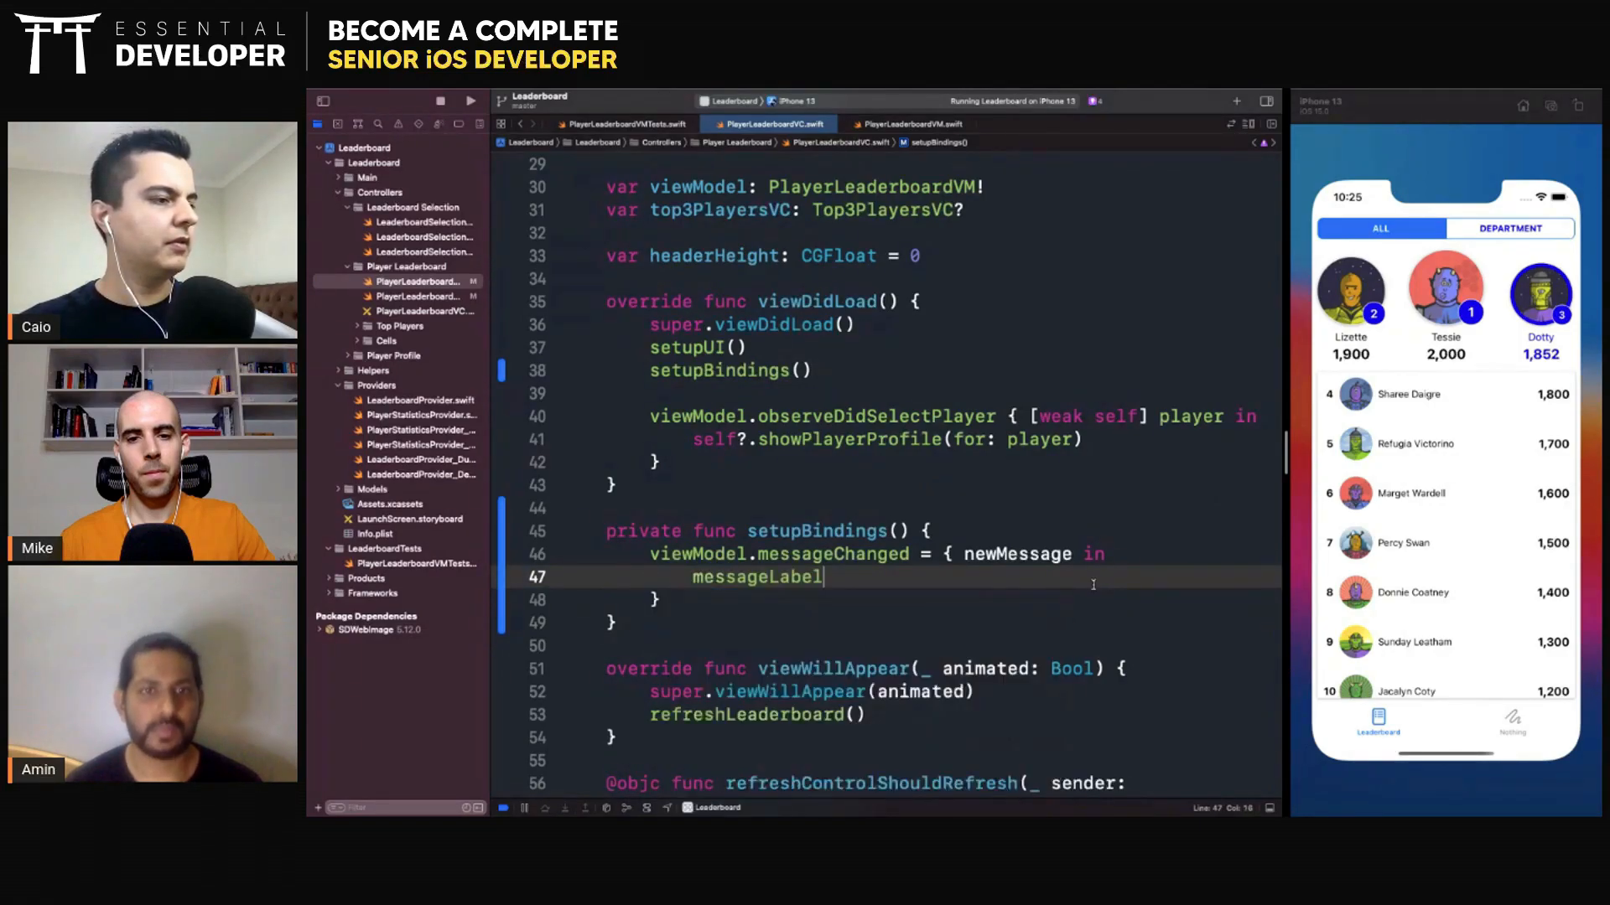
pyautogui.write('.text = newMessage')
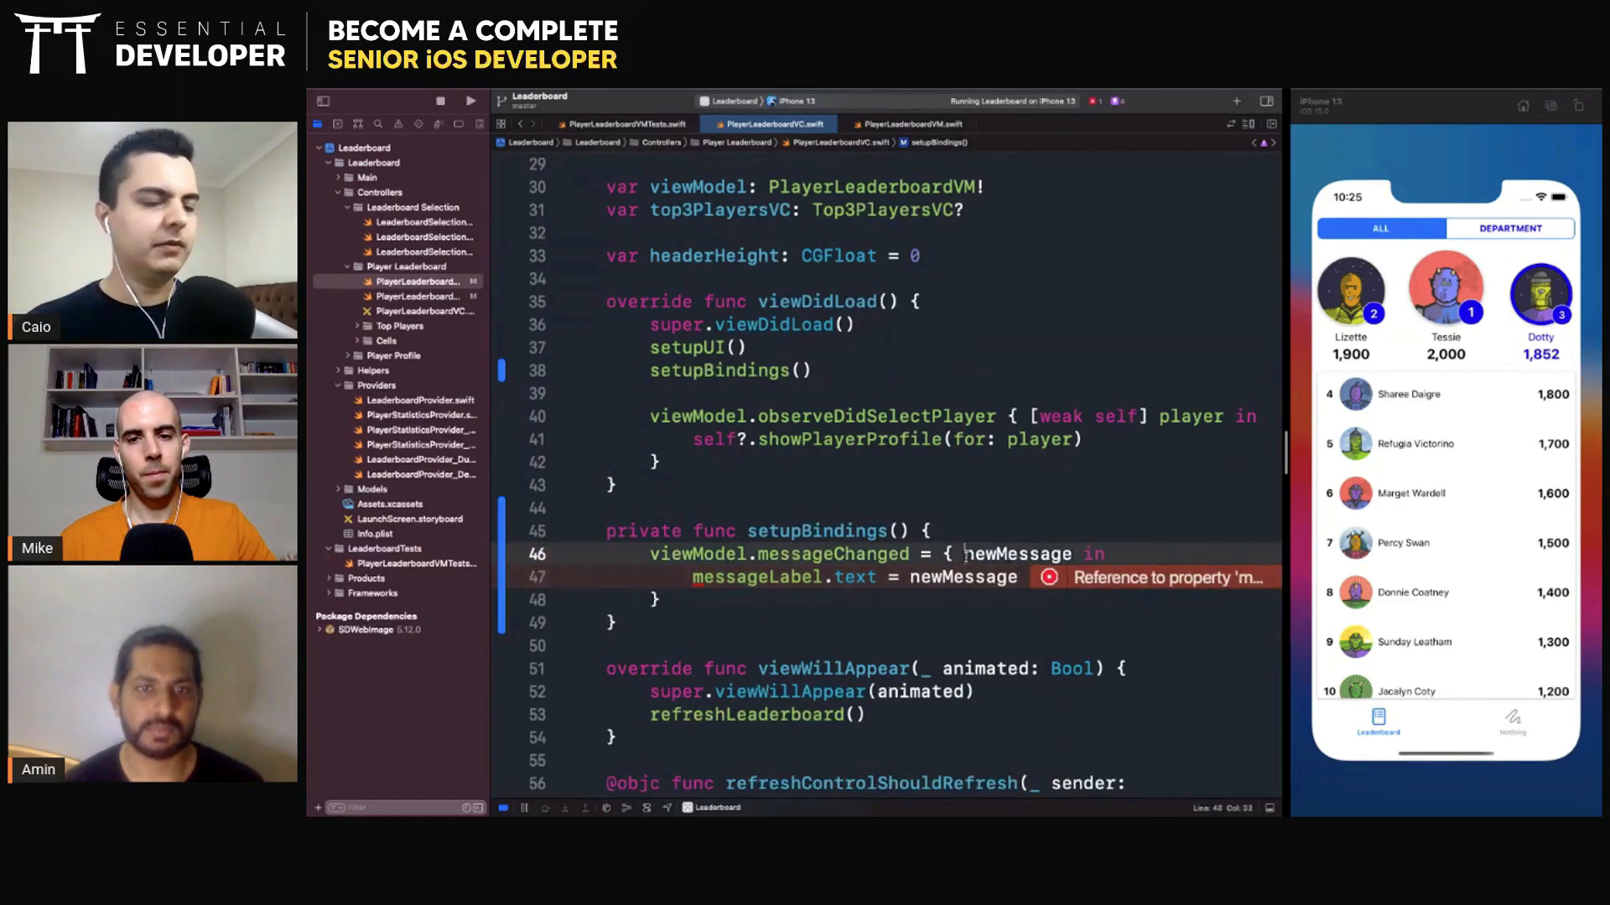
# Capture [weak self] in the closure and use self?.messageLabel.text, clearing the error
pyautogui.write('[')
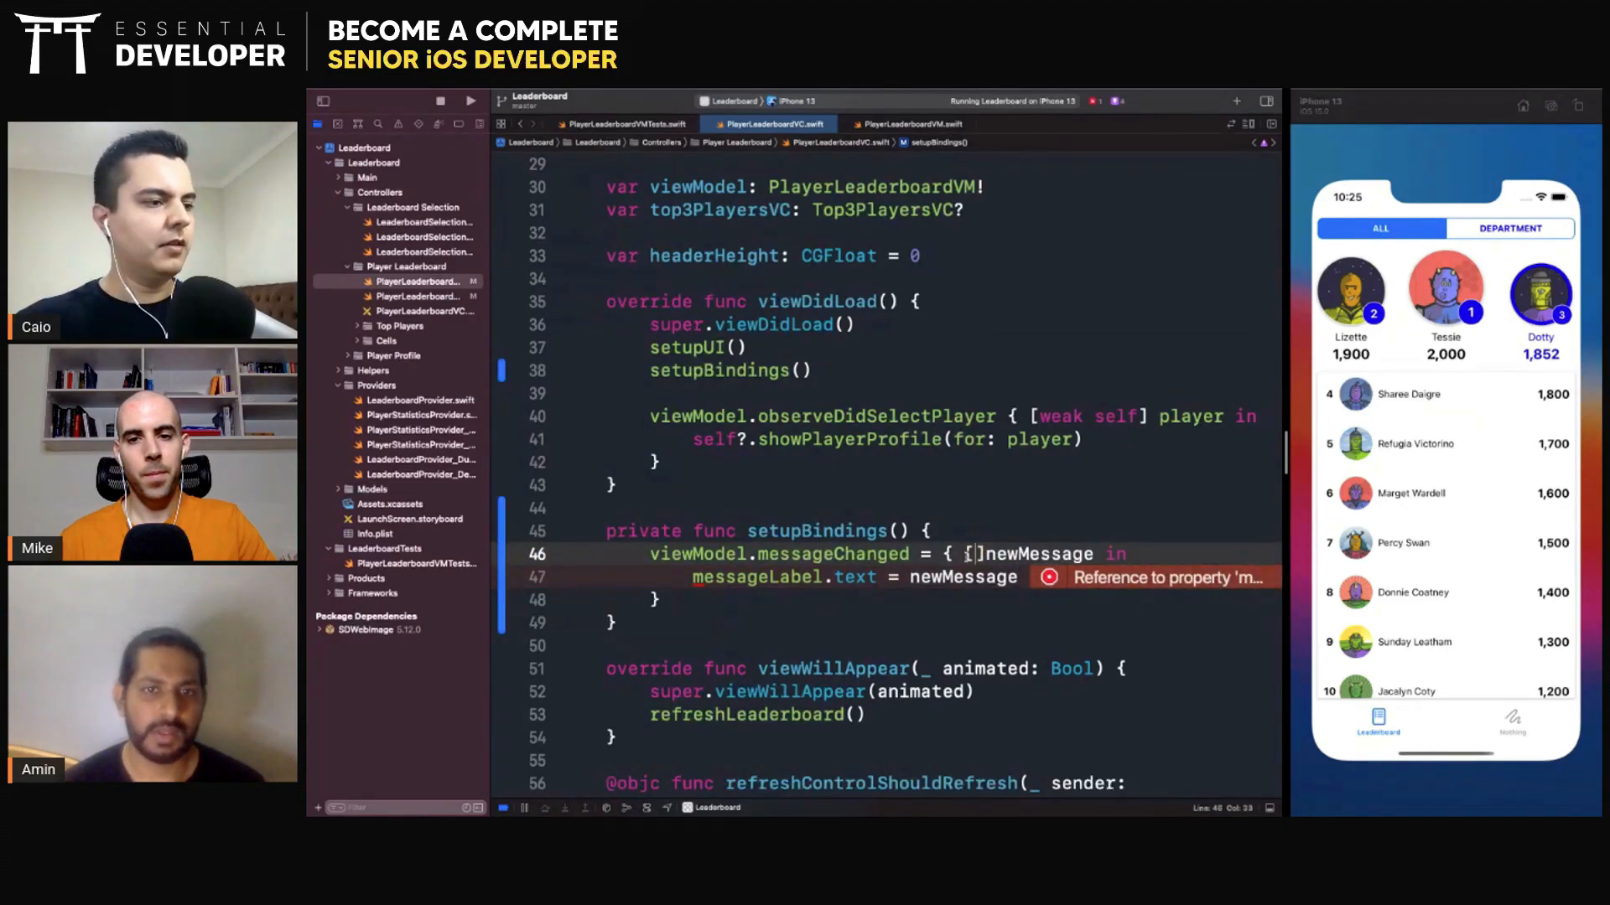
pyautogui.write('weak self')
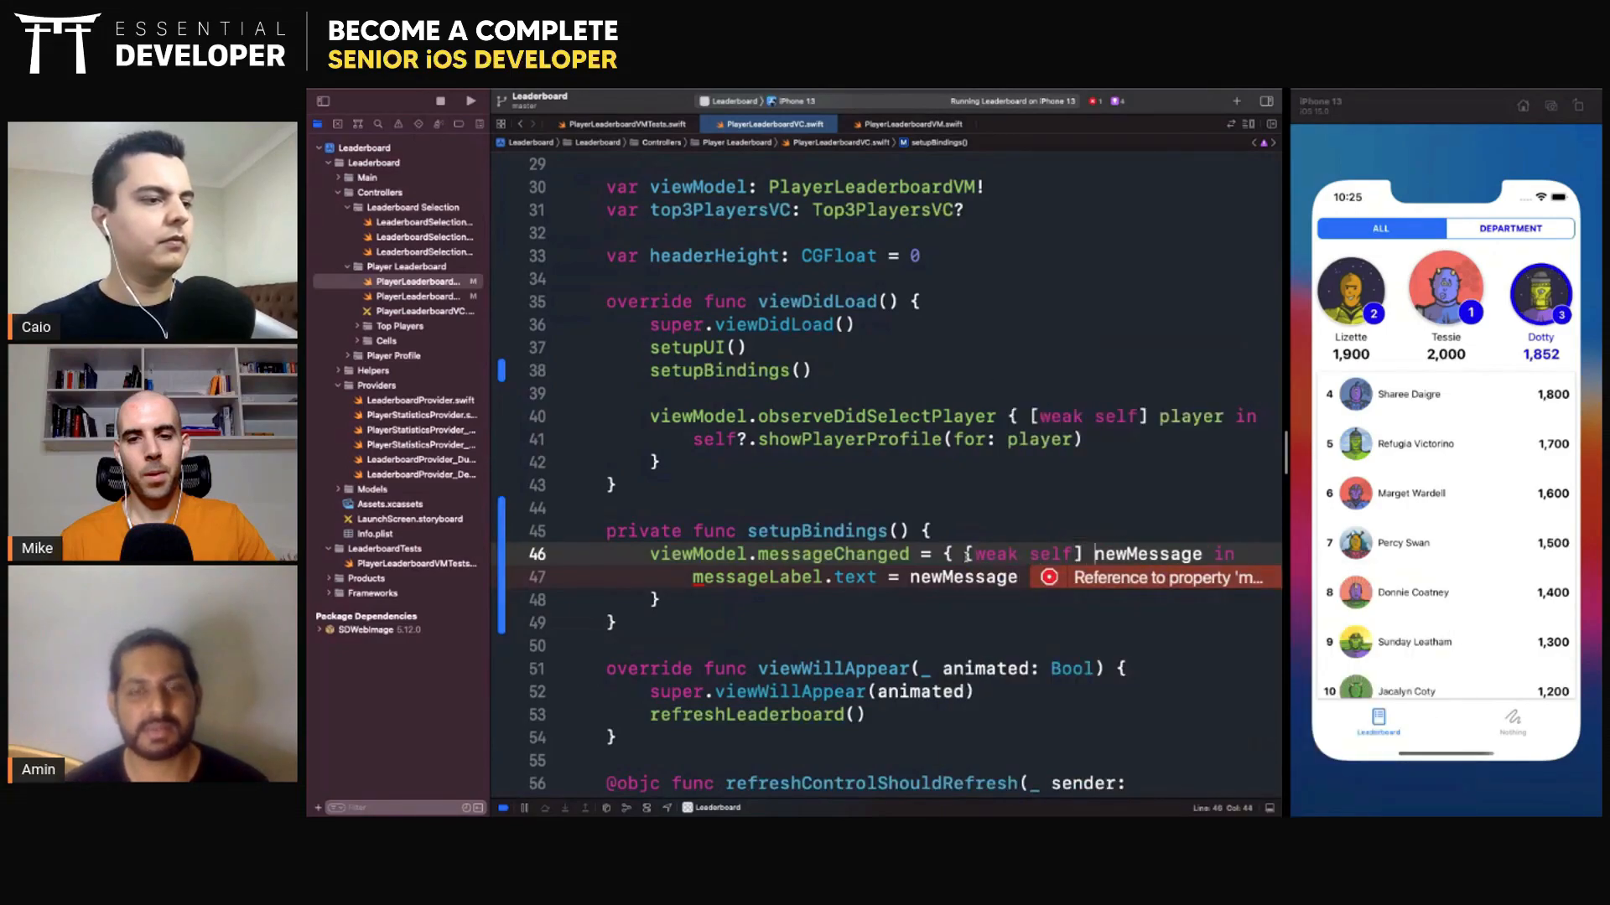
pyautogui.write('self?.')
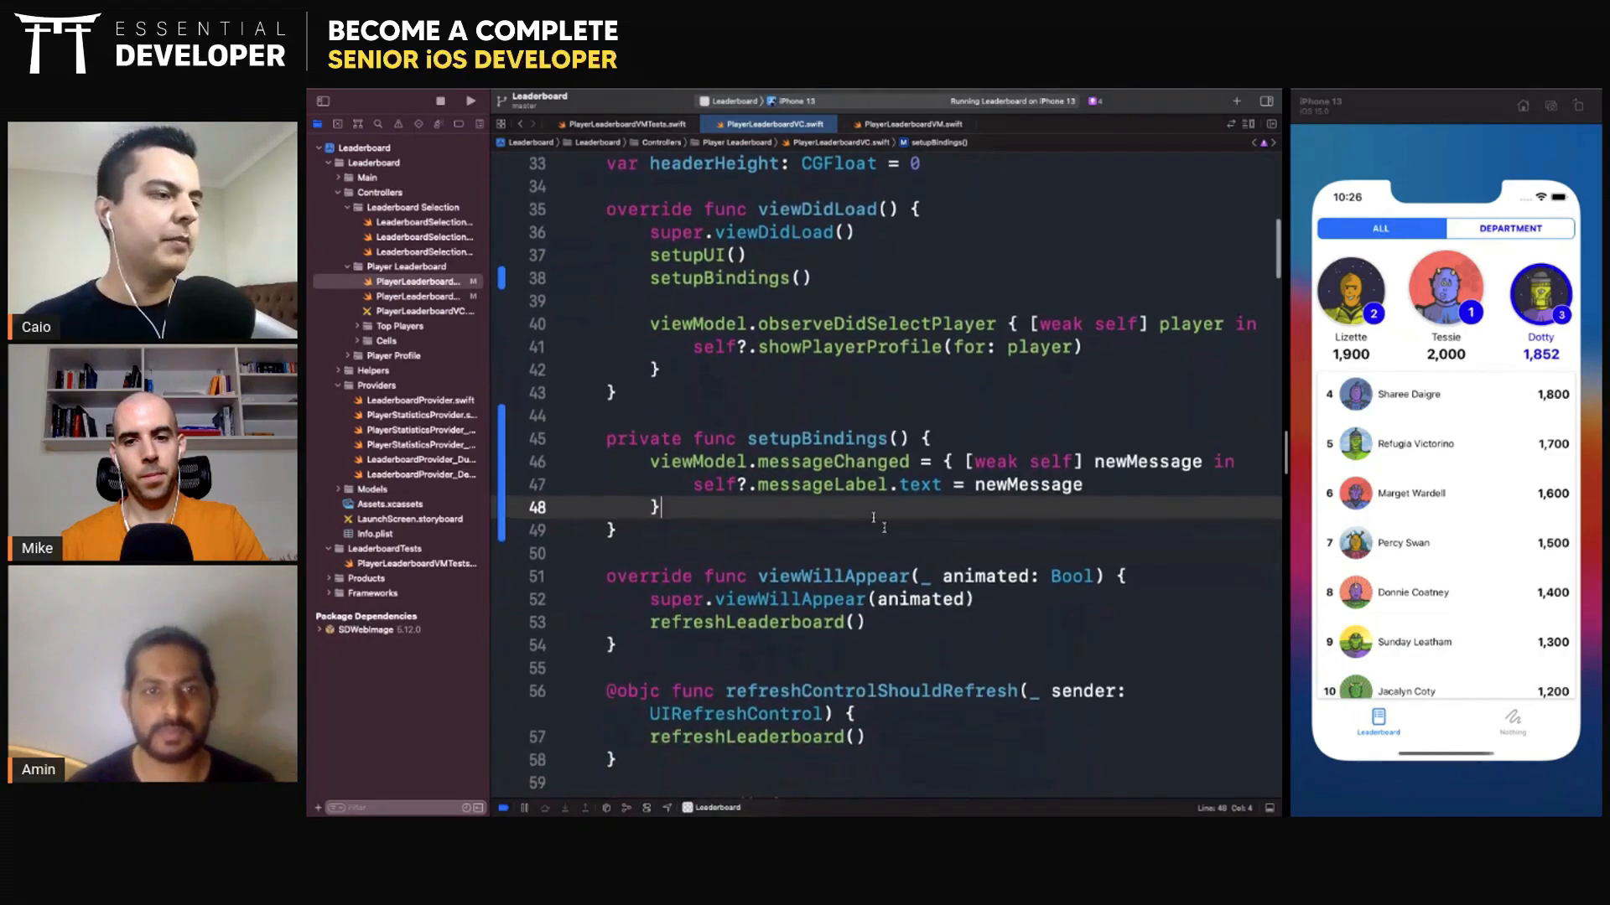
# Duplicate the messageChanged declaration and rename the copy to errorStateChanged, fixing a typo
pyautogui.click(907, 122)
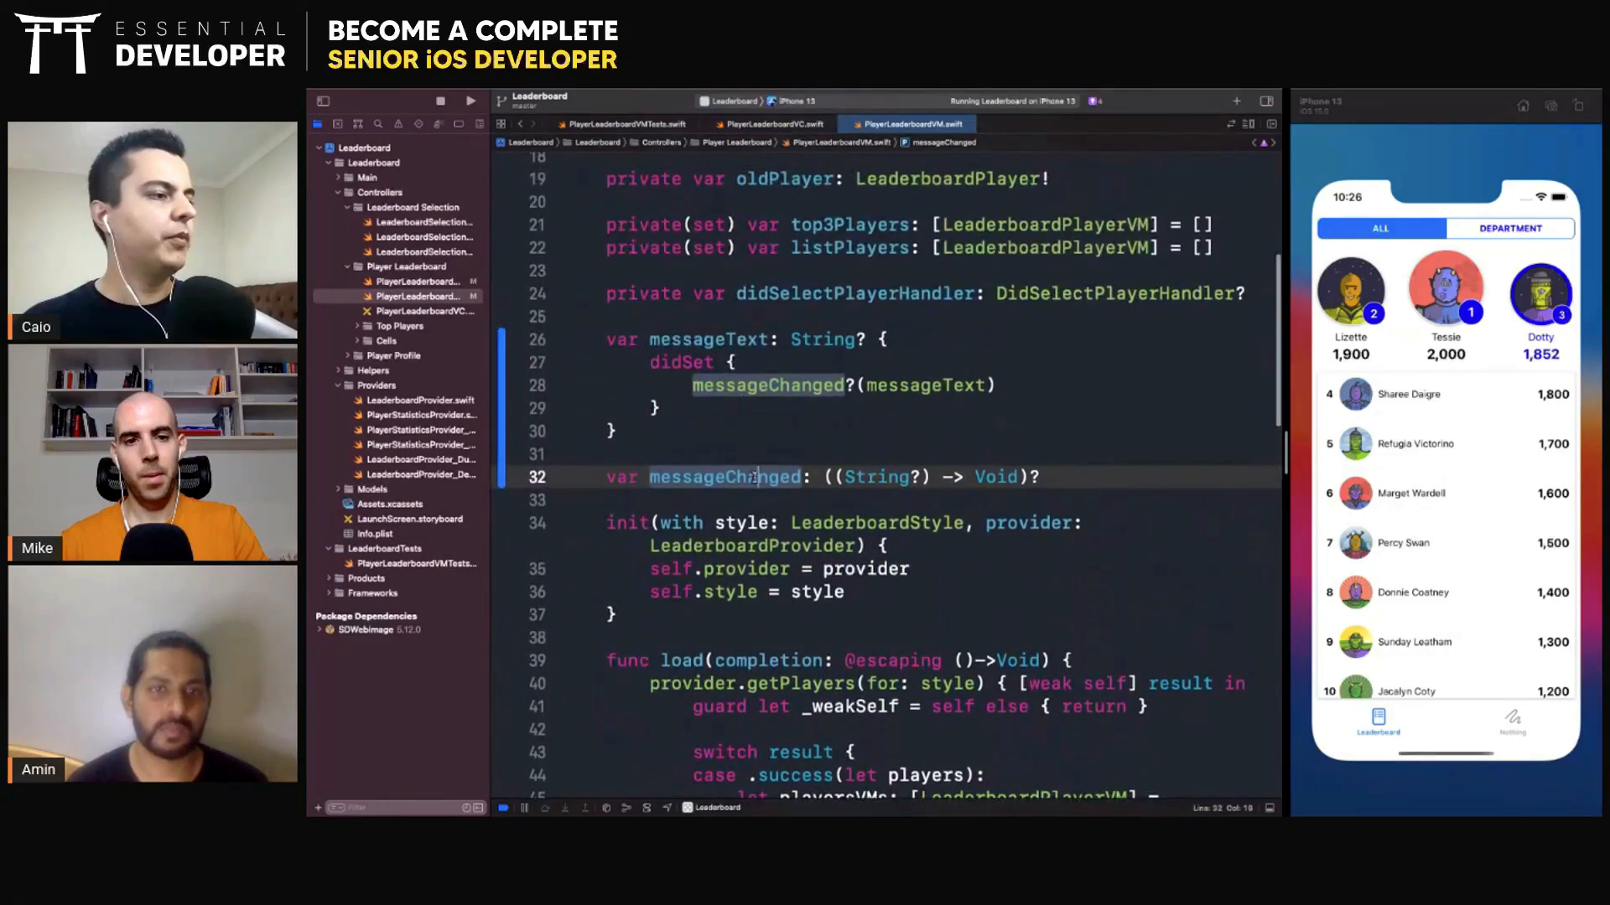
pyautogui.doubleClick(724, 476)
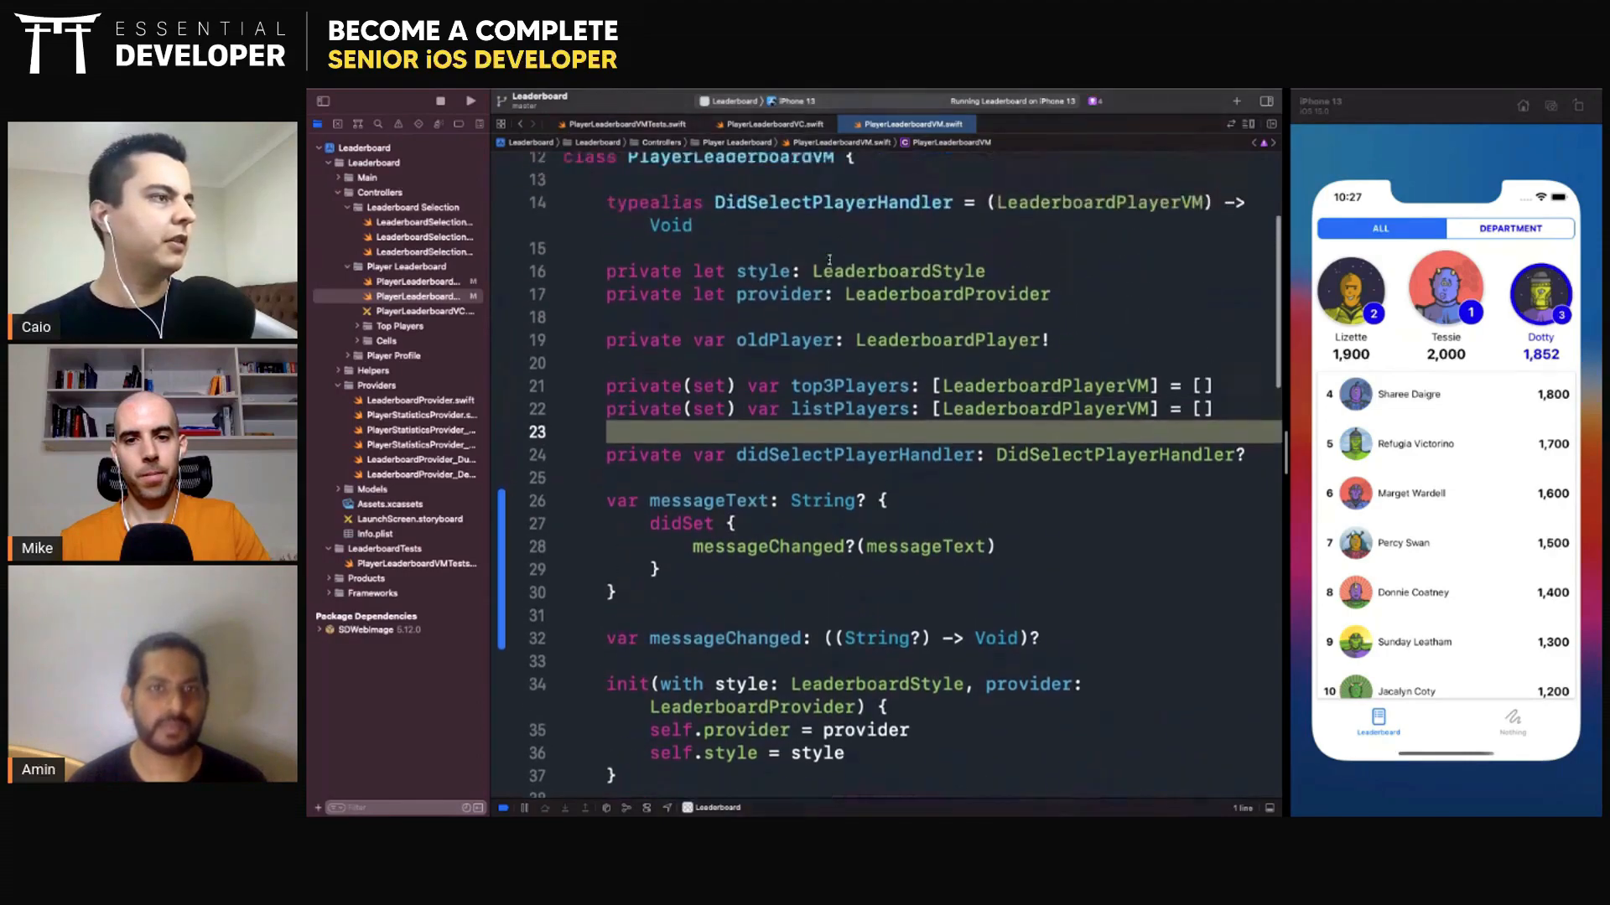
pyautogui.scroll(-3)
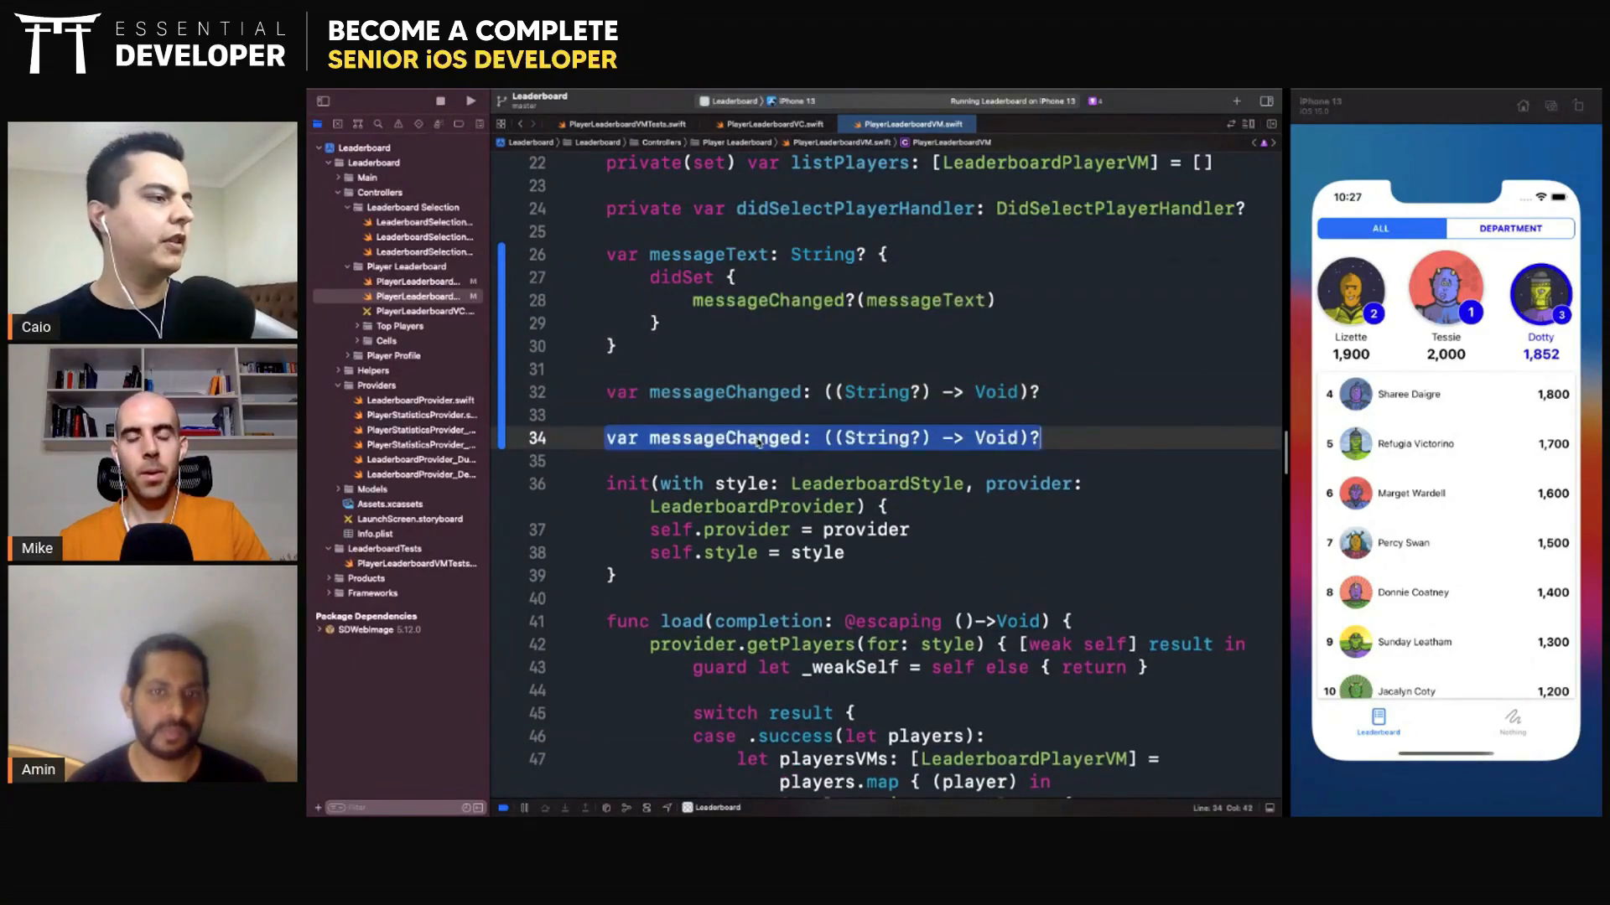
pyautogui.doubleClick(683, 438)
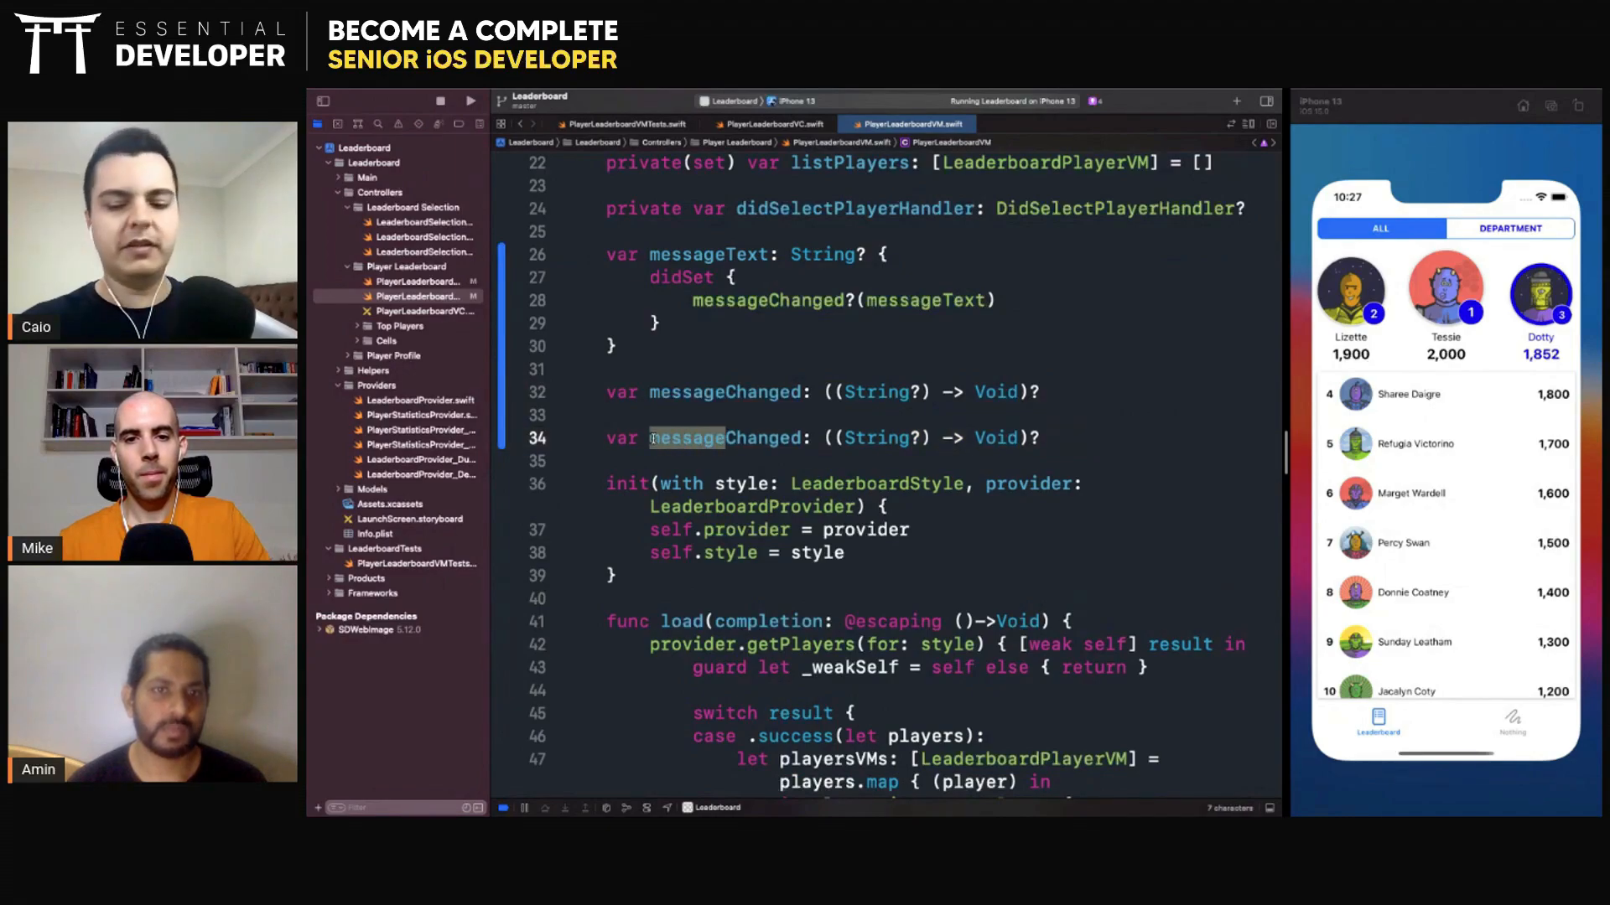
pyautogui.write('erorStateChanged')
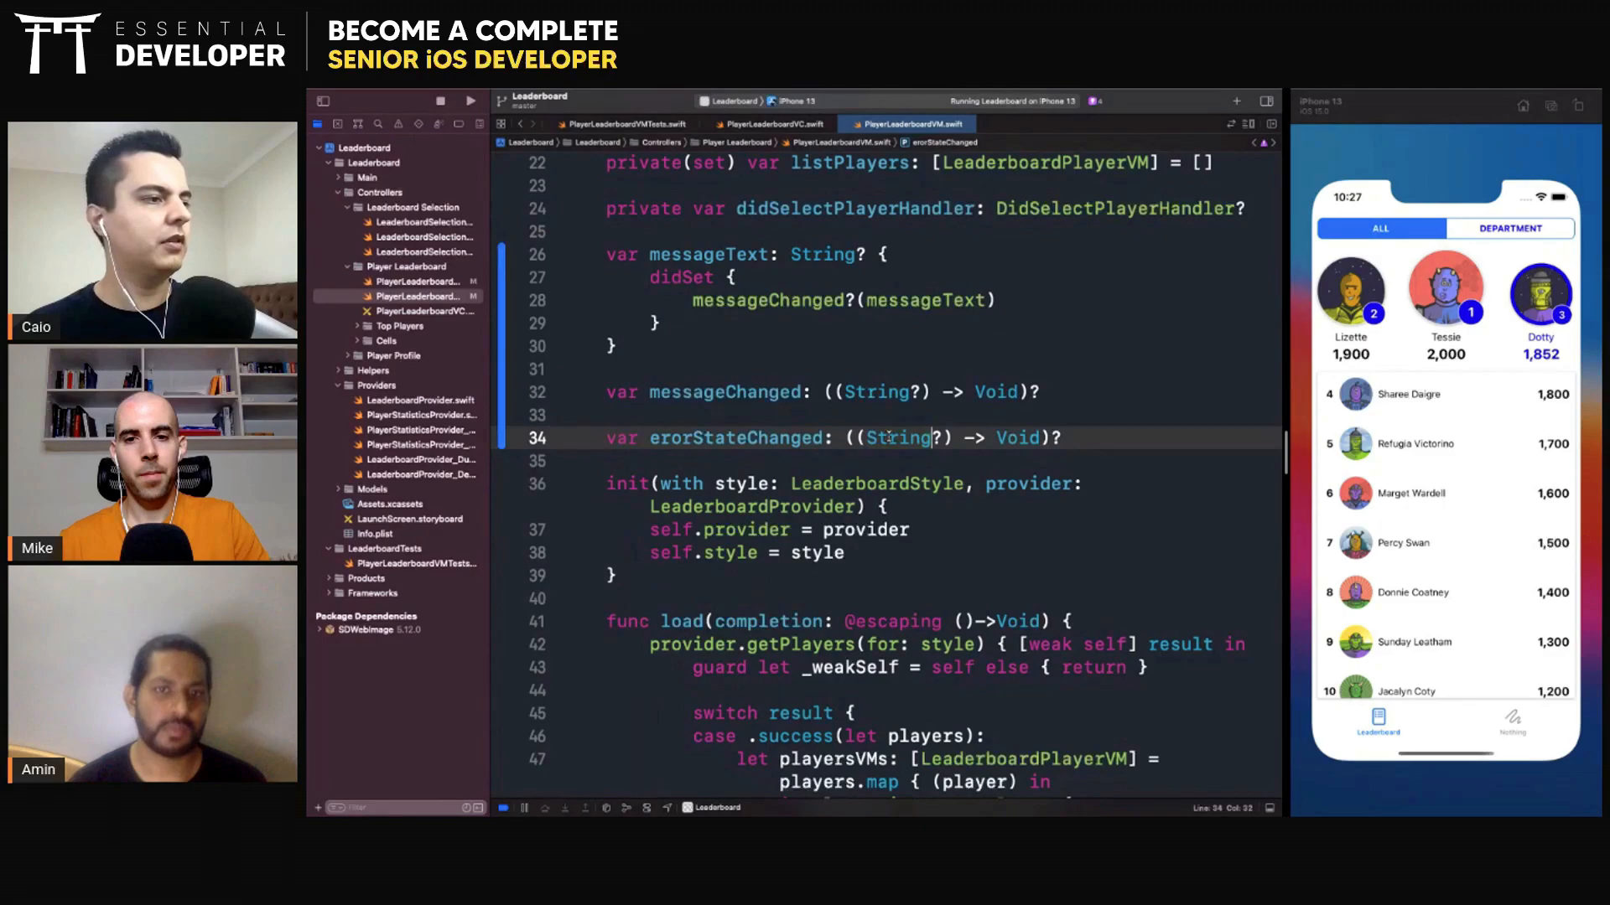
pyautogui.doubleClick(735, 437)
pyautogui.write('r')
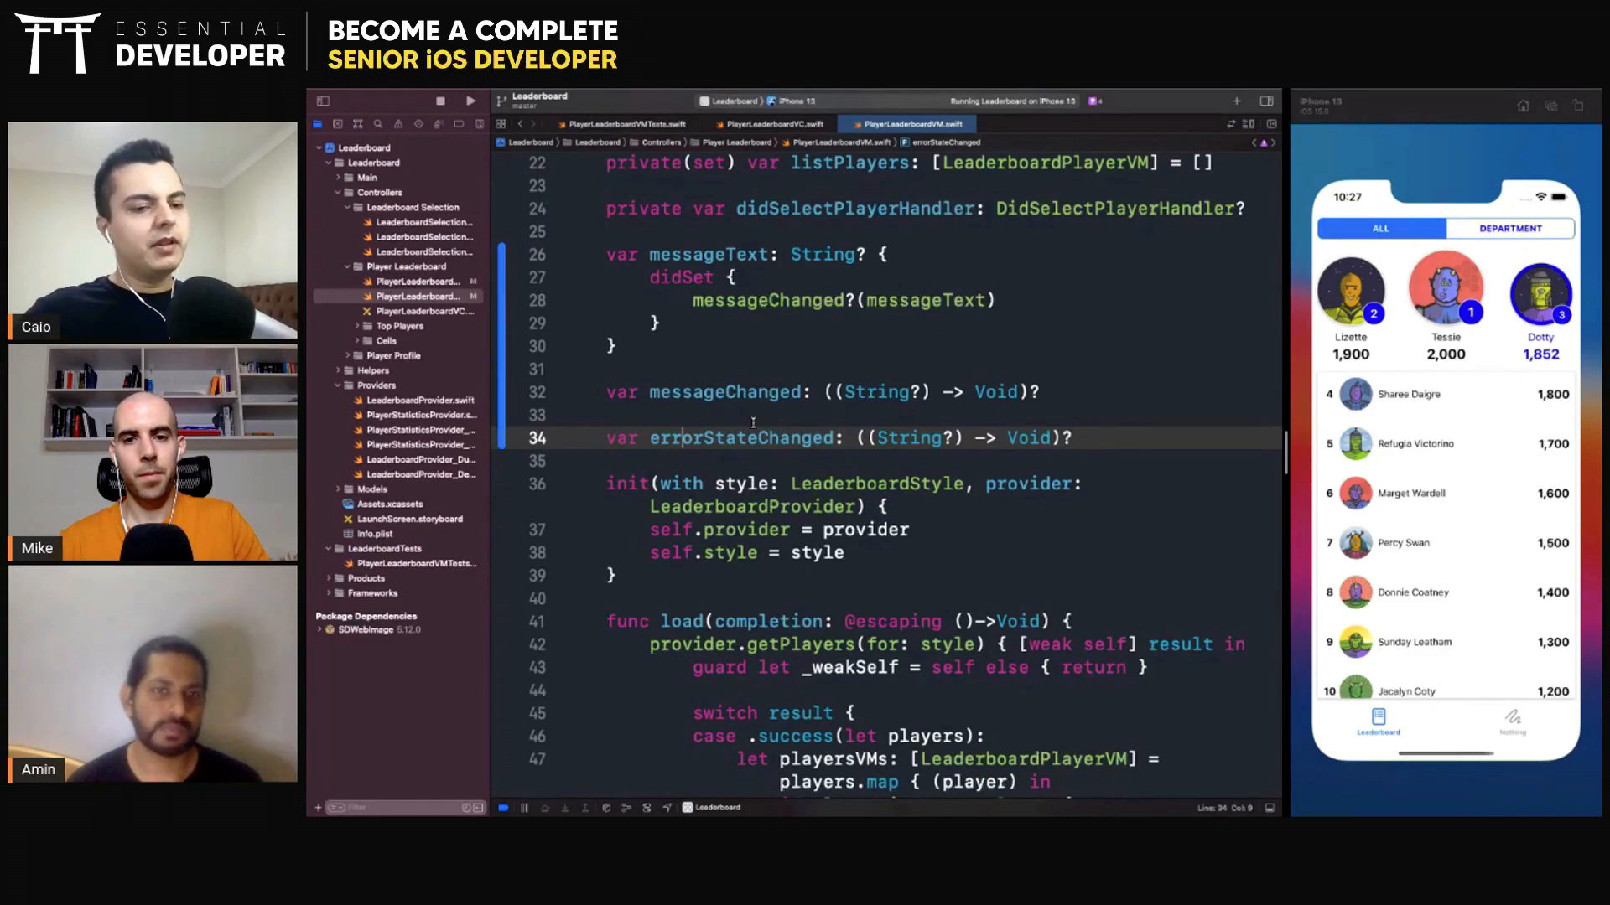
pyautogui.doubleClick(740, 437)
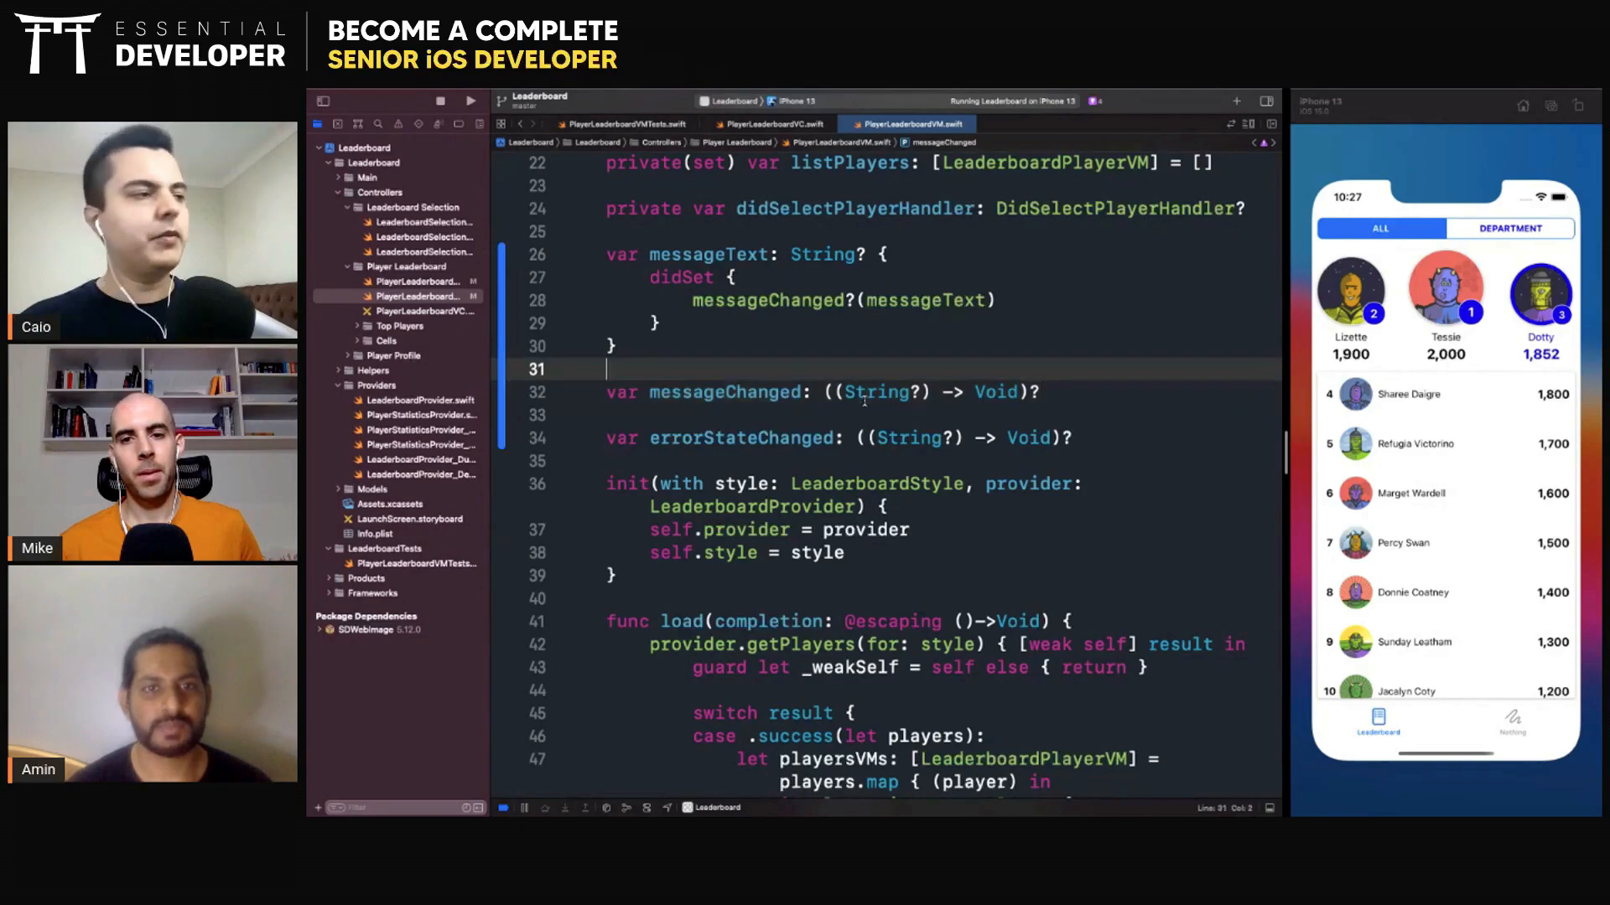
# Draft an enum Error: Swift.Error and make errorStateChanged take an optional Error
pyautogui.write('en')
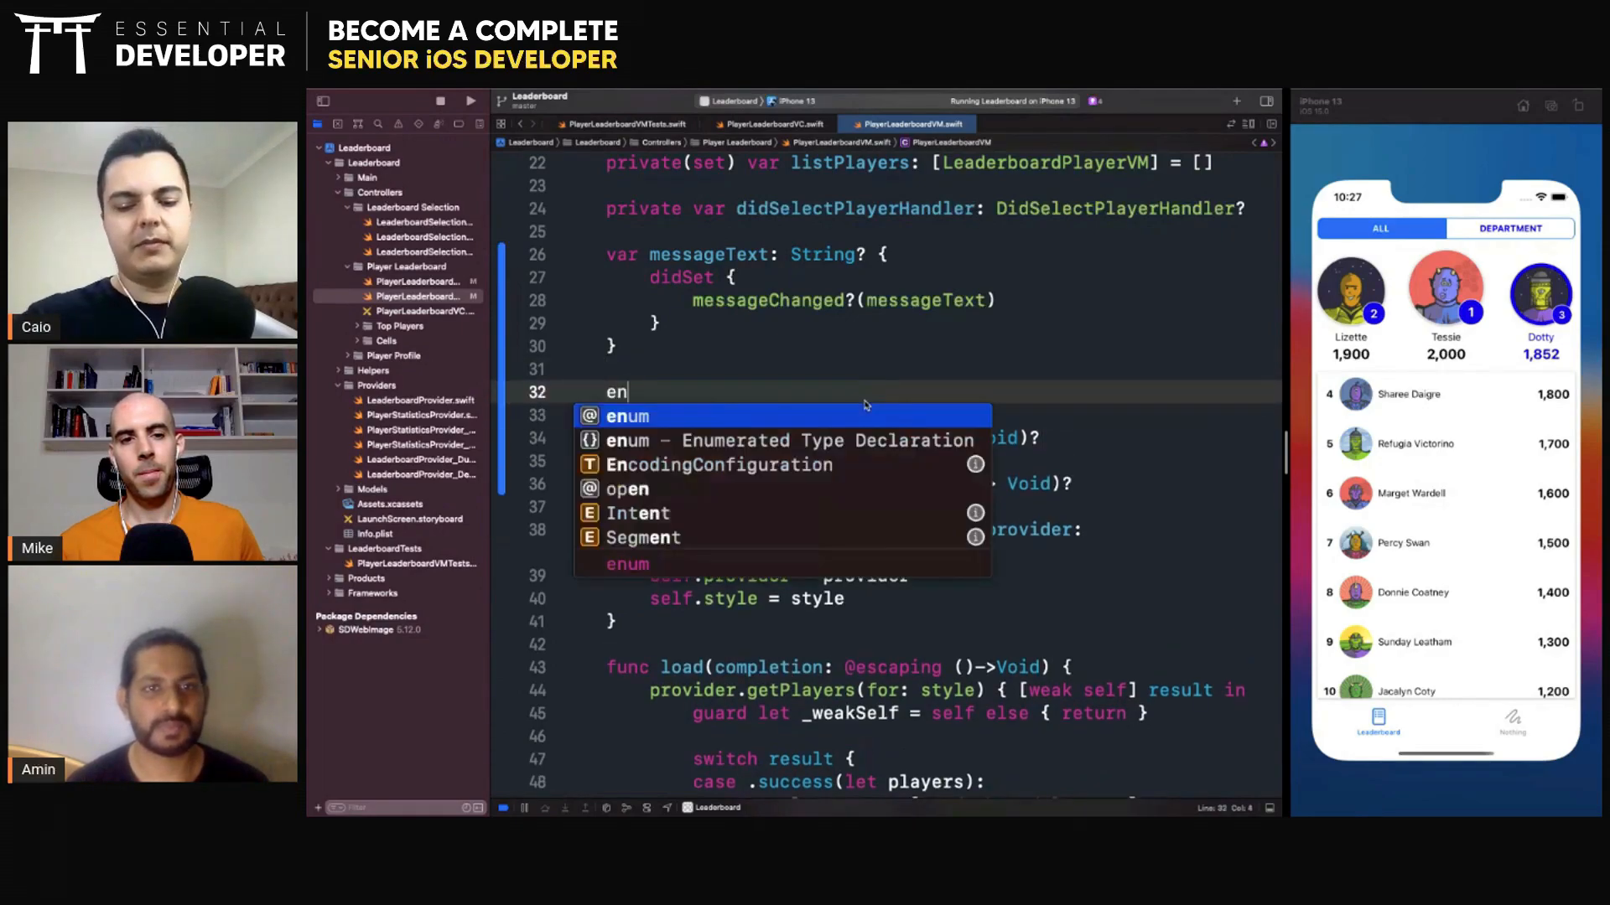
pyautogui.write('um')
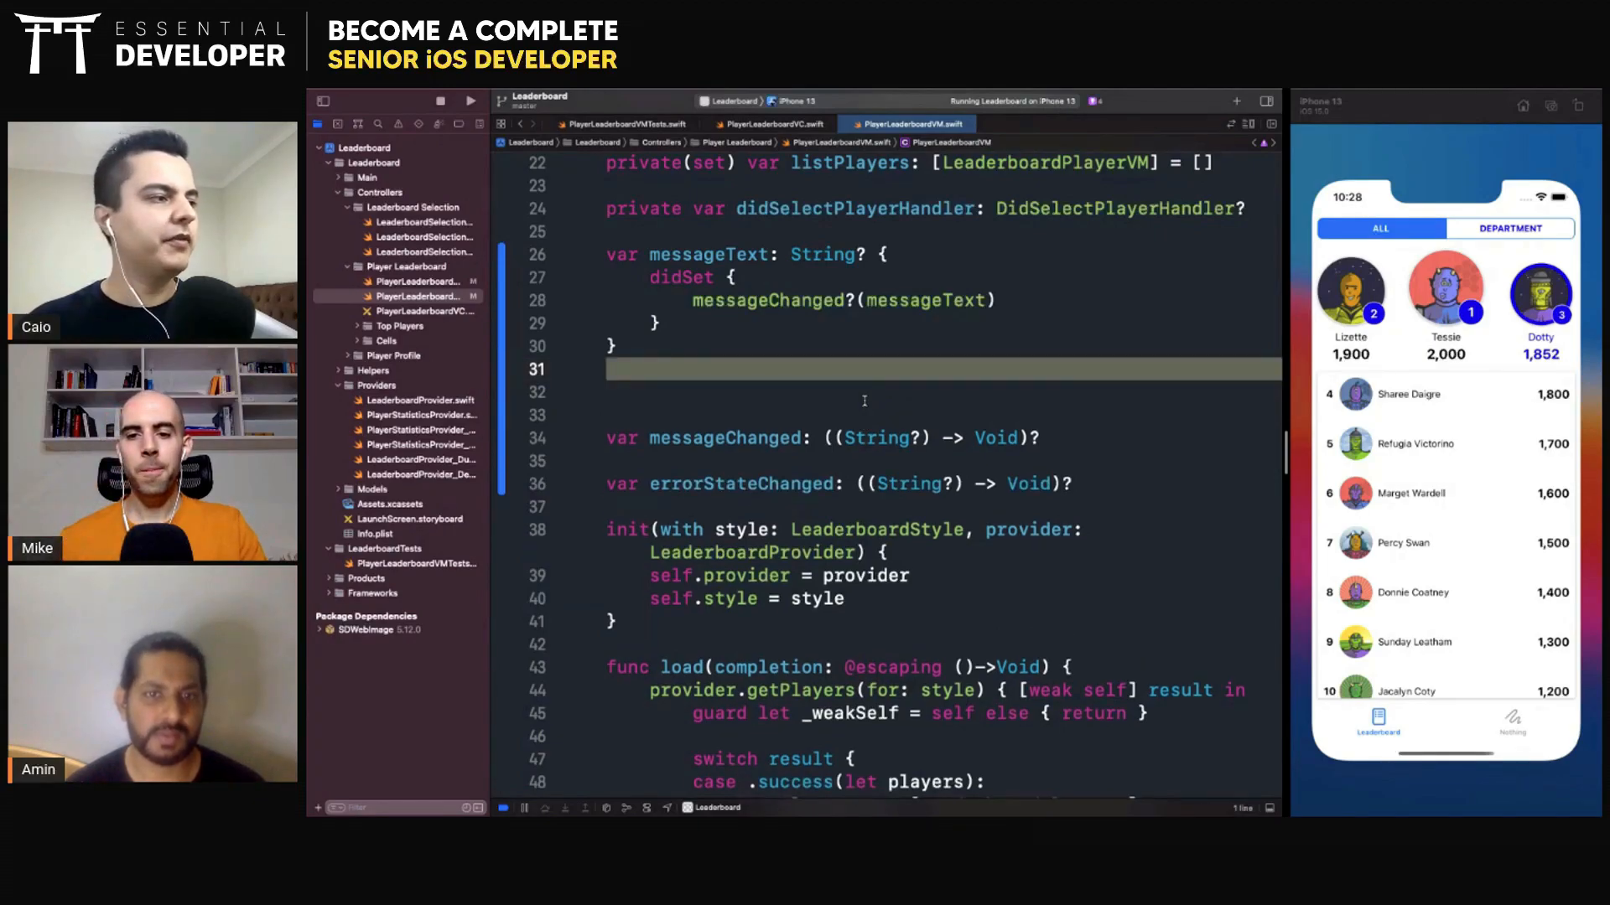
pyautogui.write('enum Error')
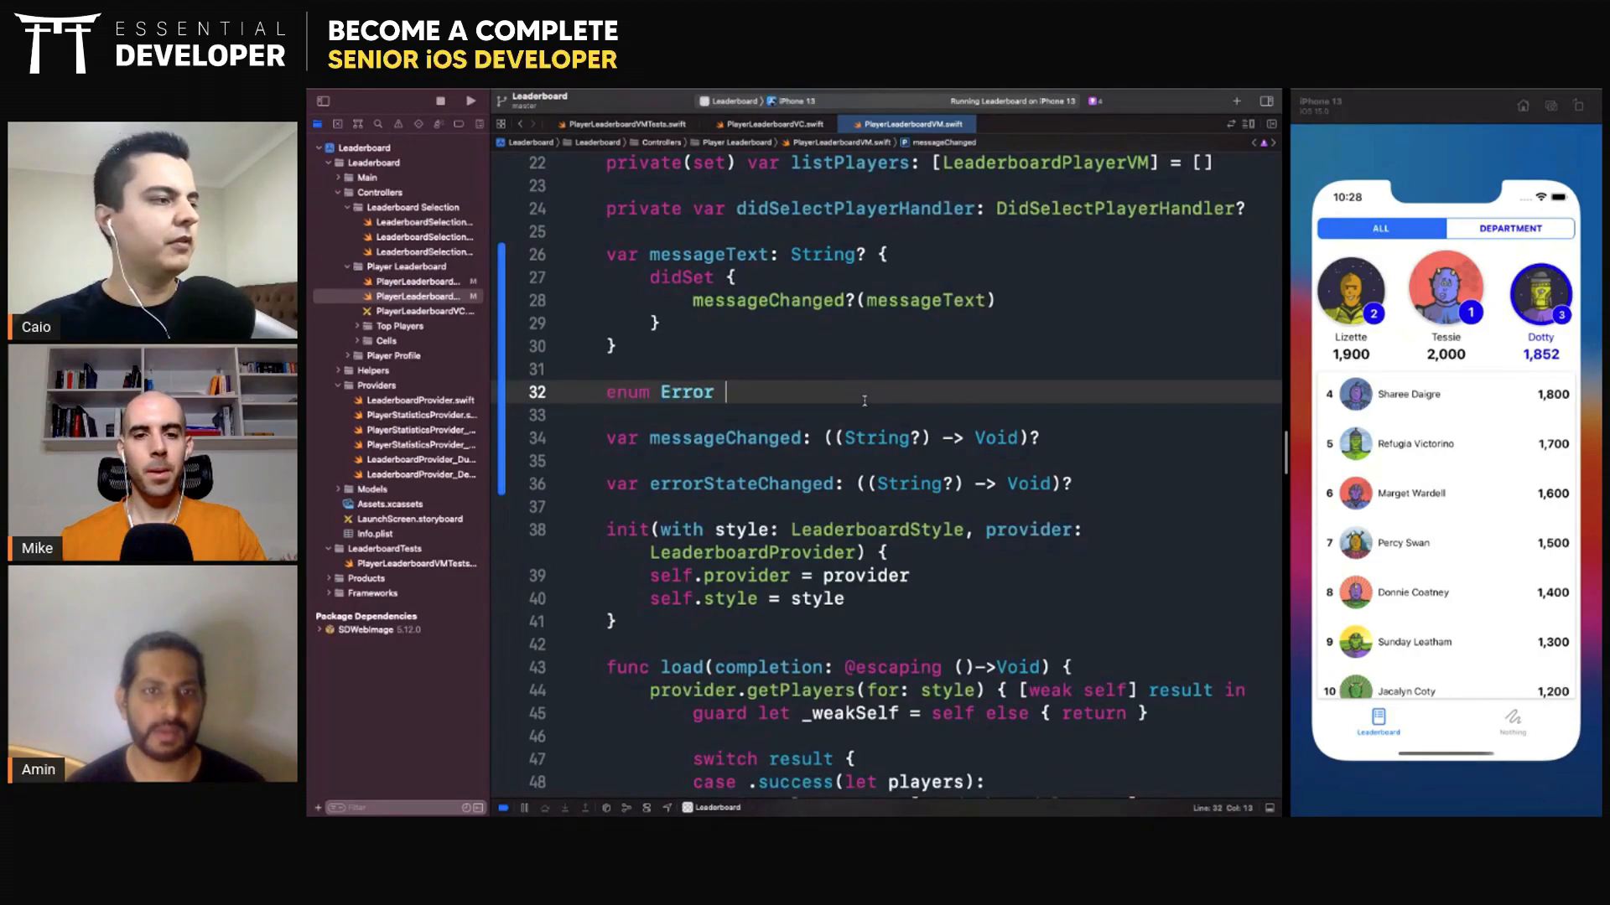
pyautogui.write(': S {}')
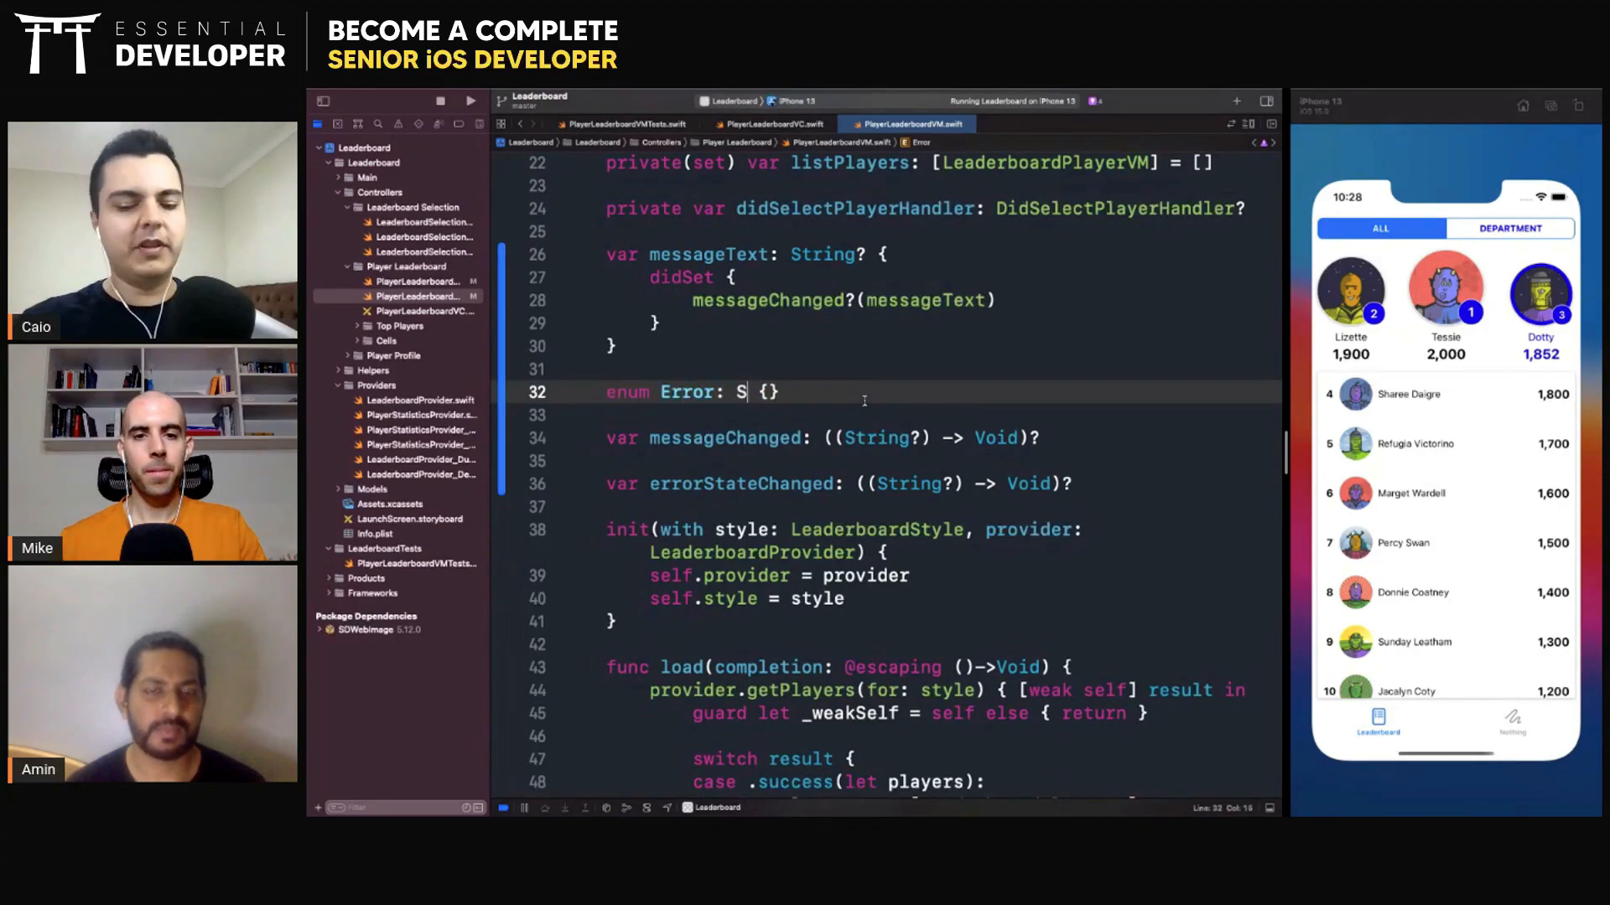
pyautogui.write('wift.Error')
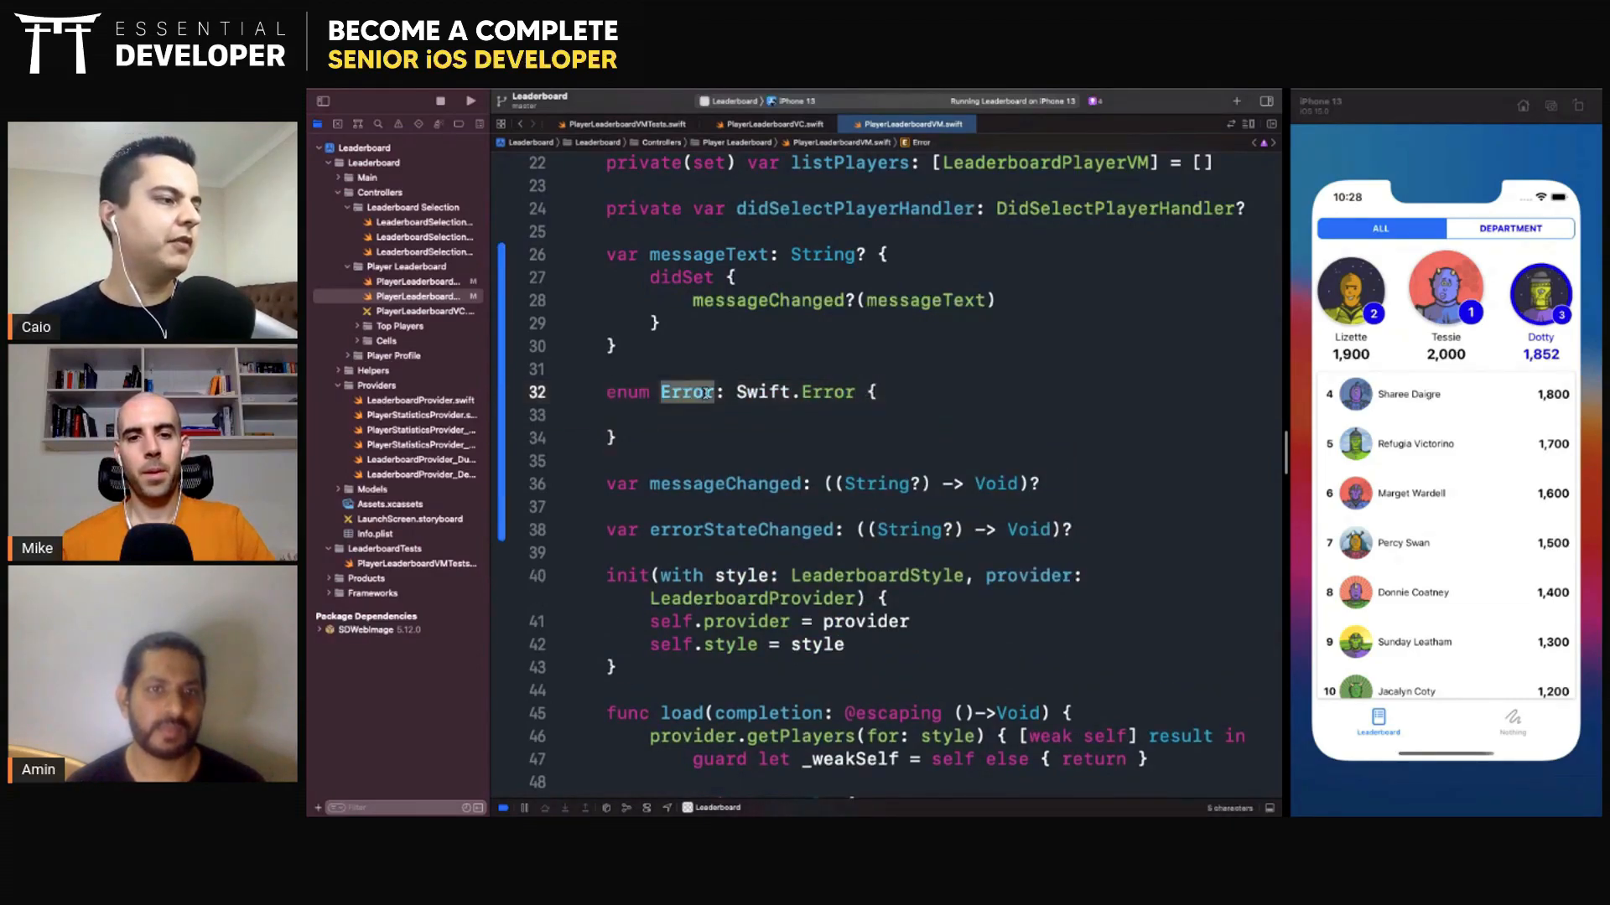
pyautogui.write('Error')
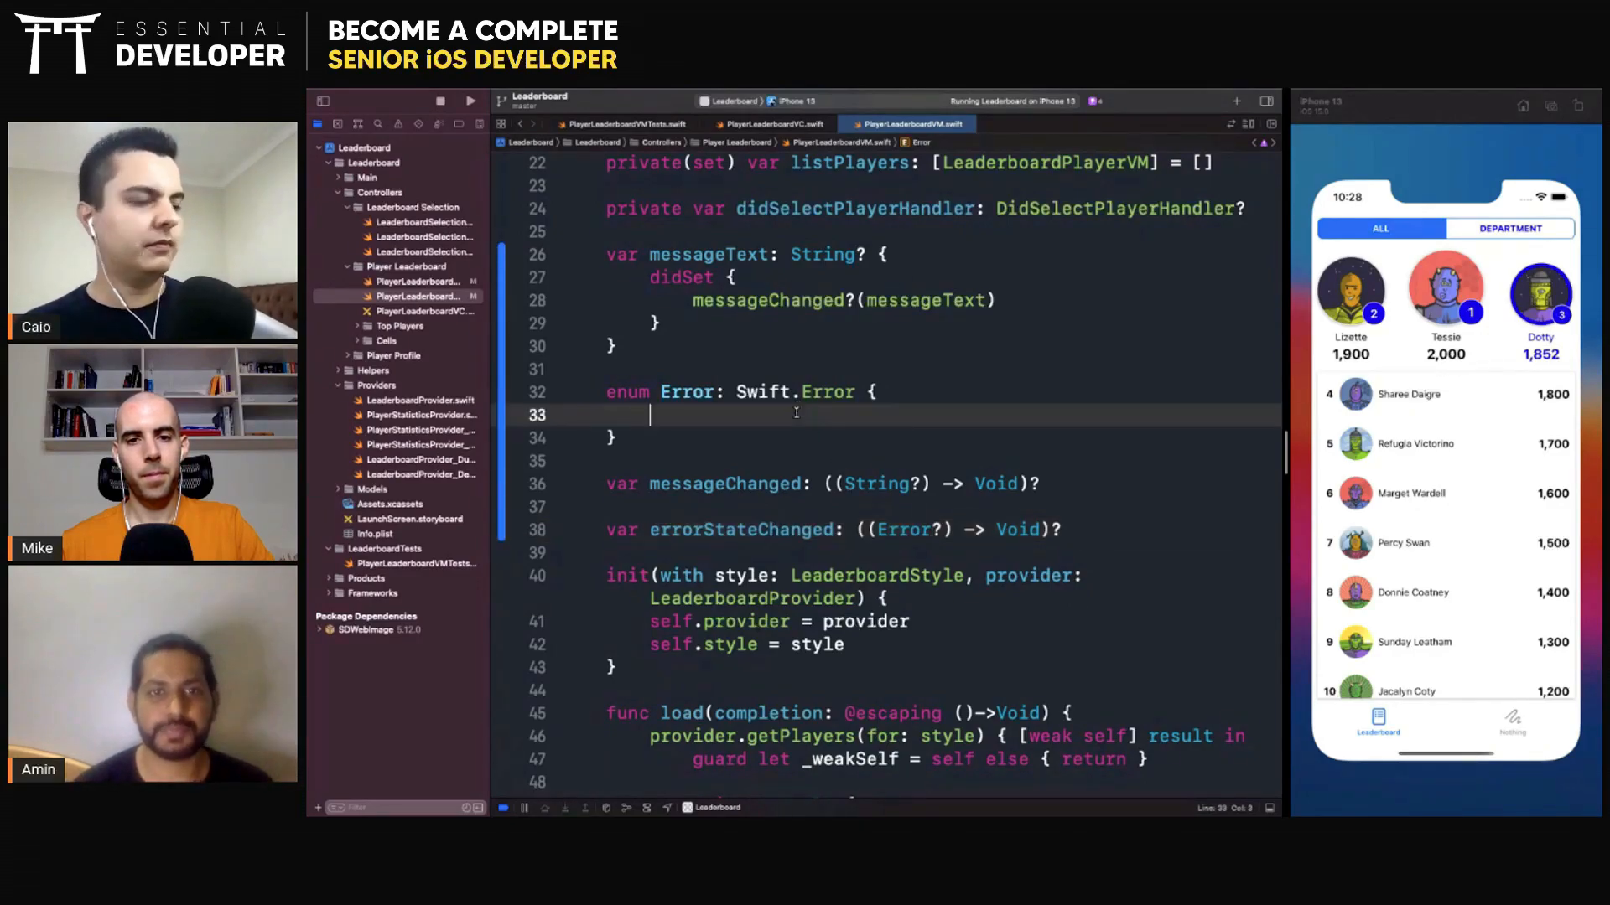
# Add case requiredAttention(retry: () -> Void) to the enum, then select the draft enum for removal
pyautogui.write('case')
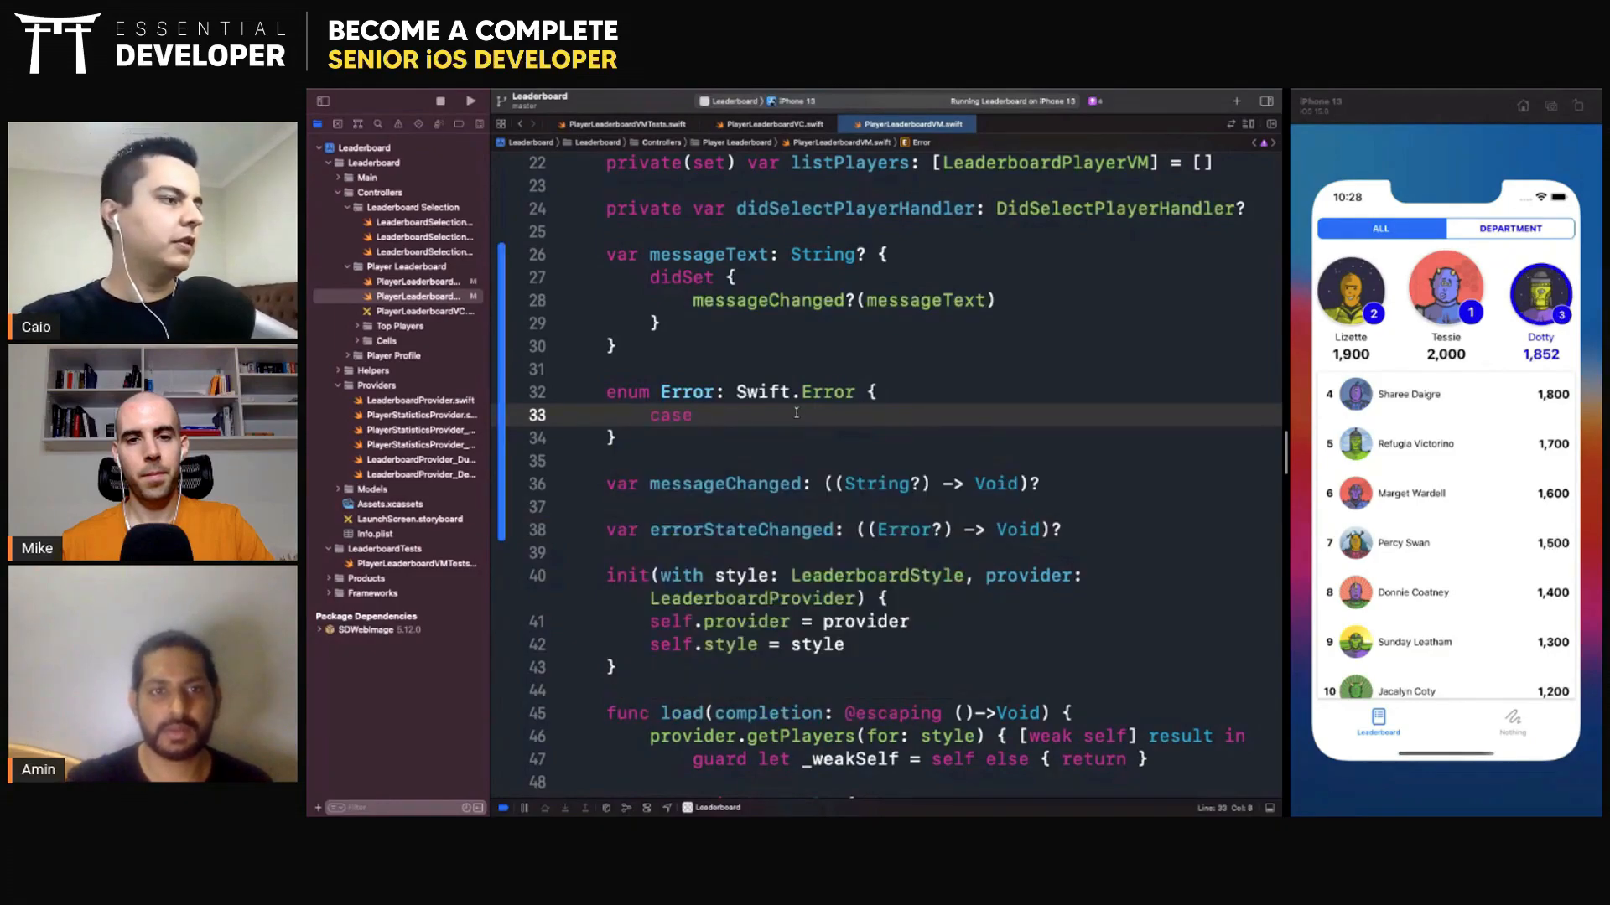
pyautogui.write('requiredAt')
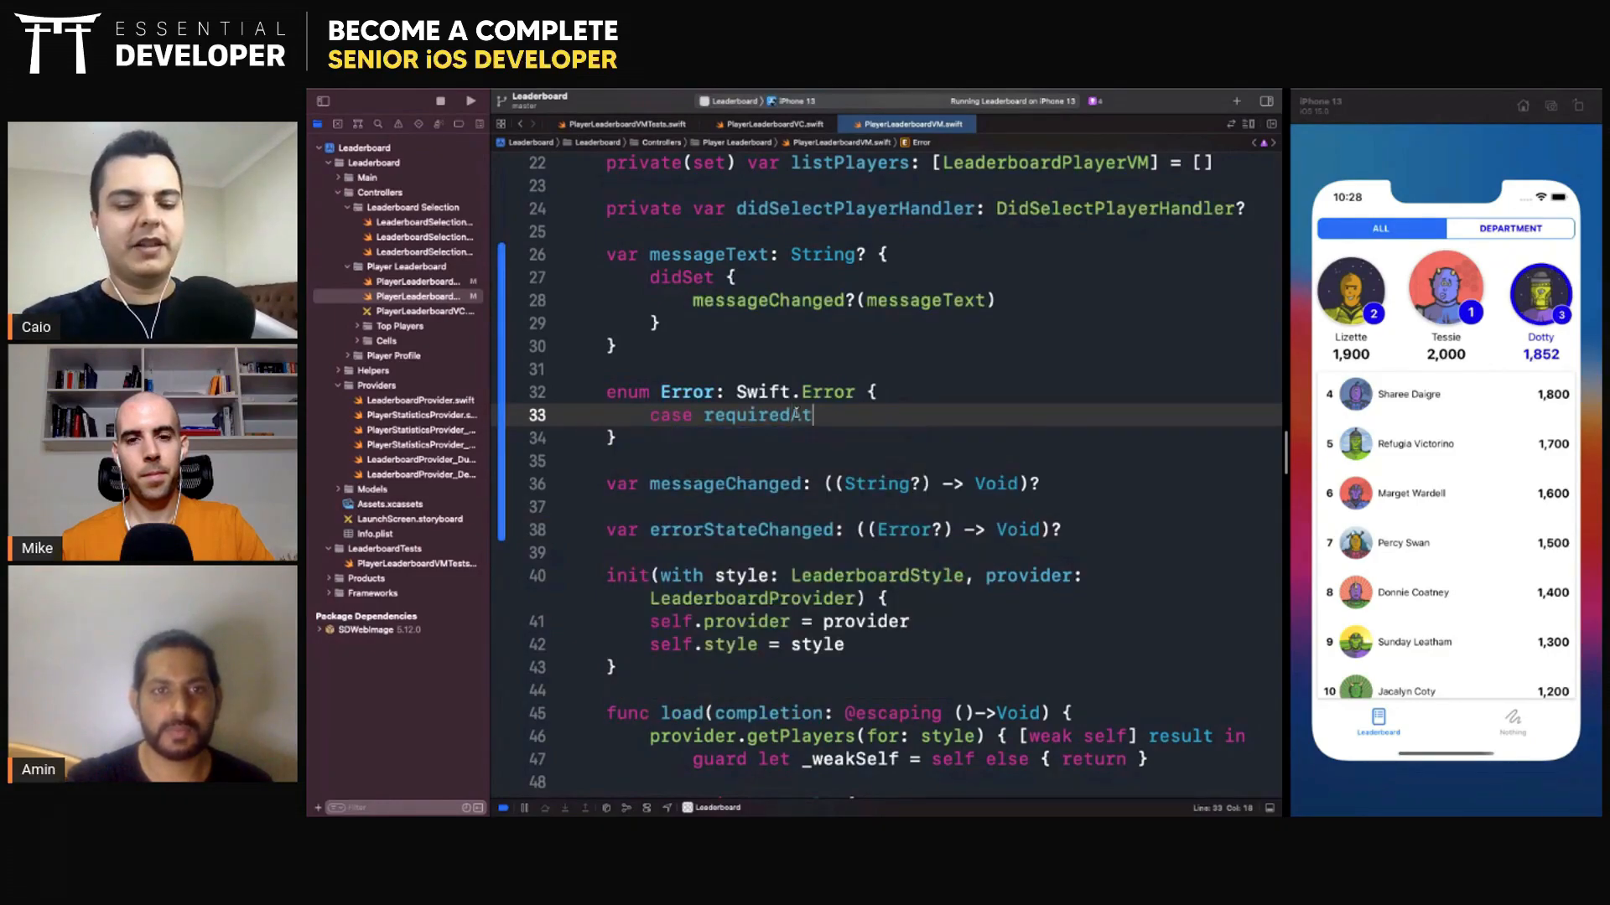
pyautogui.write('tention')
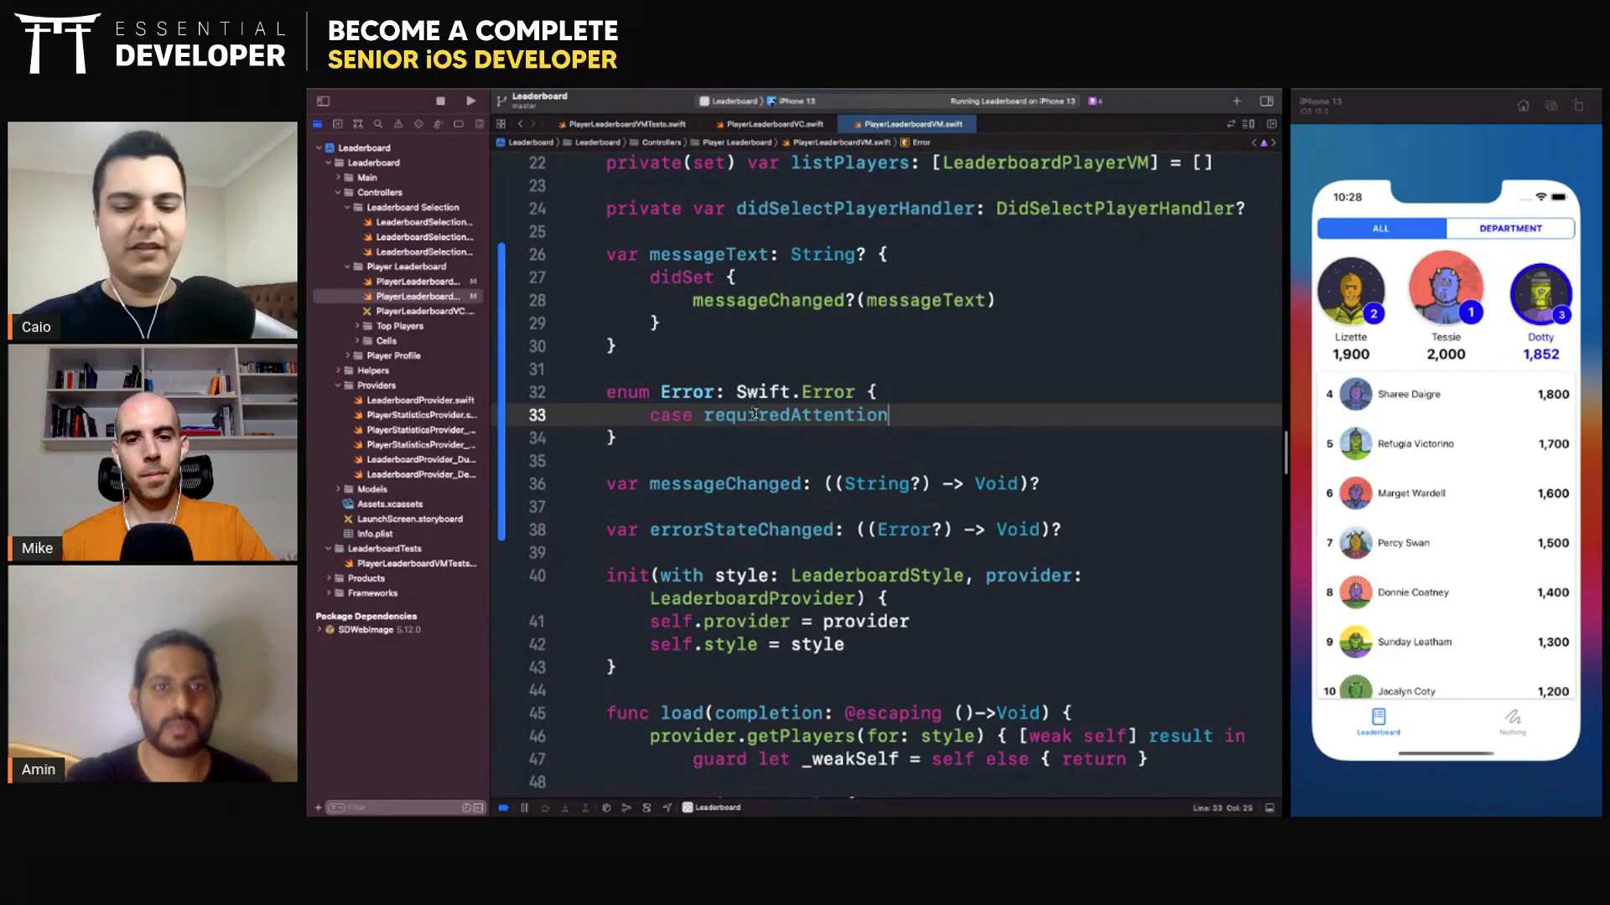
pyautogui.write('(retry: )')
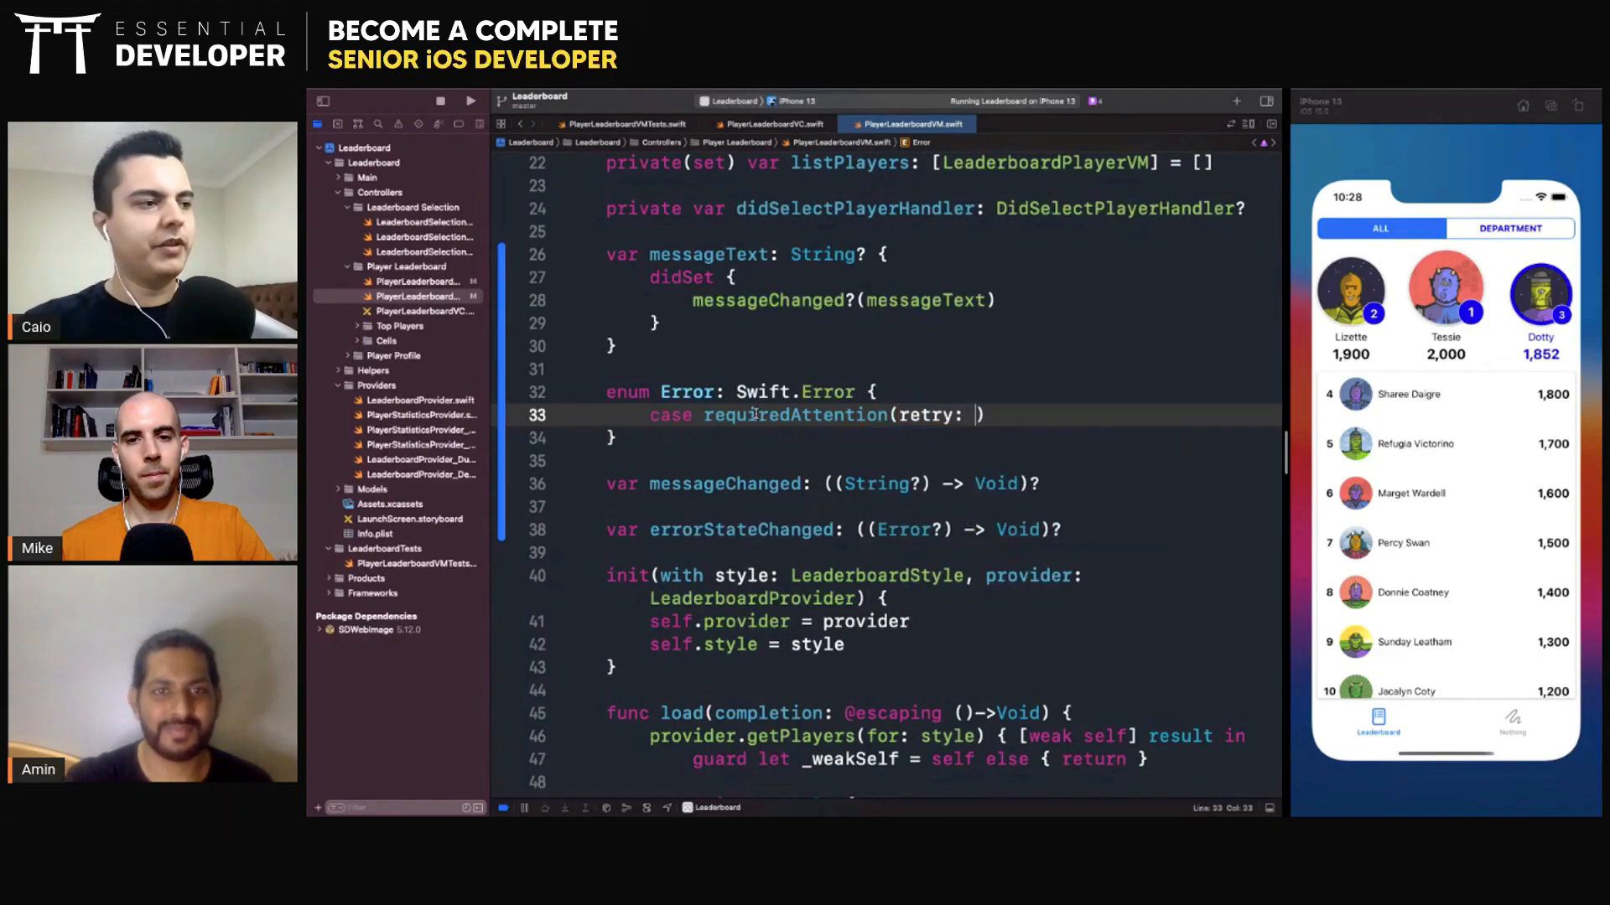
pyautogui.write('() -> Void)')
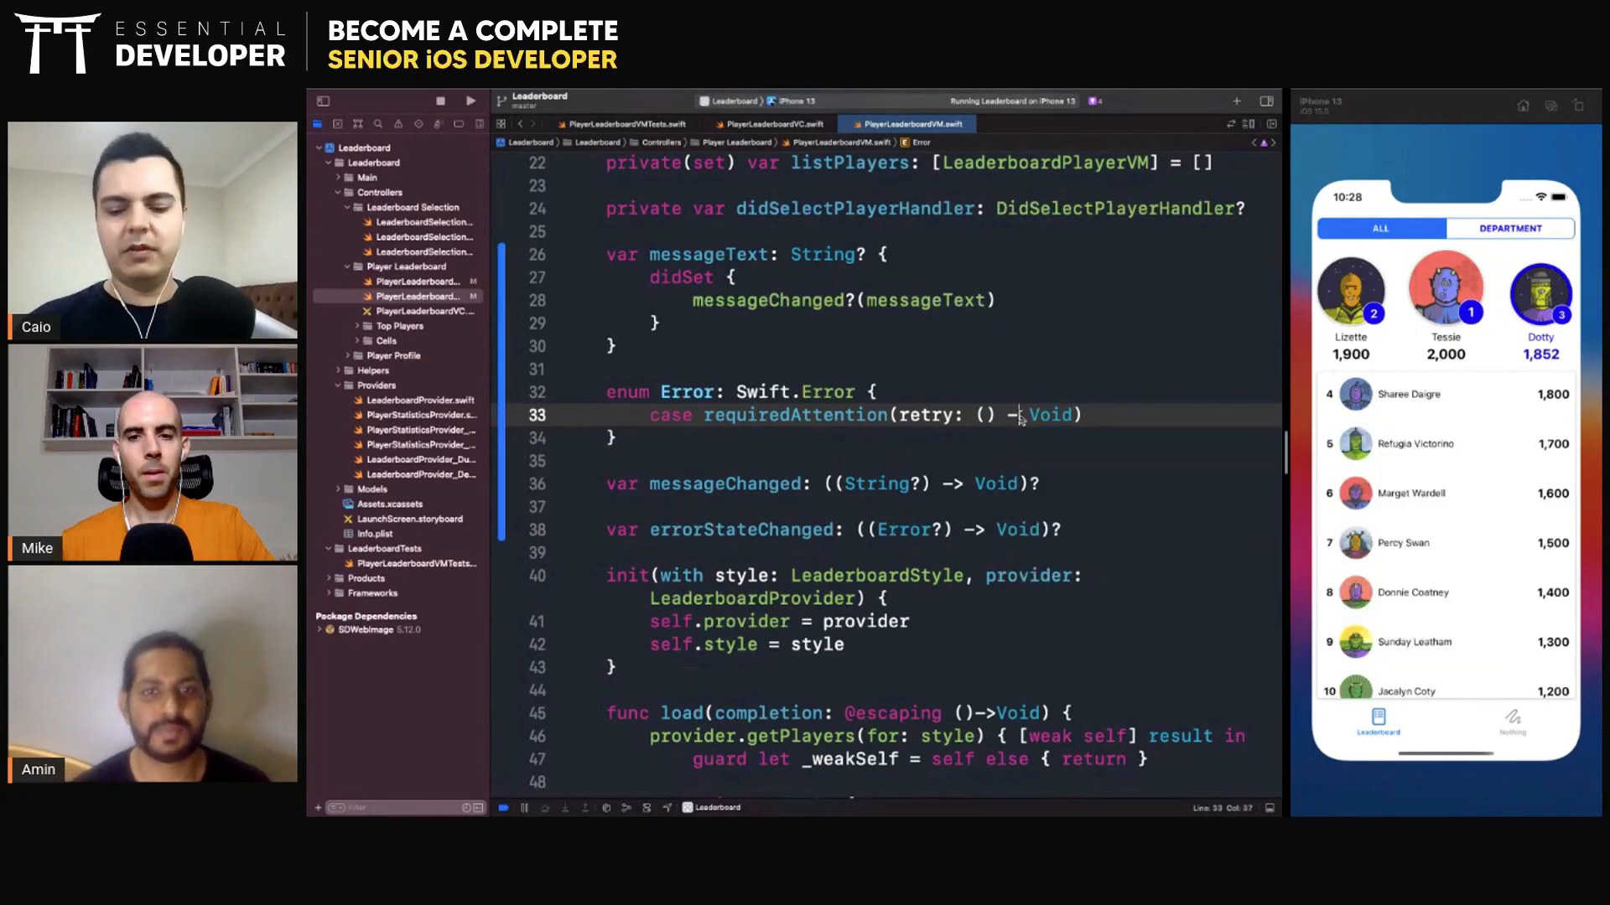
pyautogui.doubleClick(929, 414)
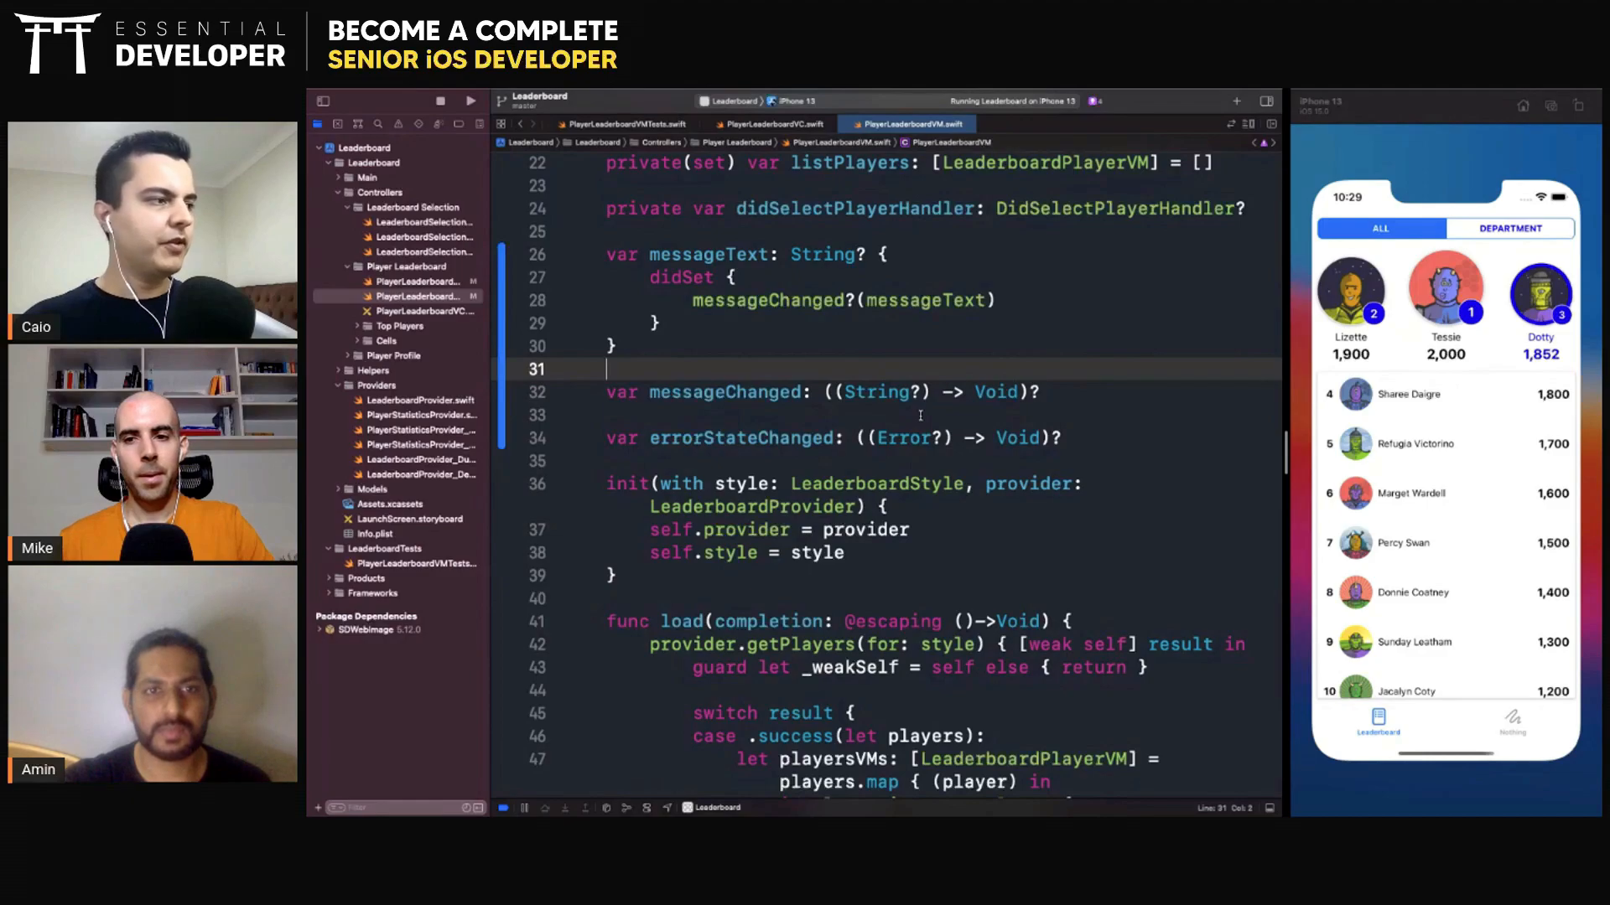
pyautogui.scroll(-3)
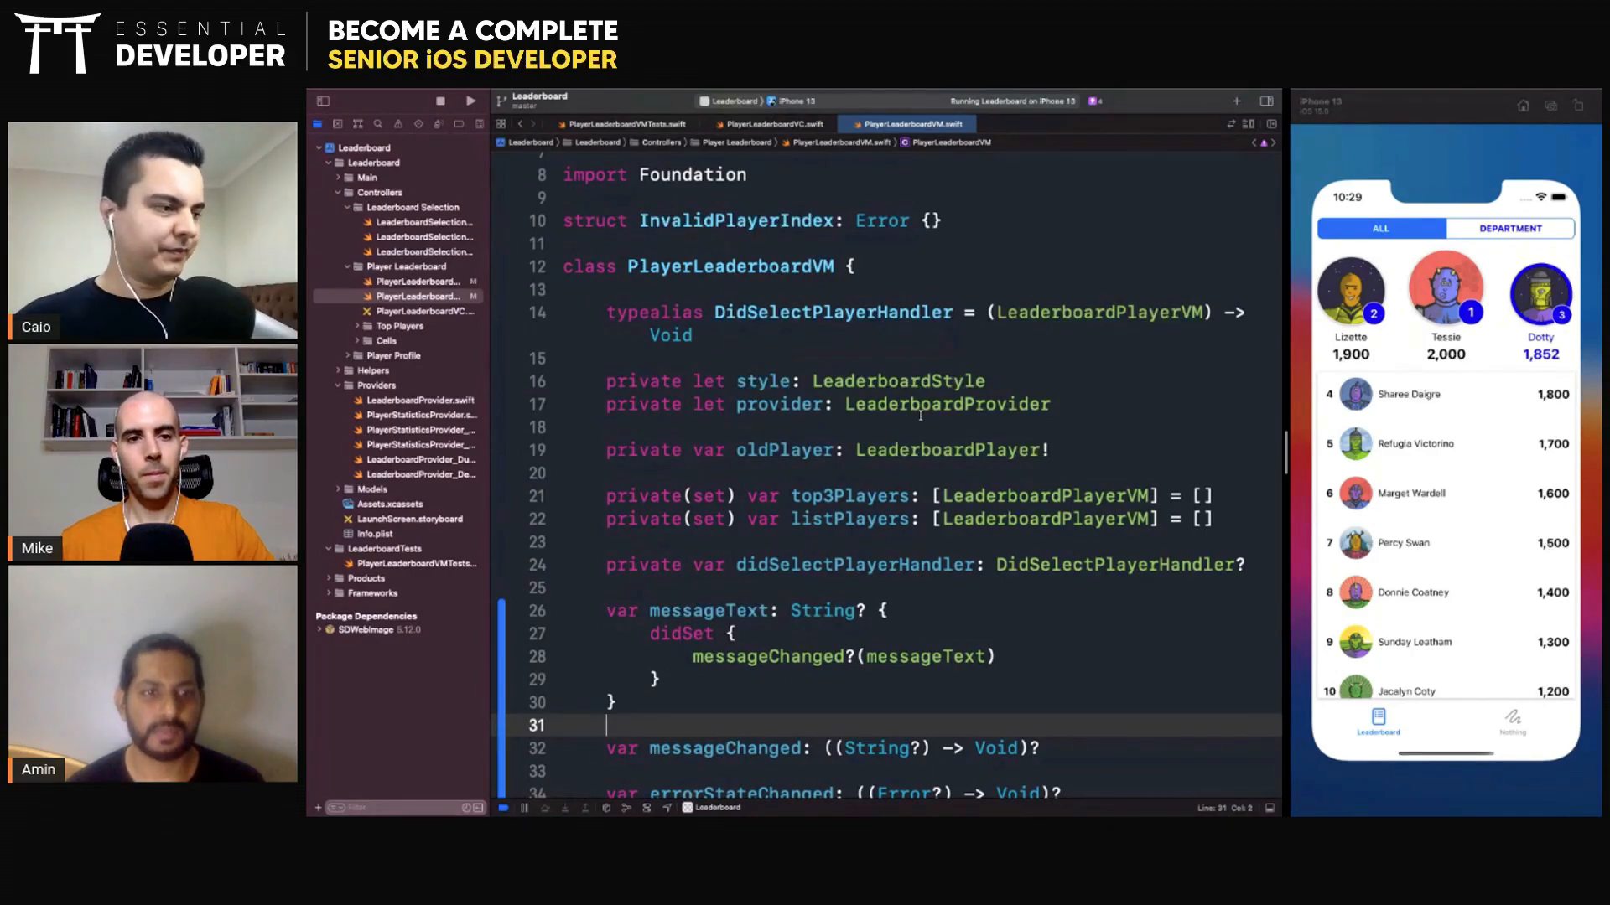
pyautogui.scroll(-3)
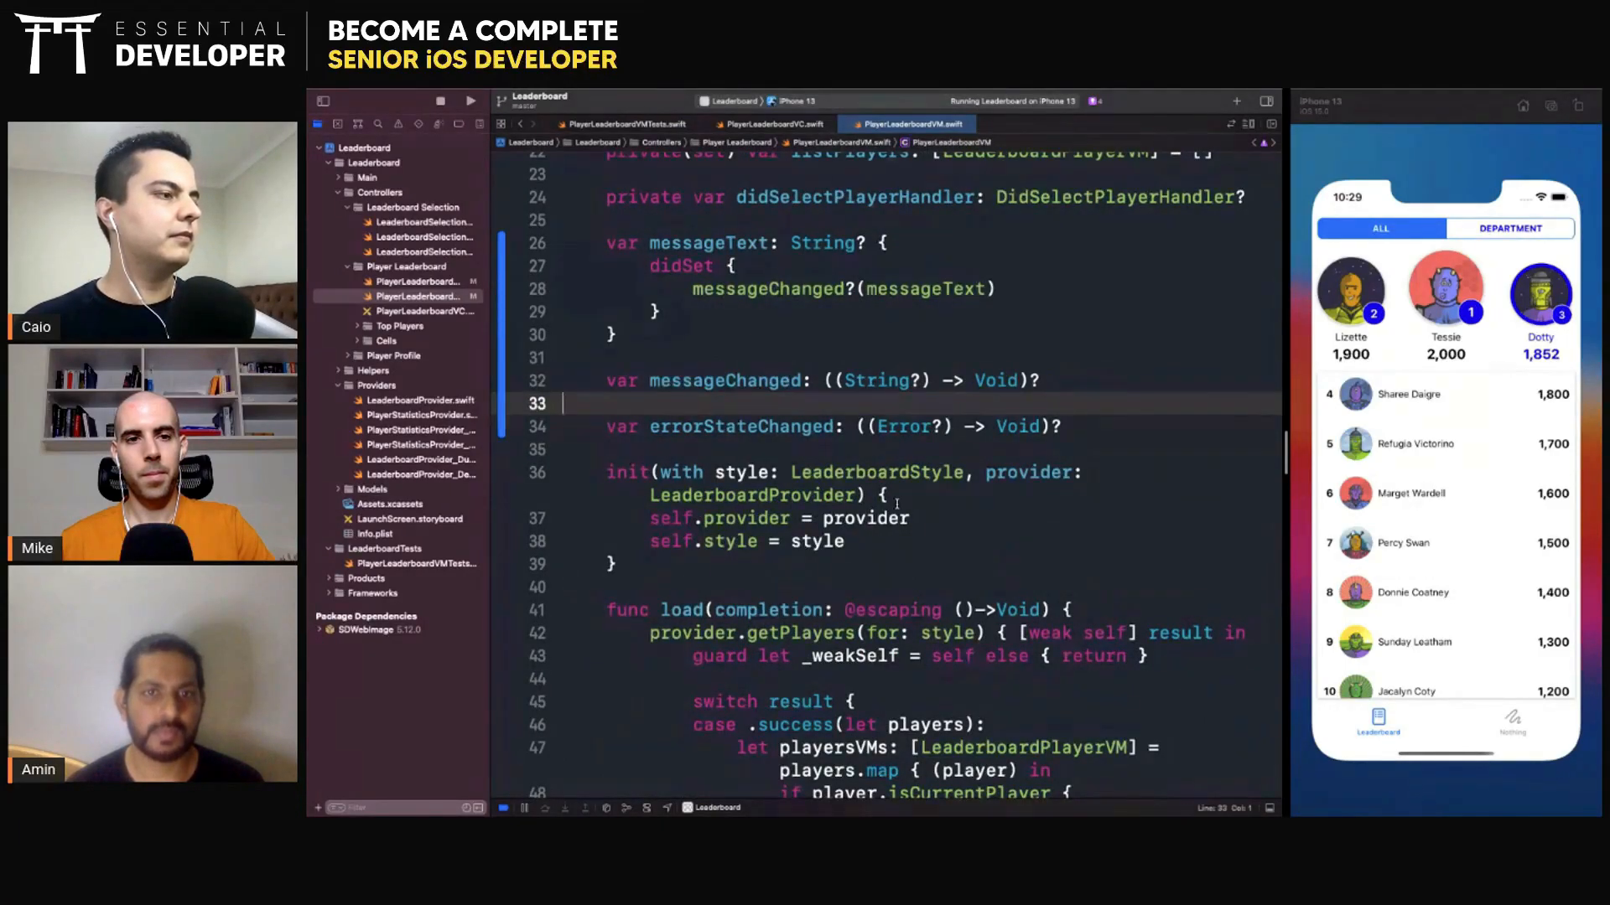
pyautogui.scroll(-3)
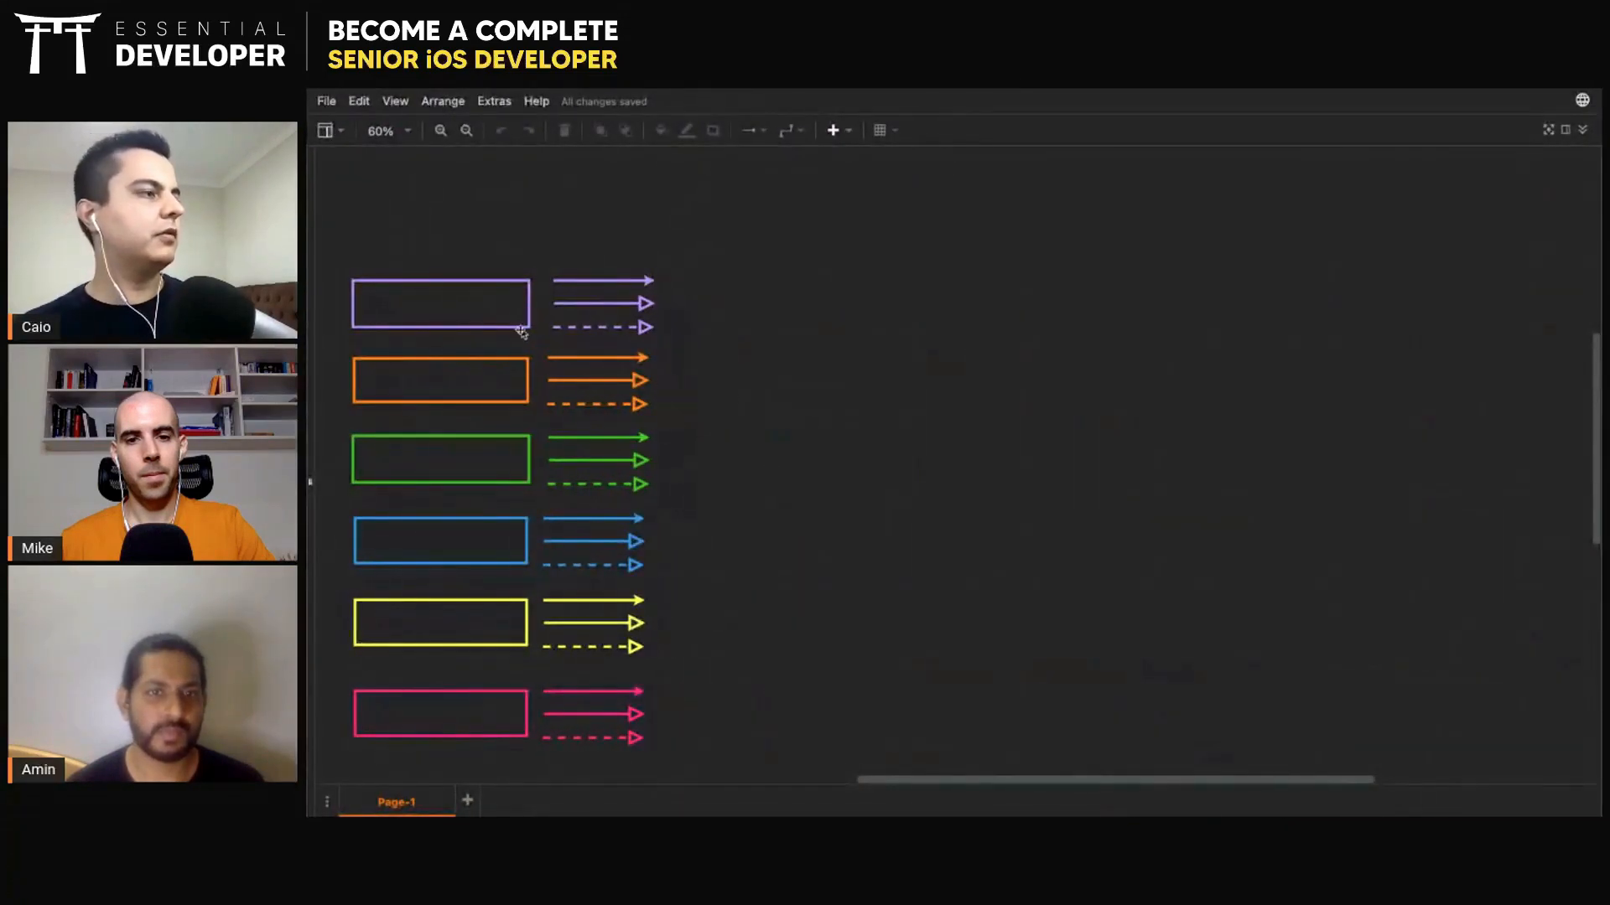
# Place two purple boxes labelled View and ViewModel and adjust the arrow from View to ViewModel
pyautogui.moveTo(441, 303); pyautogui.dragTo(904, 322)
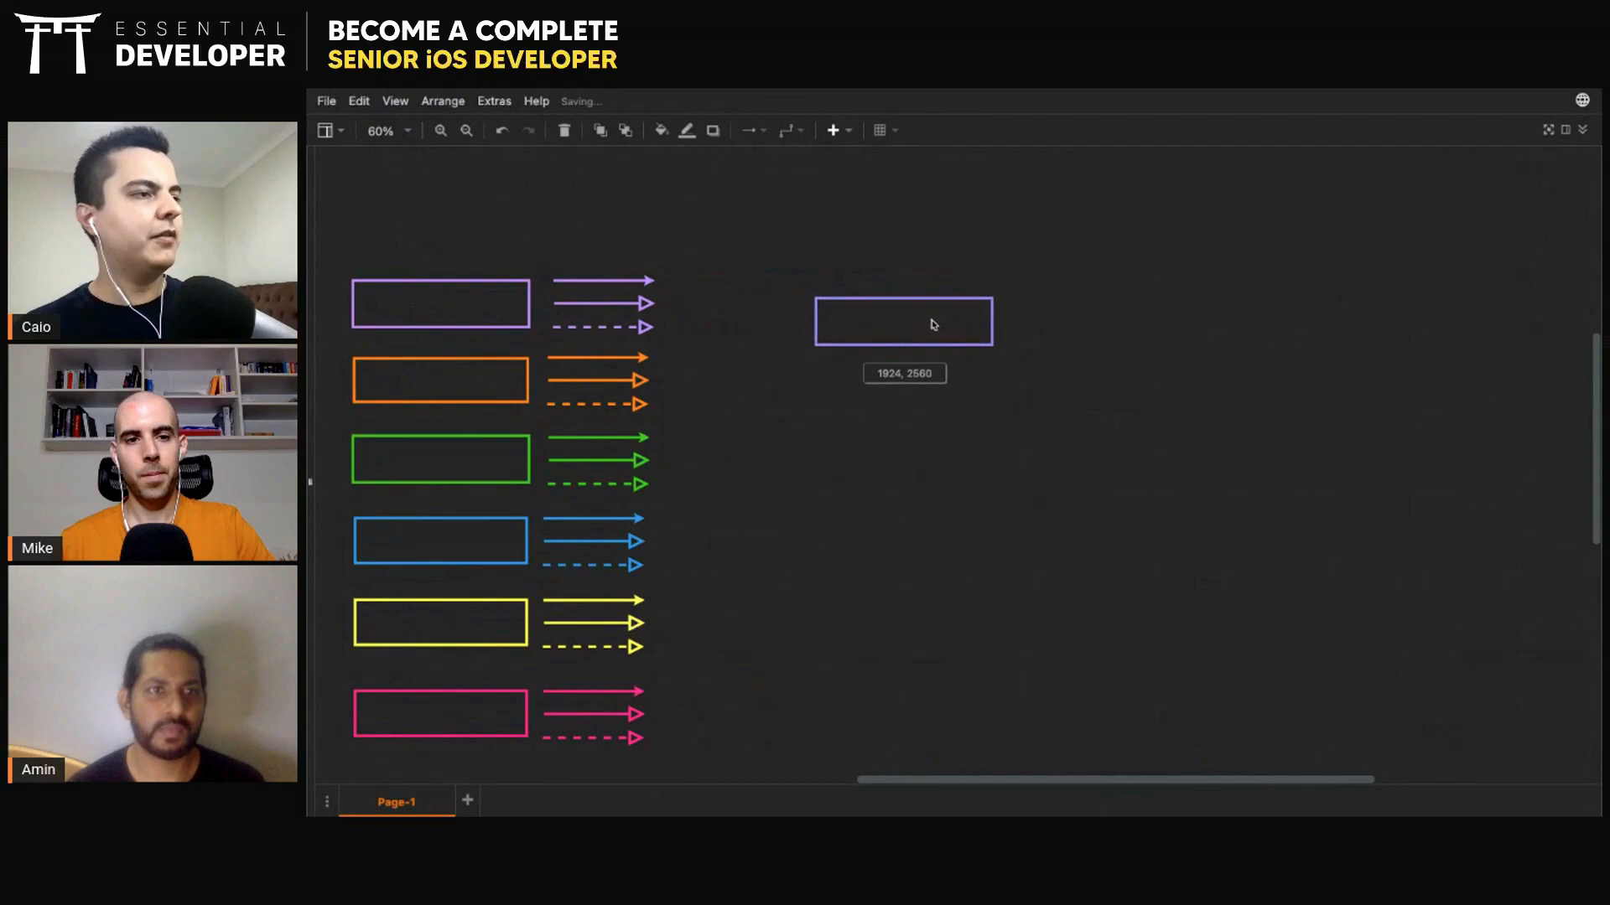
pyautogui.moveTo(904, 320); pyautogui.dragTo(1142, 315)
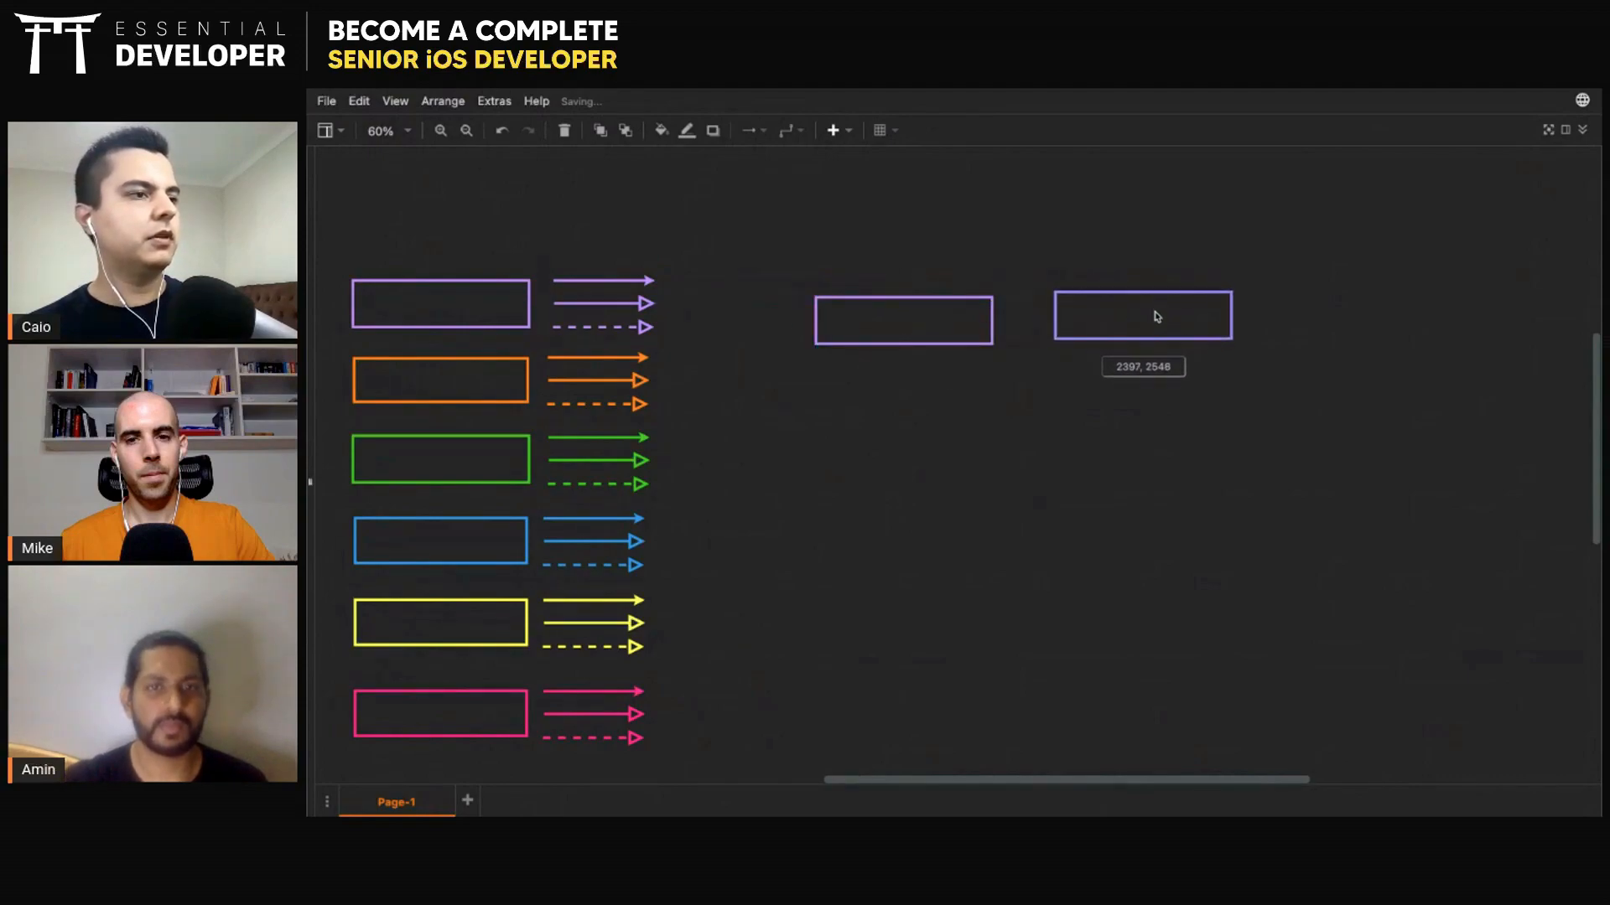
pyautogui.click(1142, 315)
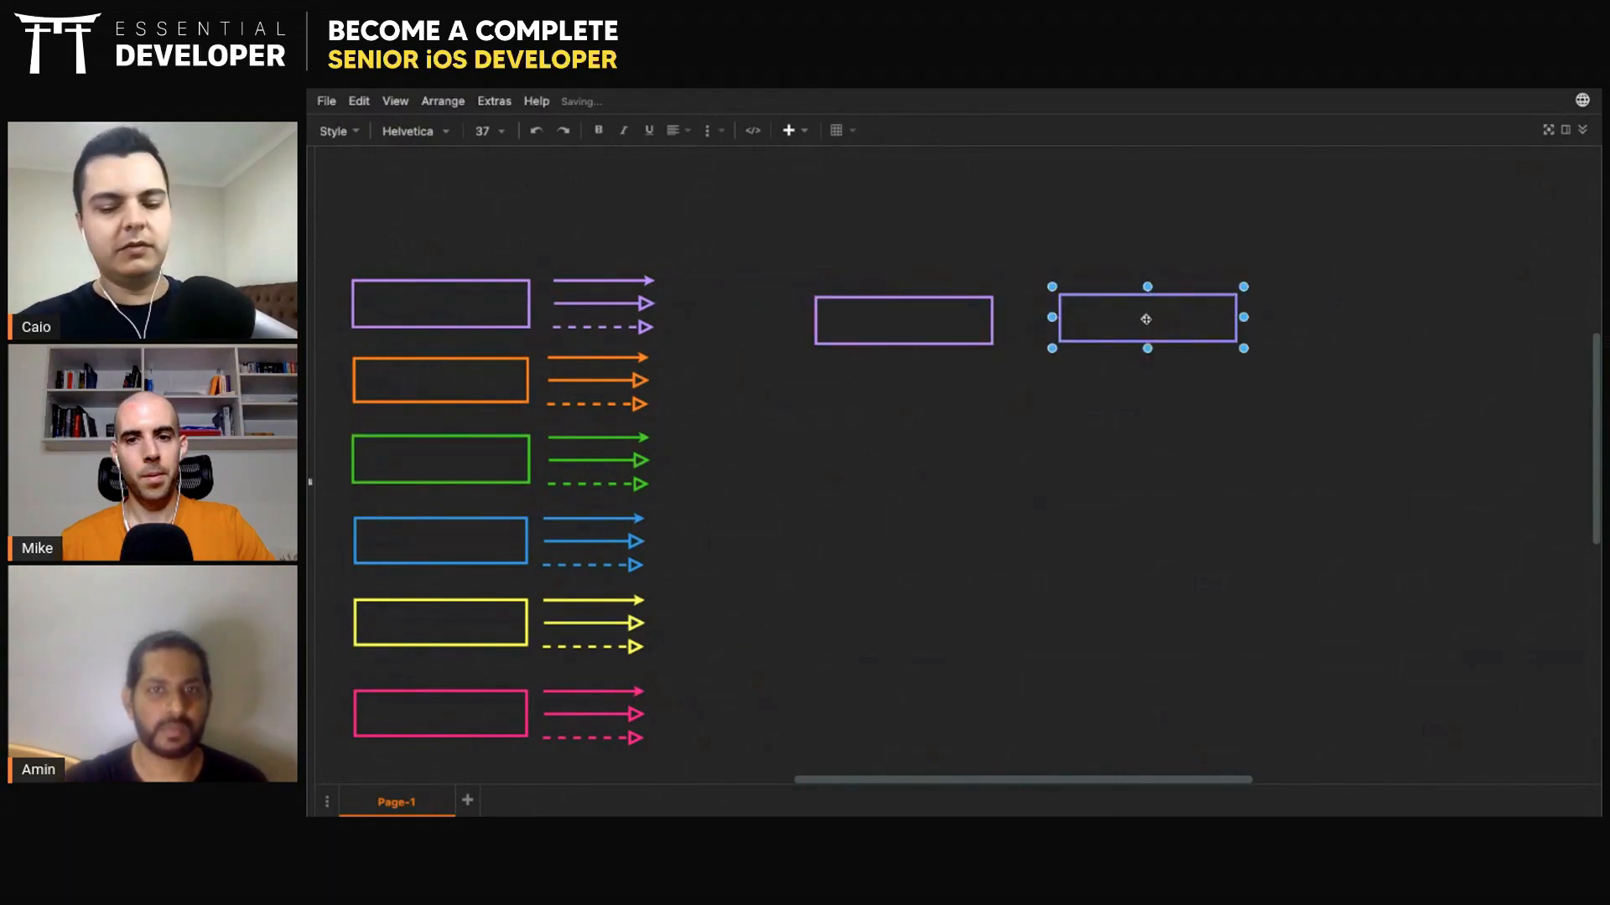
pyautogui.write('ViewModel')
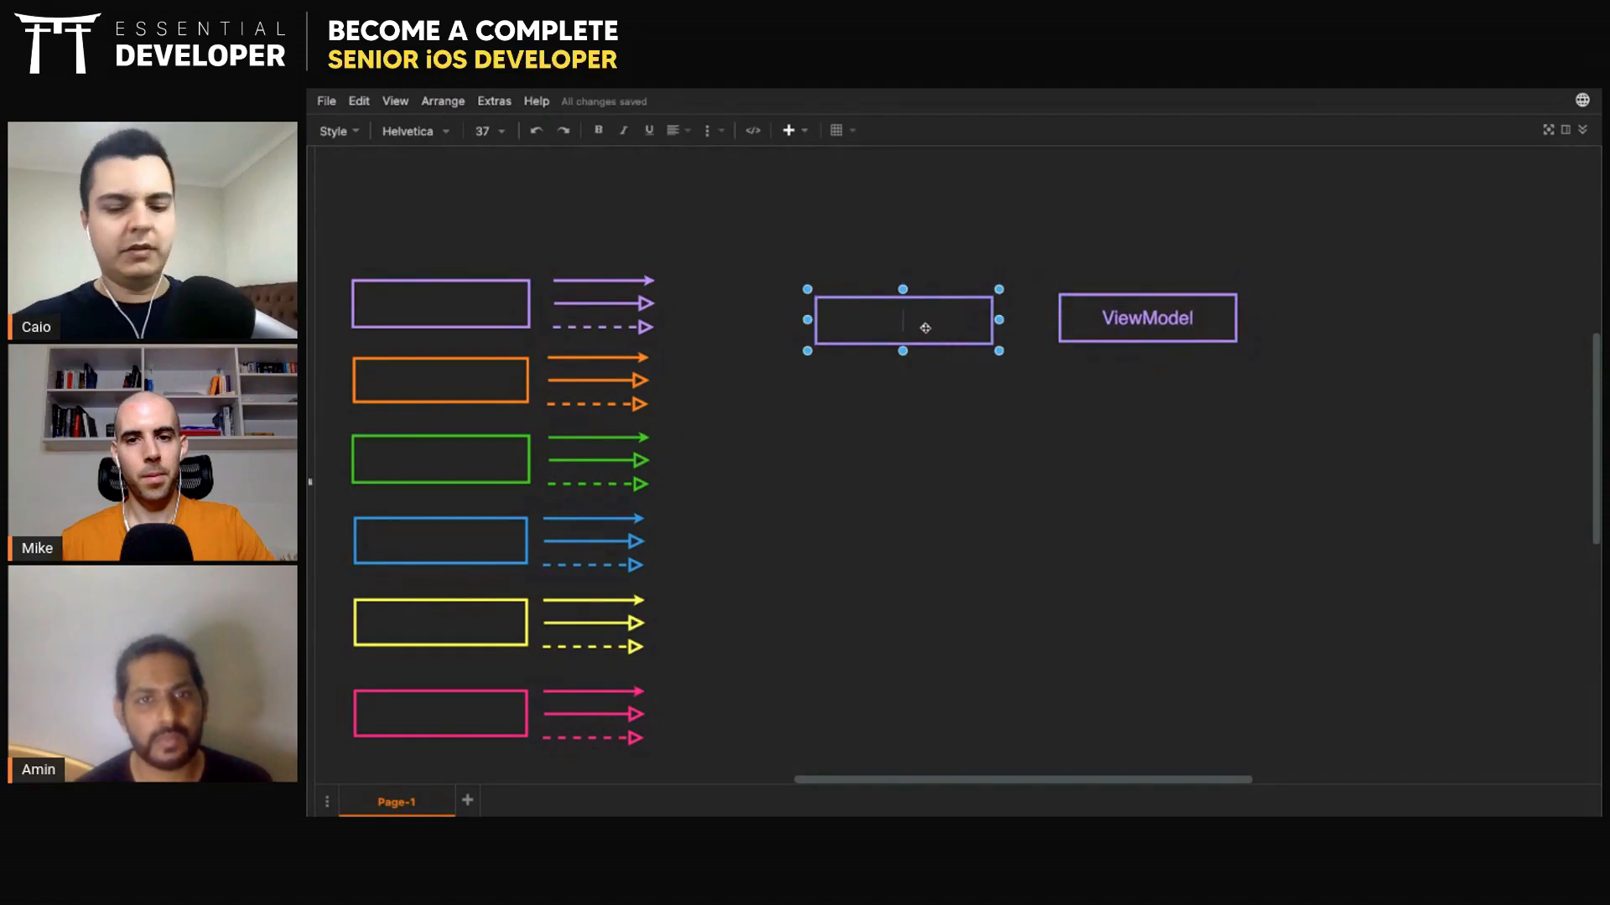
pyautogui.write('View')
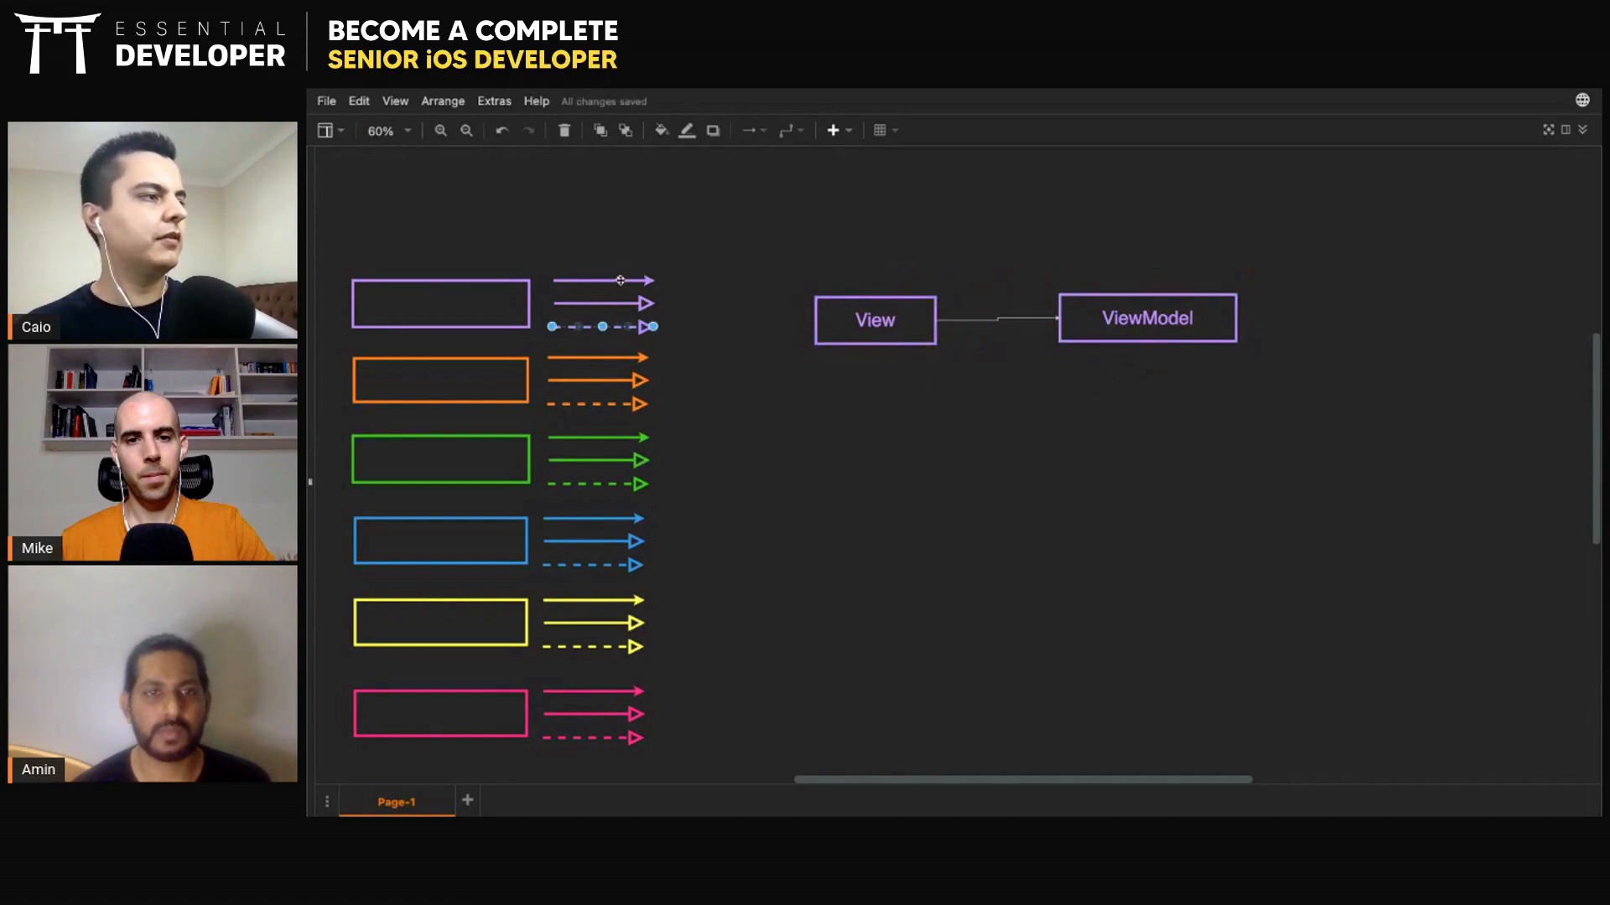
pyautogui.click(996, 319)
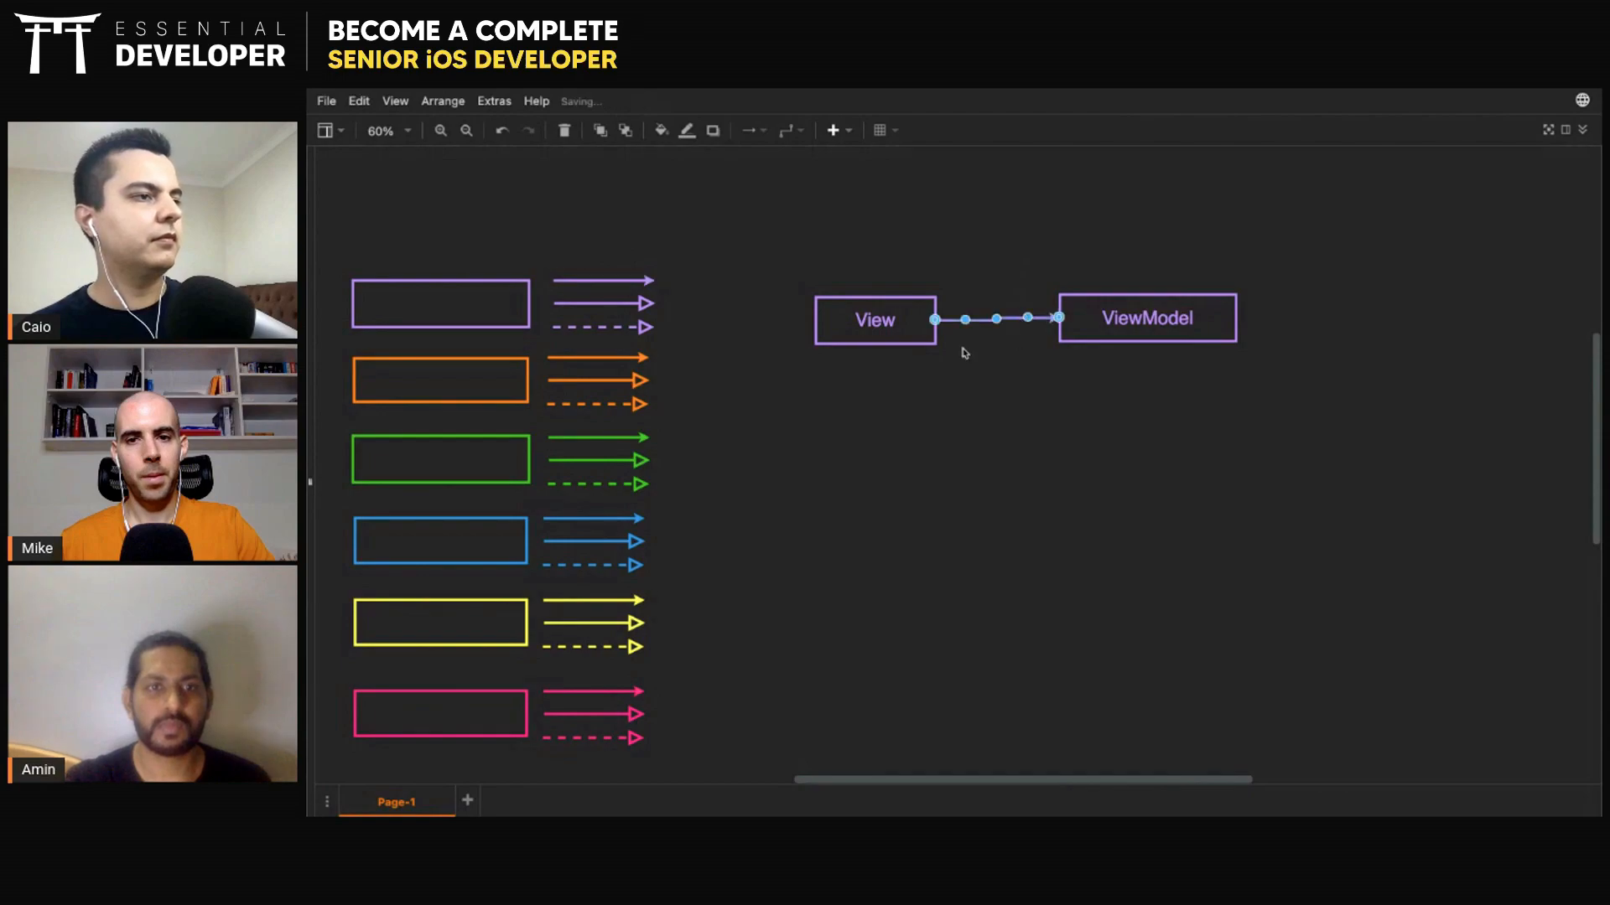
pyautogui.moveTo(875, 319); pyautogui.dragTo(934, 319)
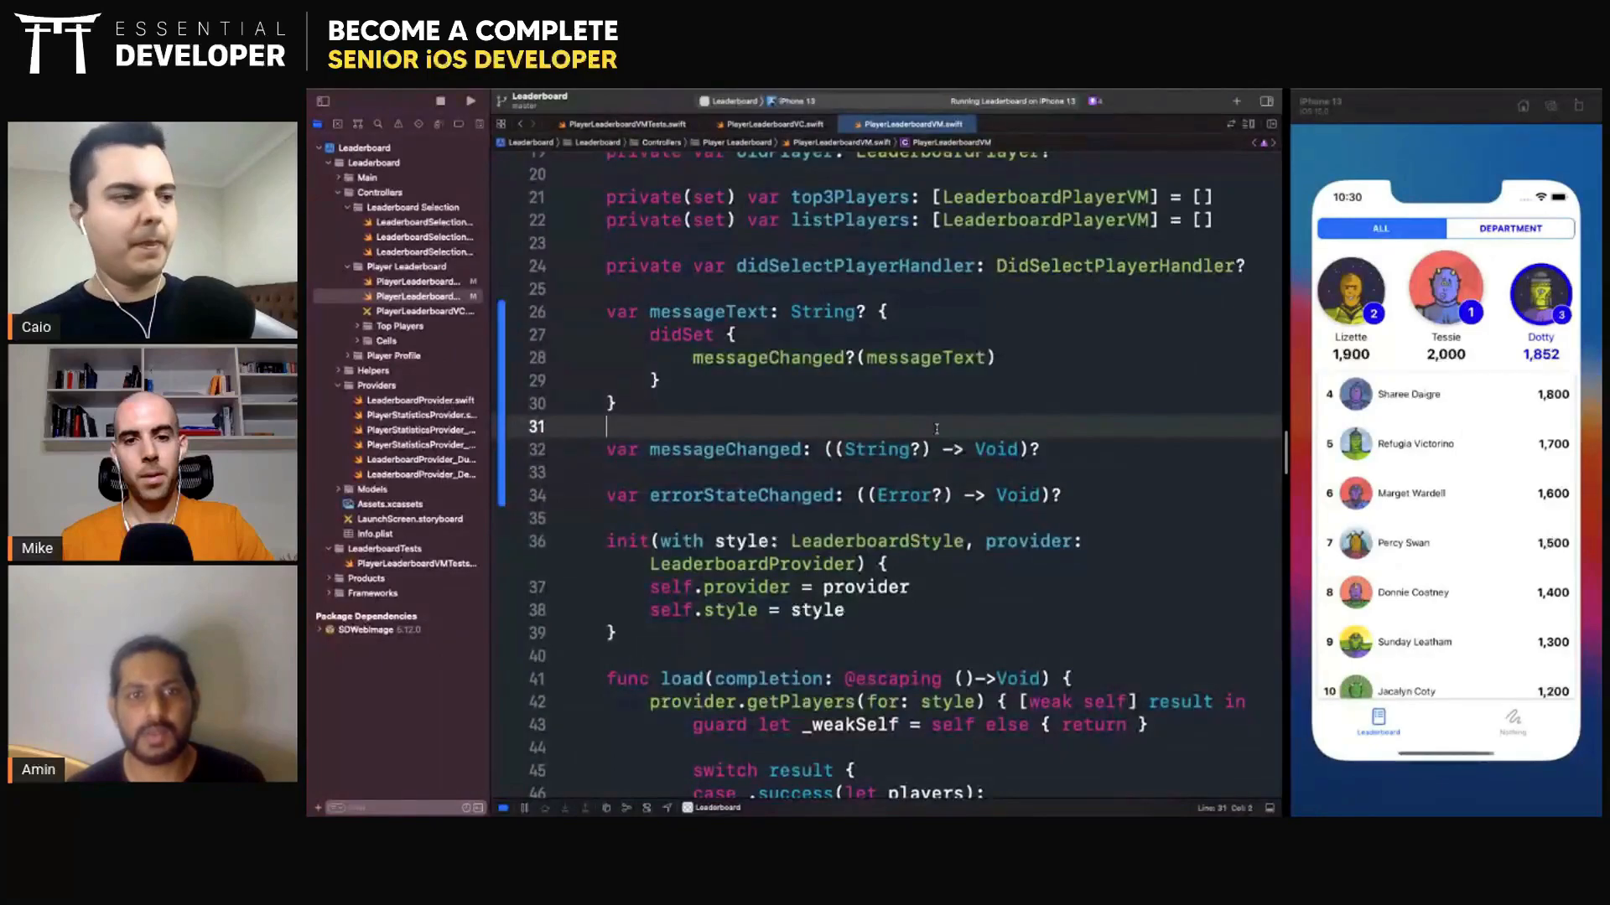
# Scroll through PlayerLeaderboardVM.swift where the Error enum is restored and errorStateChanged is duplicated
pyautogui.scroll(-3)
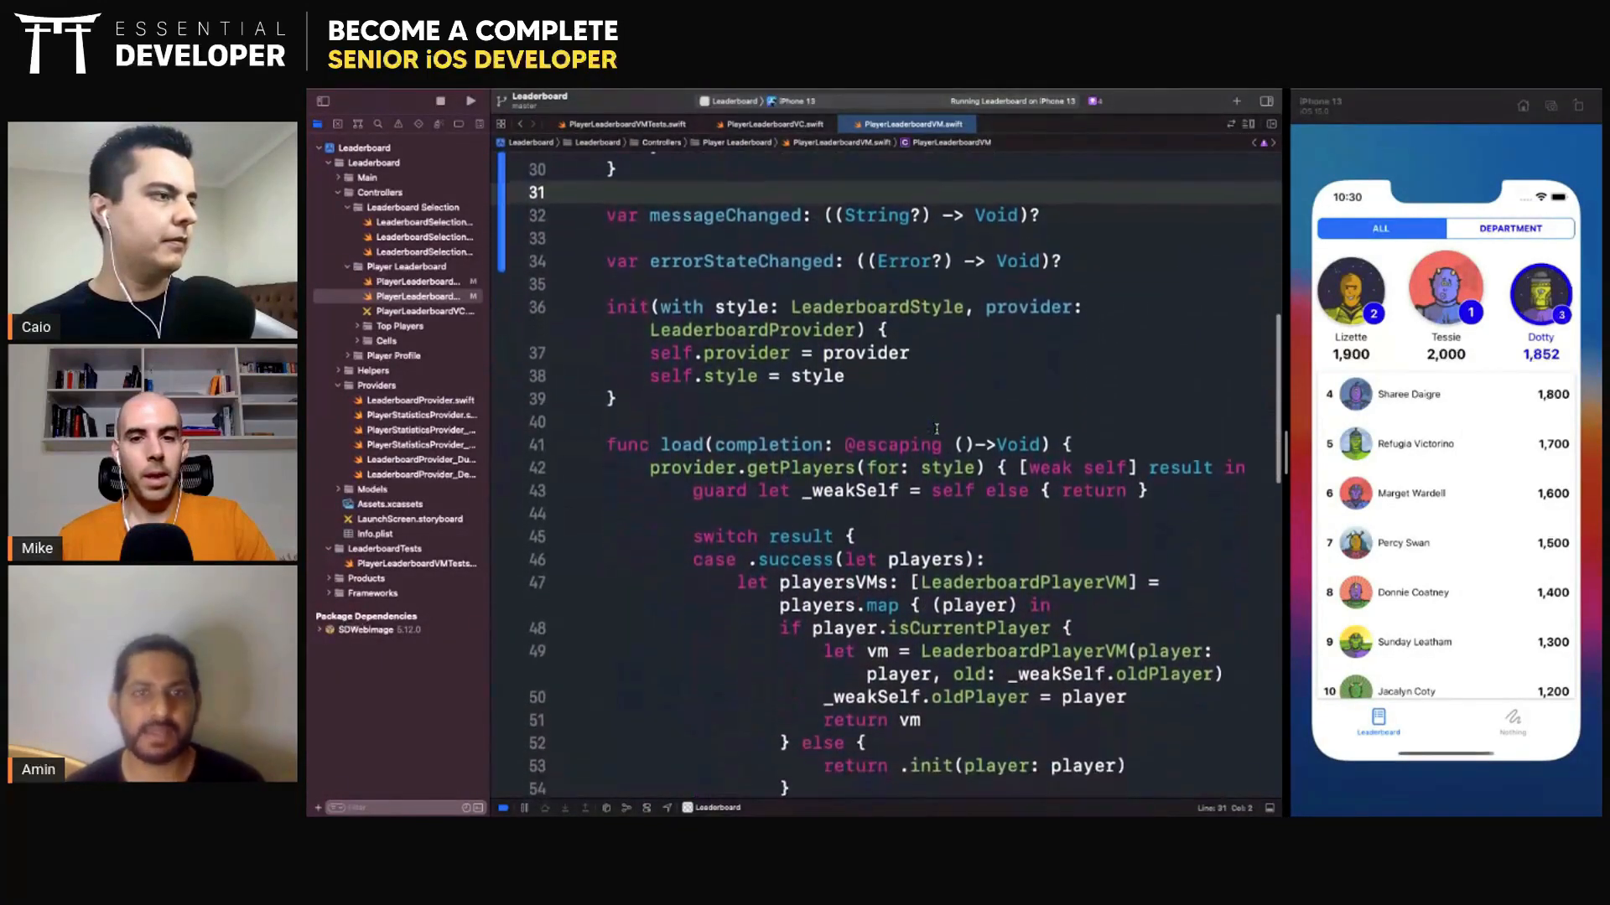
pyautogui.scroll(-3)
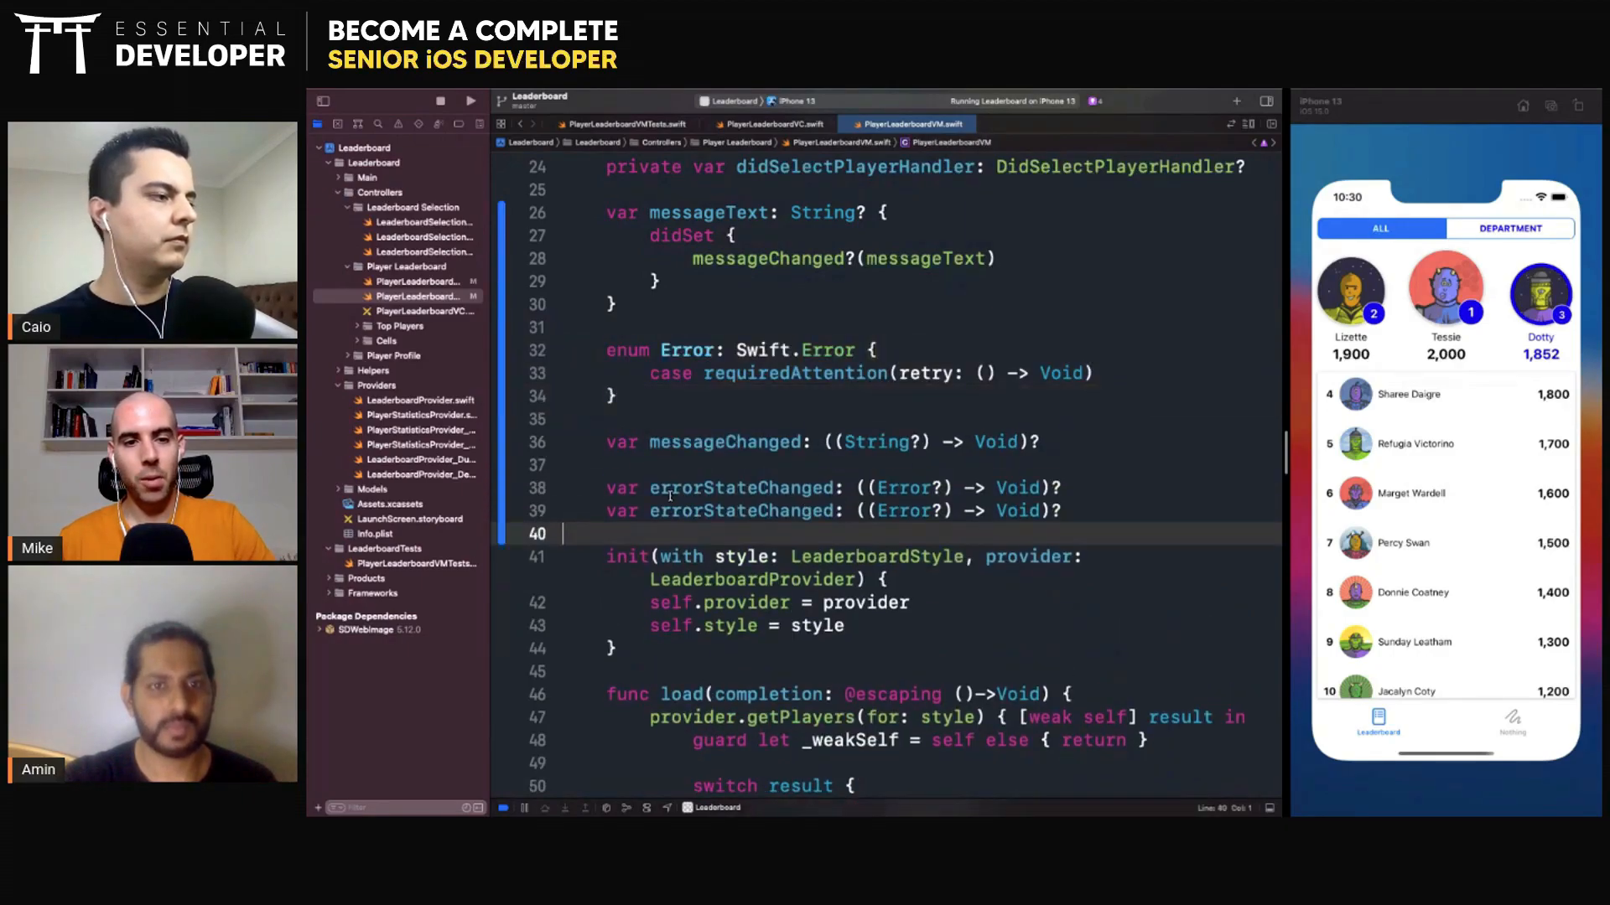
# Rename the closures to networkErrorStateChanged and userErrorStateChanged taking String?, then select both declarations
pyautogui.write('newWork')
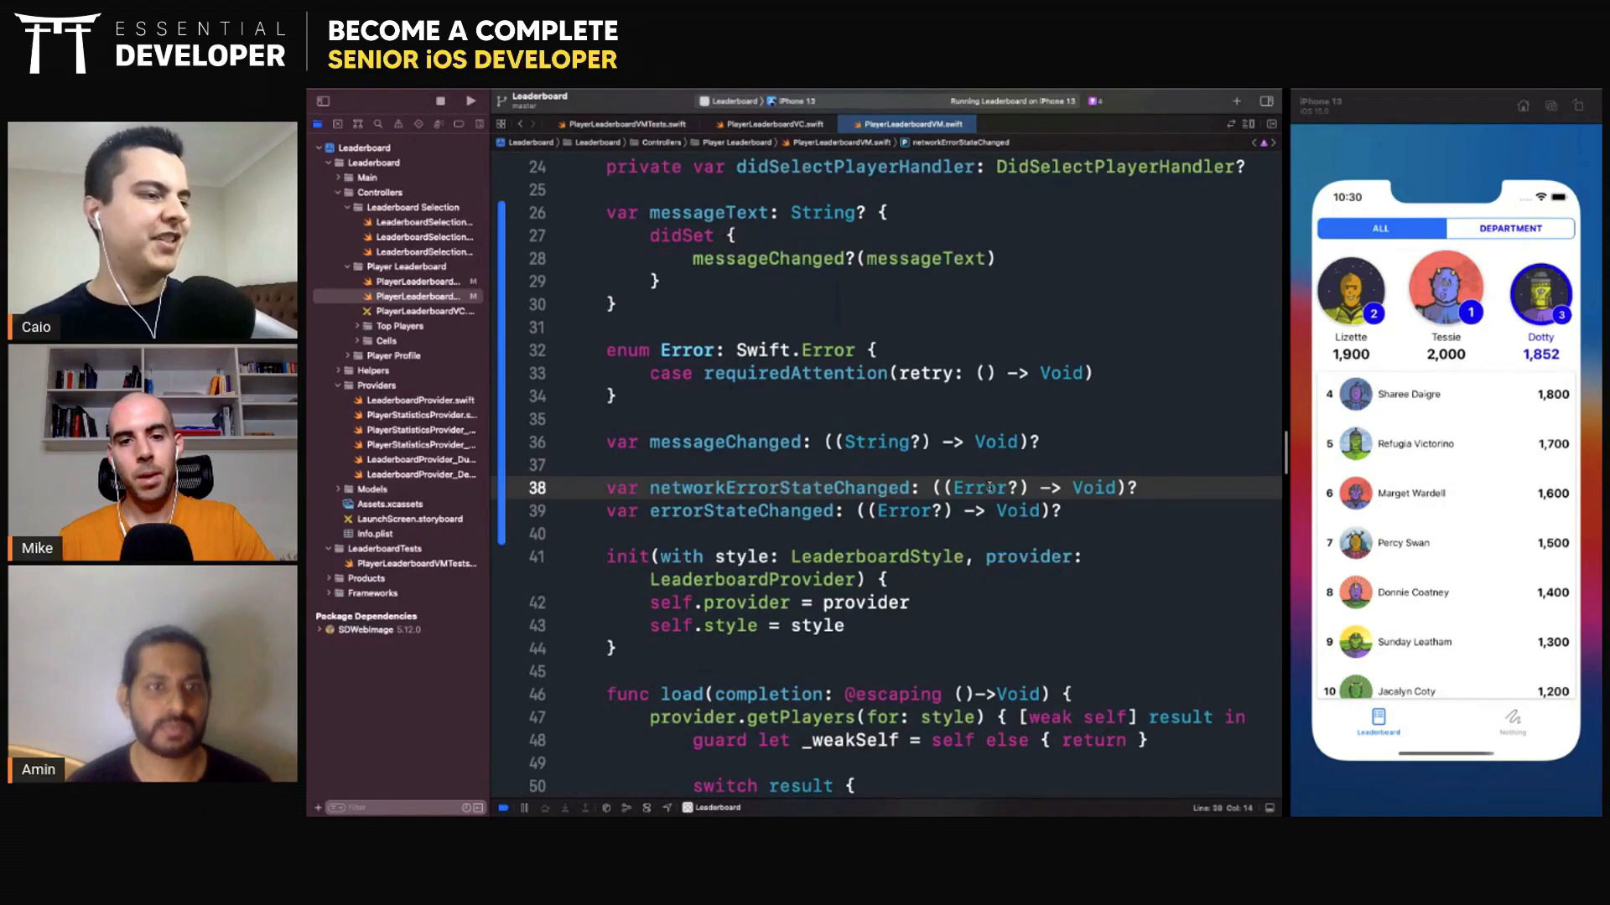
pyautogui.write('String')
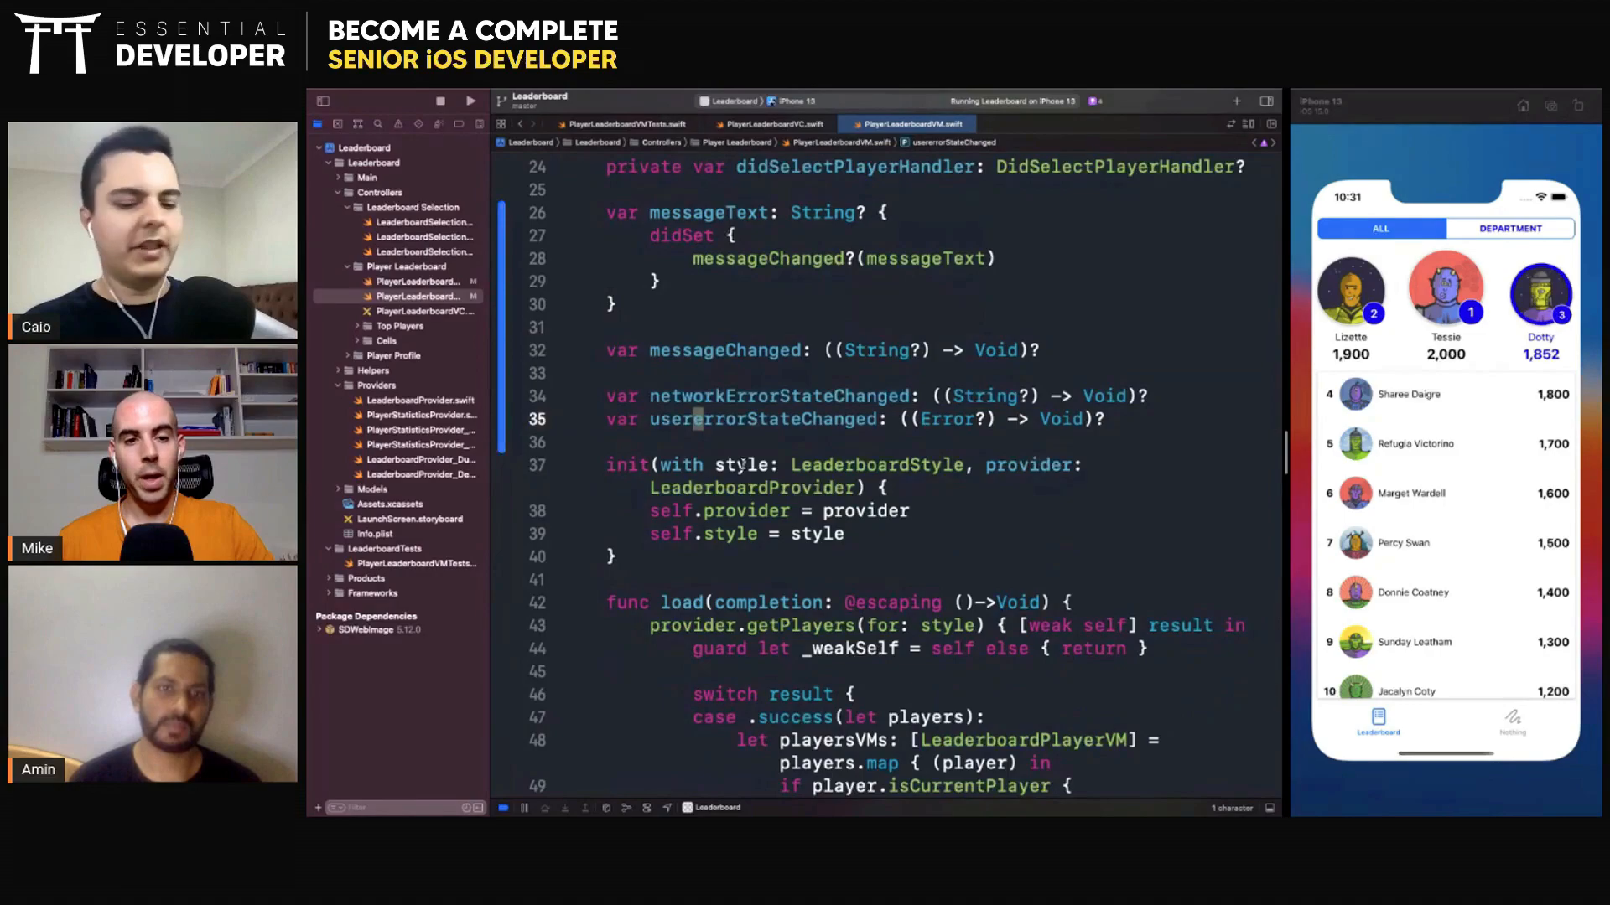
pyautogui.click(698, 419)
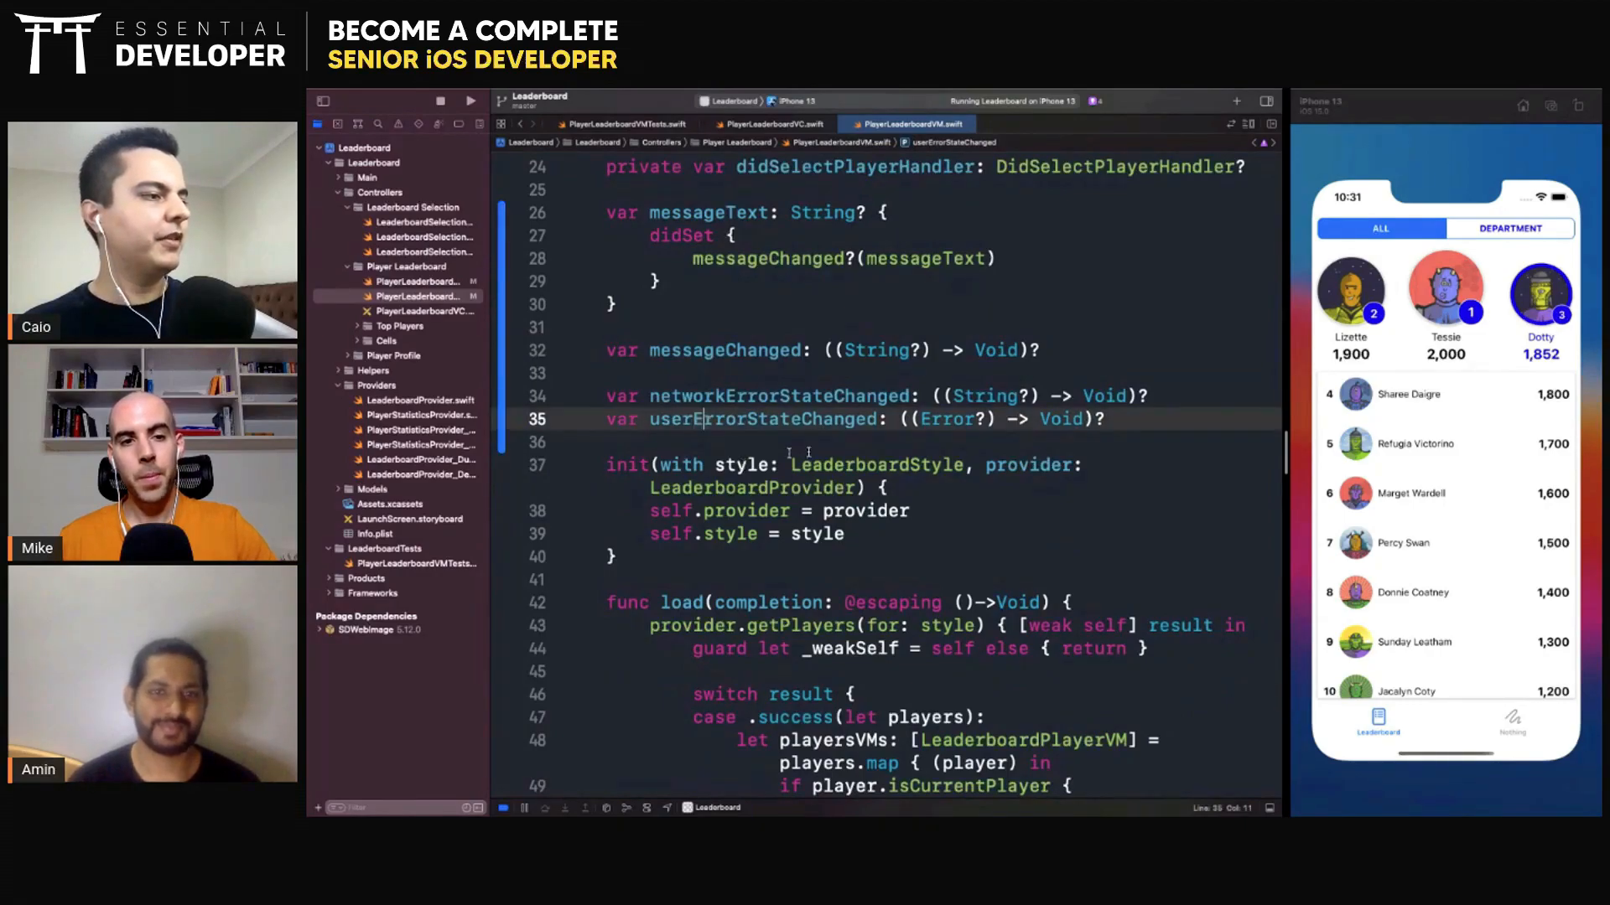
pyautogui.write('String')
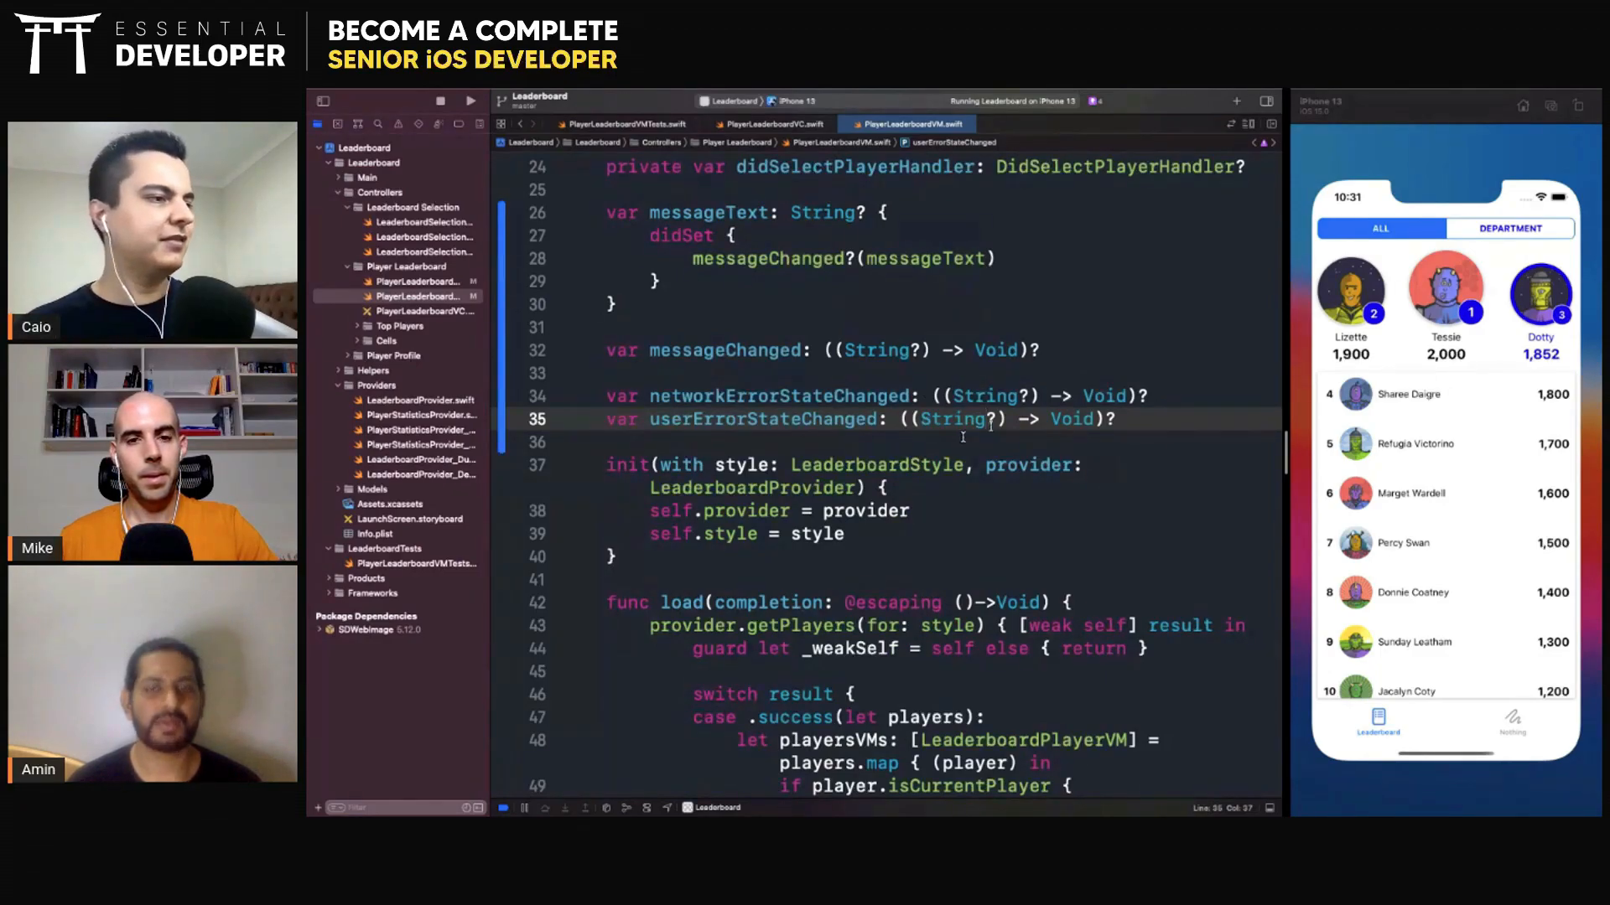
pyautogui.moveTo(606, 373); pyautogui.dragTo(1114, 419)
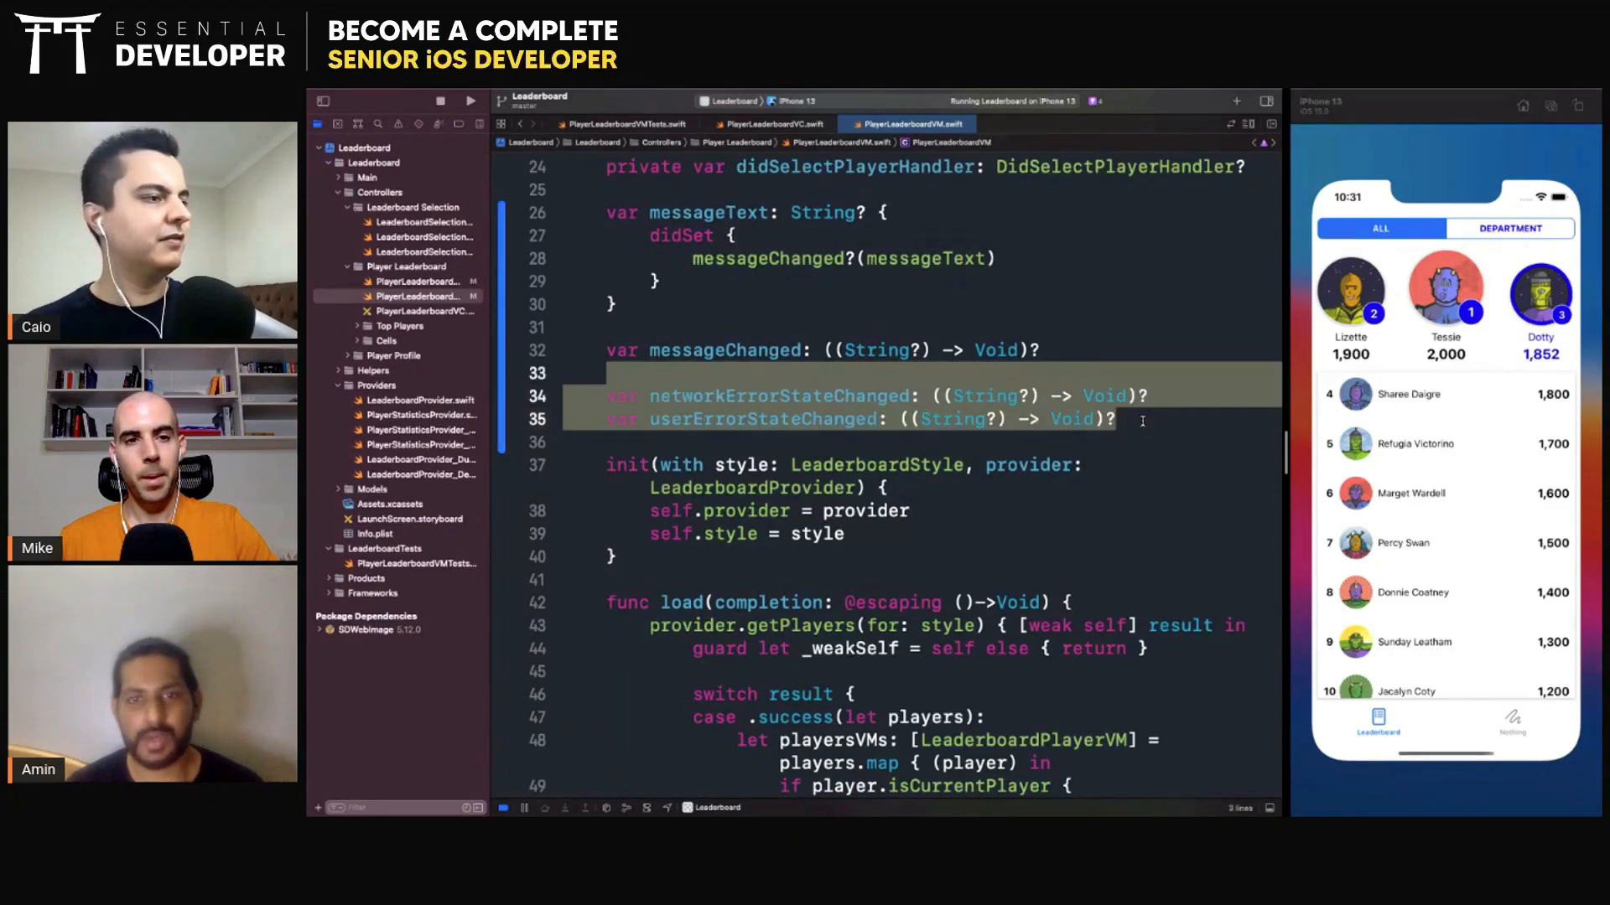